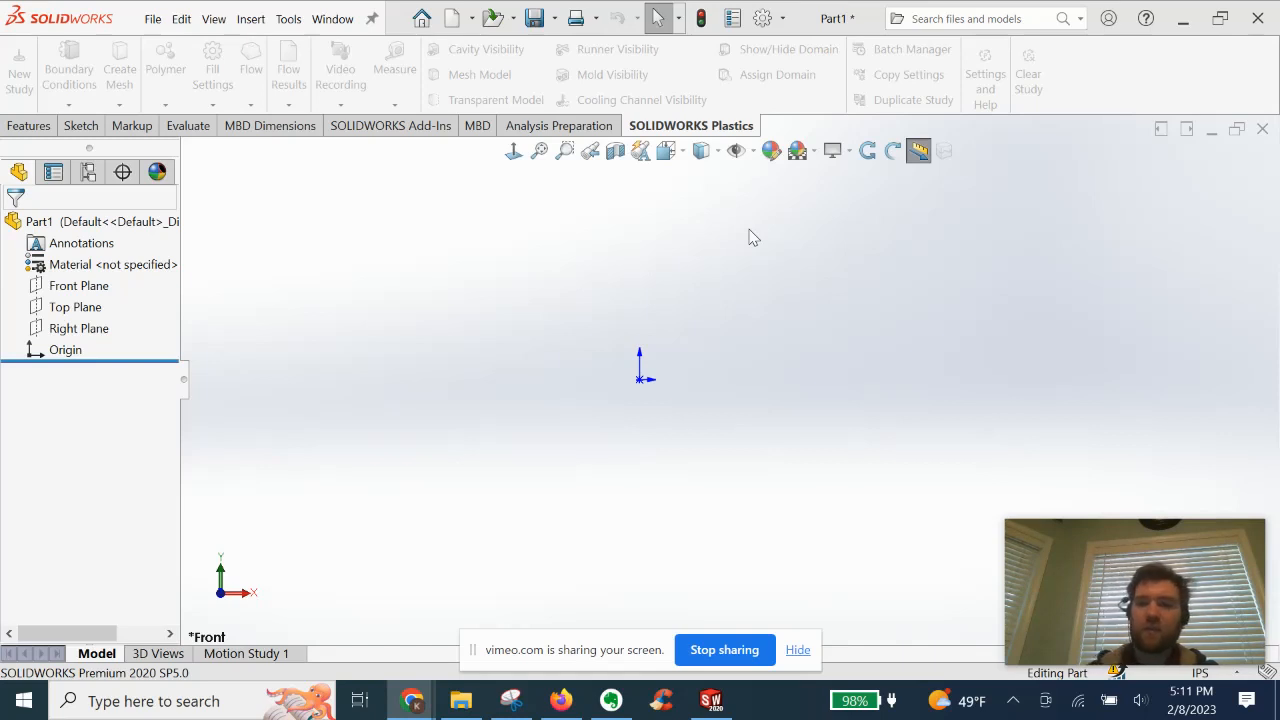
pyautogui.moveTo(724, 650)
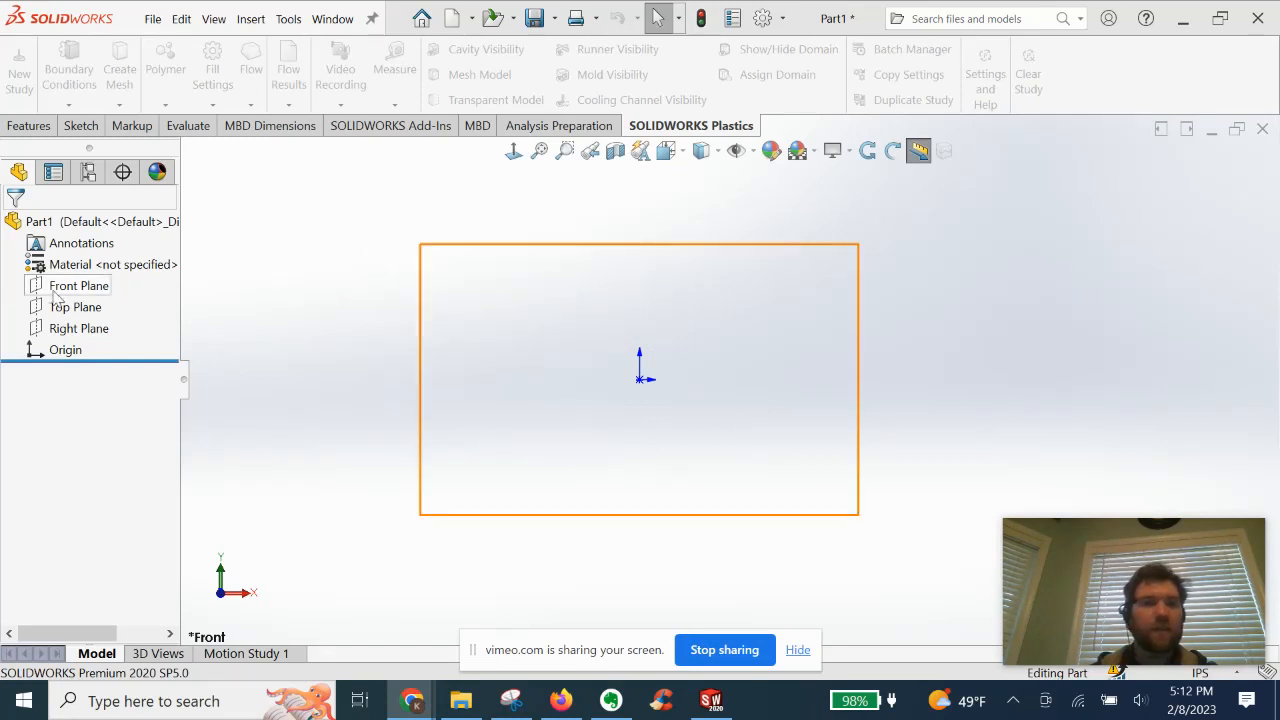
# Draw a centre rectangle square from the origin on the Front Plane
pyautogui.click(79, 285)
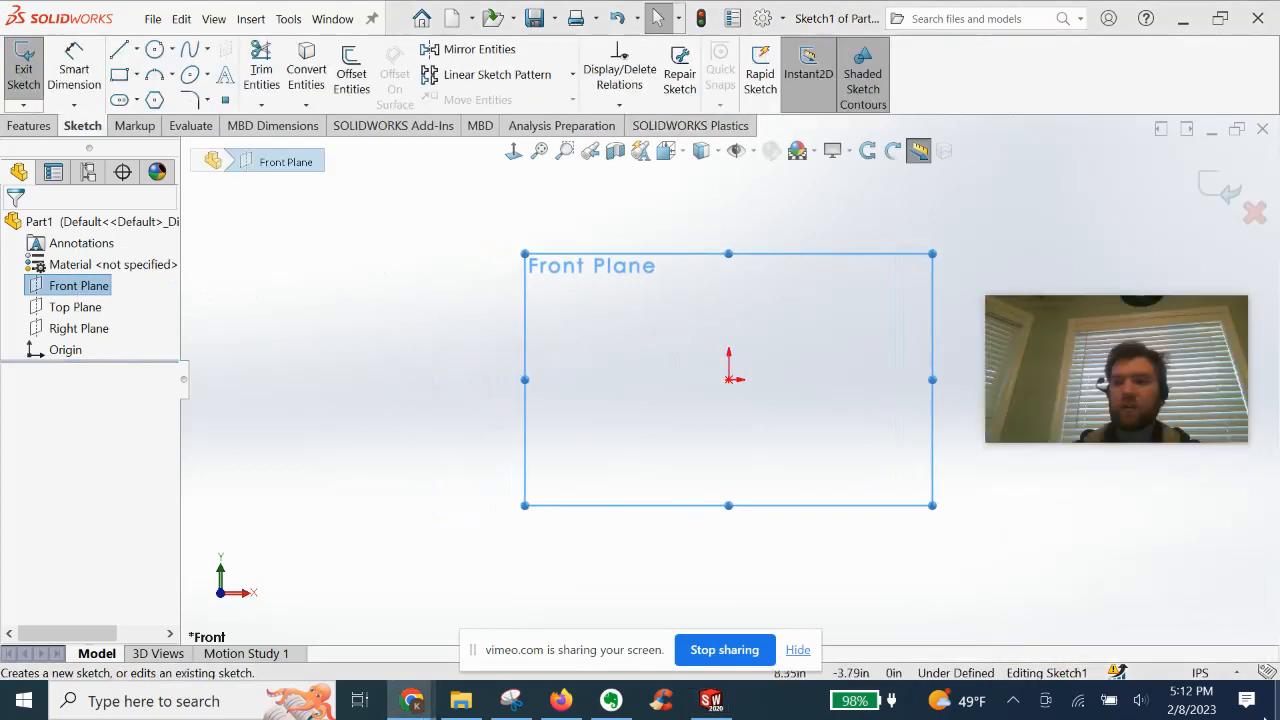
pyautogui.moveTo(997, 608)
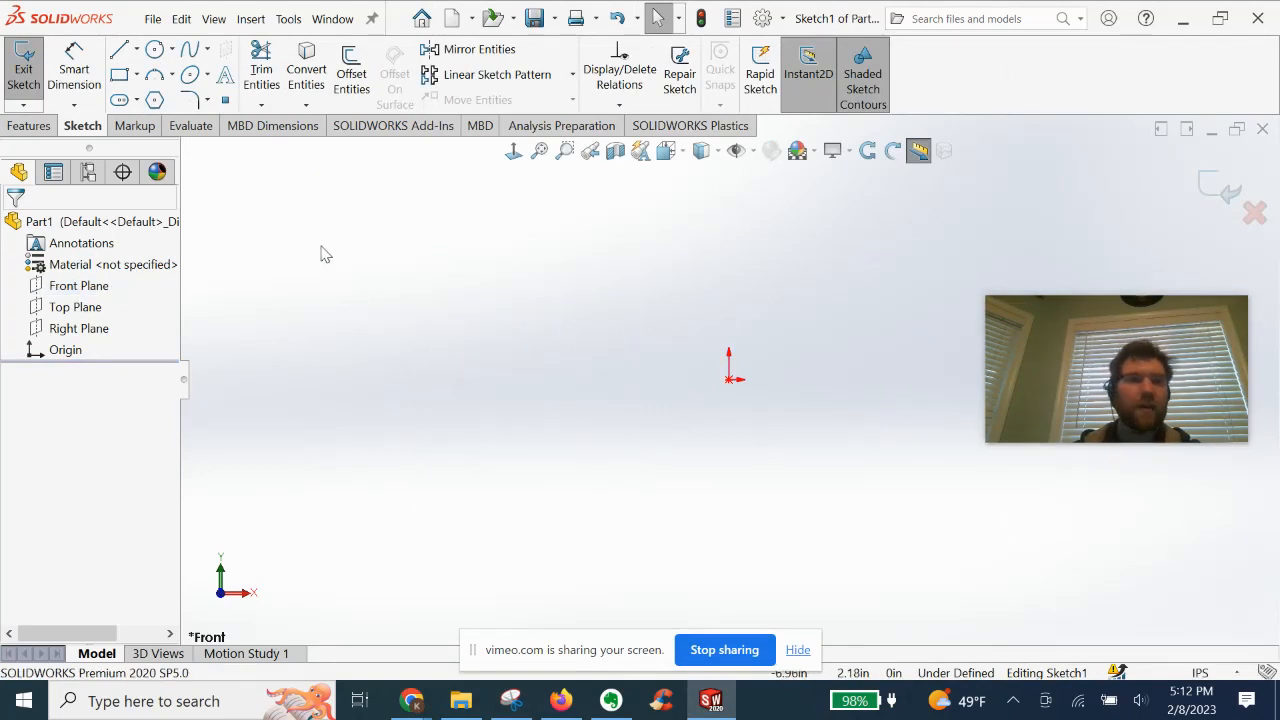
pyautogui.click(136, 74)
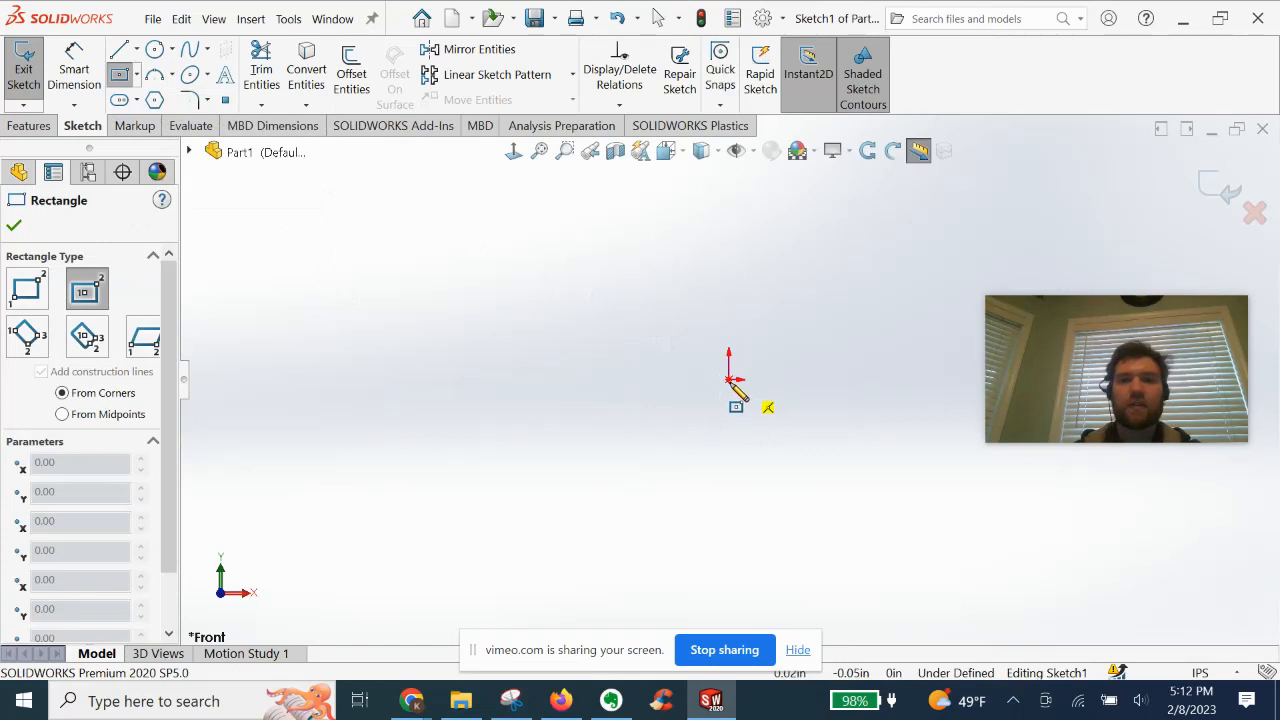
pyautogui.moveTo(728, 378); pyautogui.dragTo(848, 248)
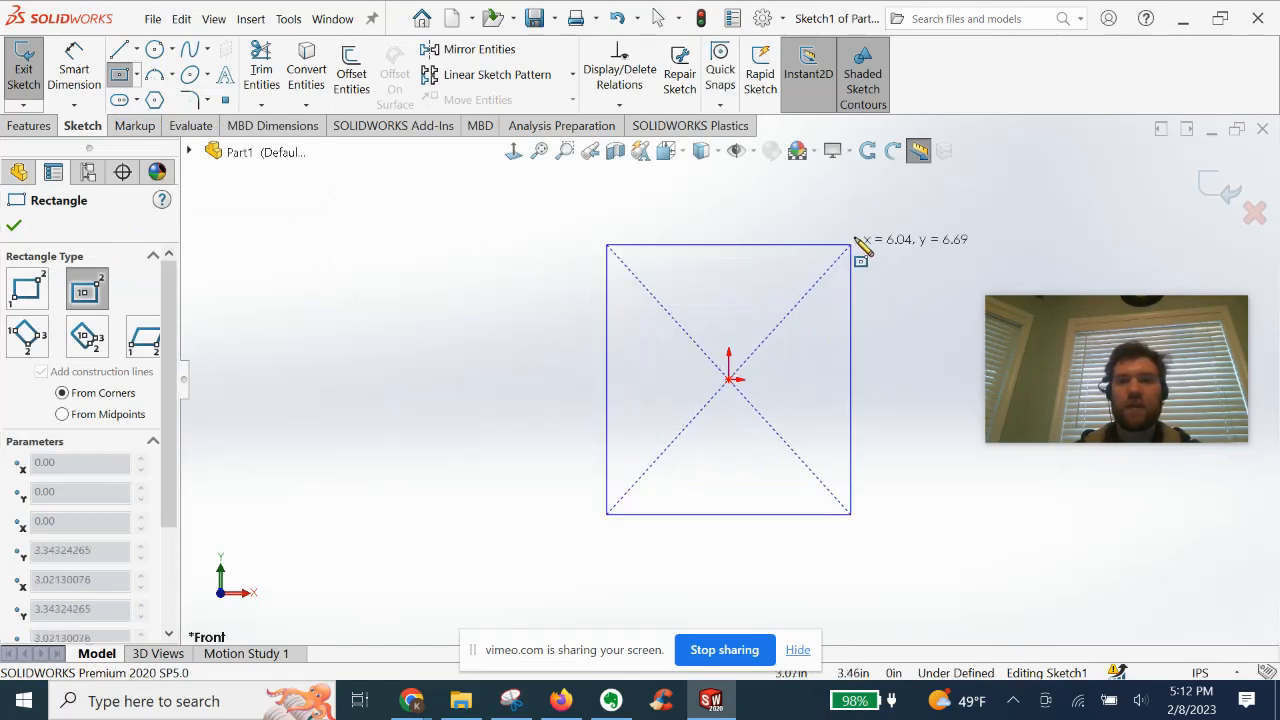
# Dimension both sides of the square to 6.25 in
pyautogui.click(728, 380)
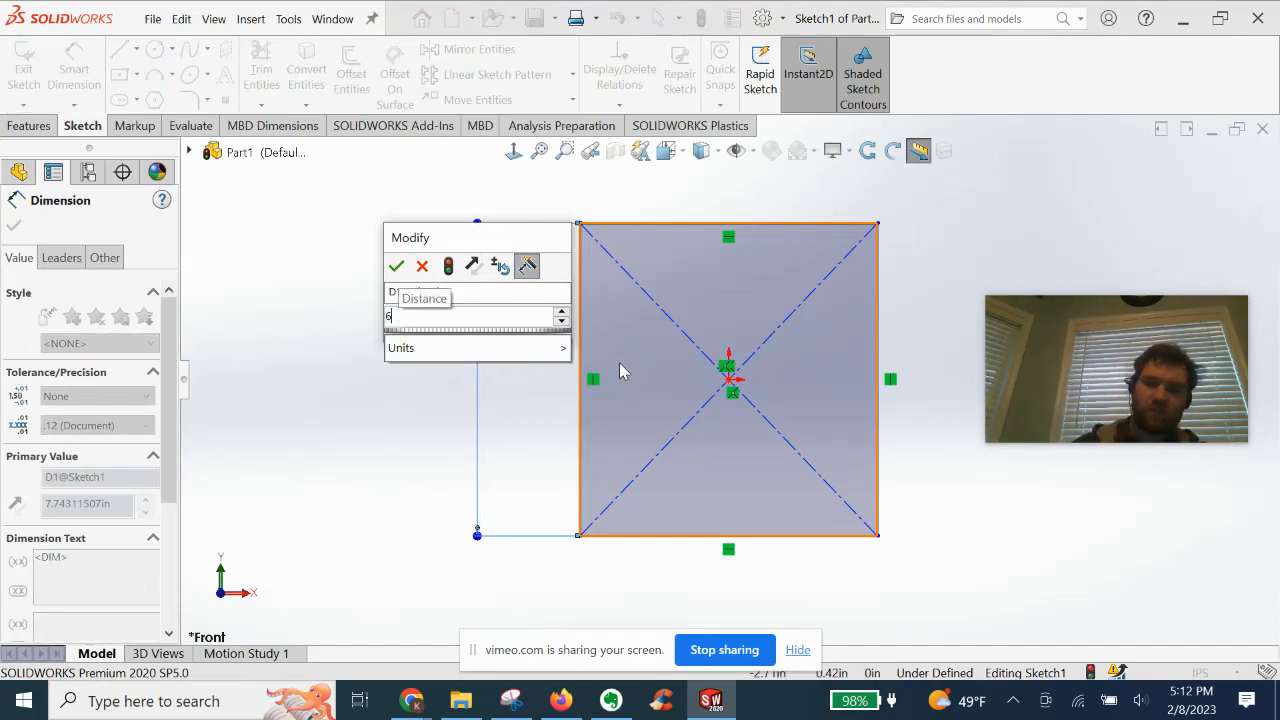
pyautogui.write('6.25')
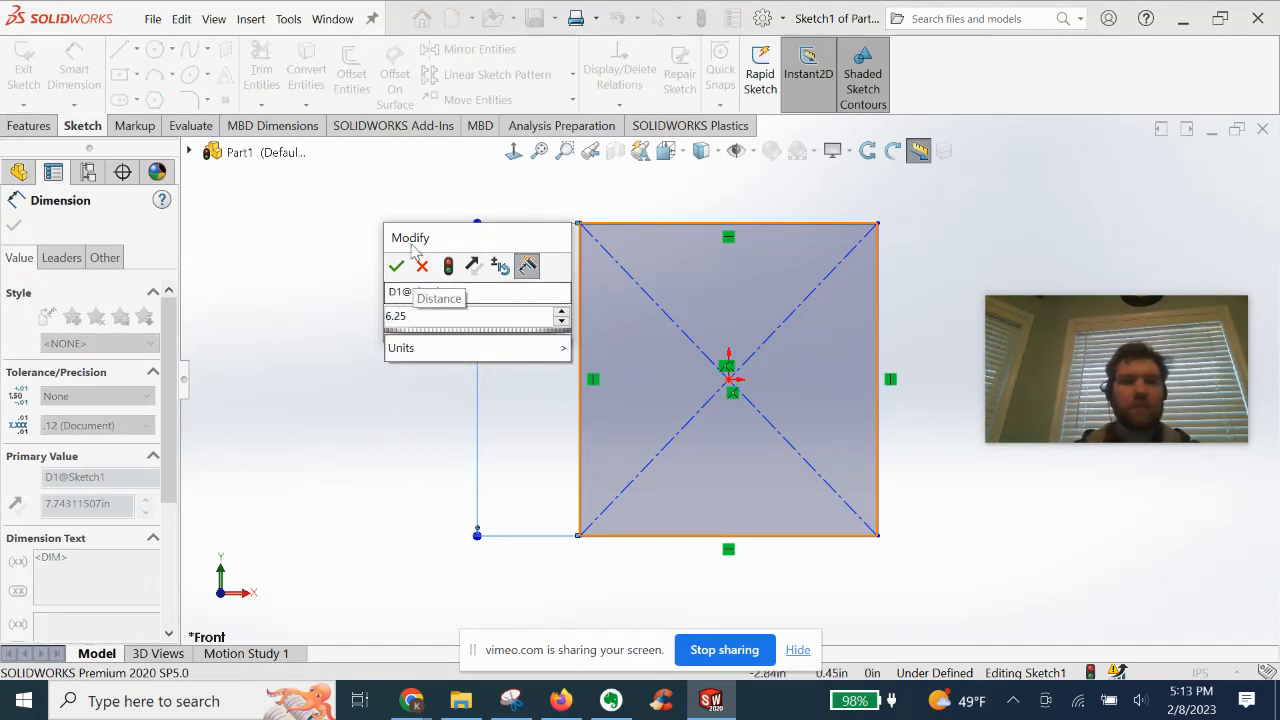
pyautogui.click(396, 266)
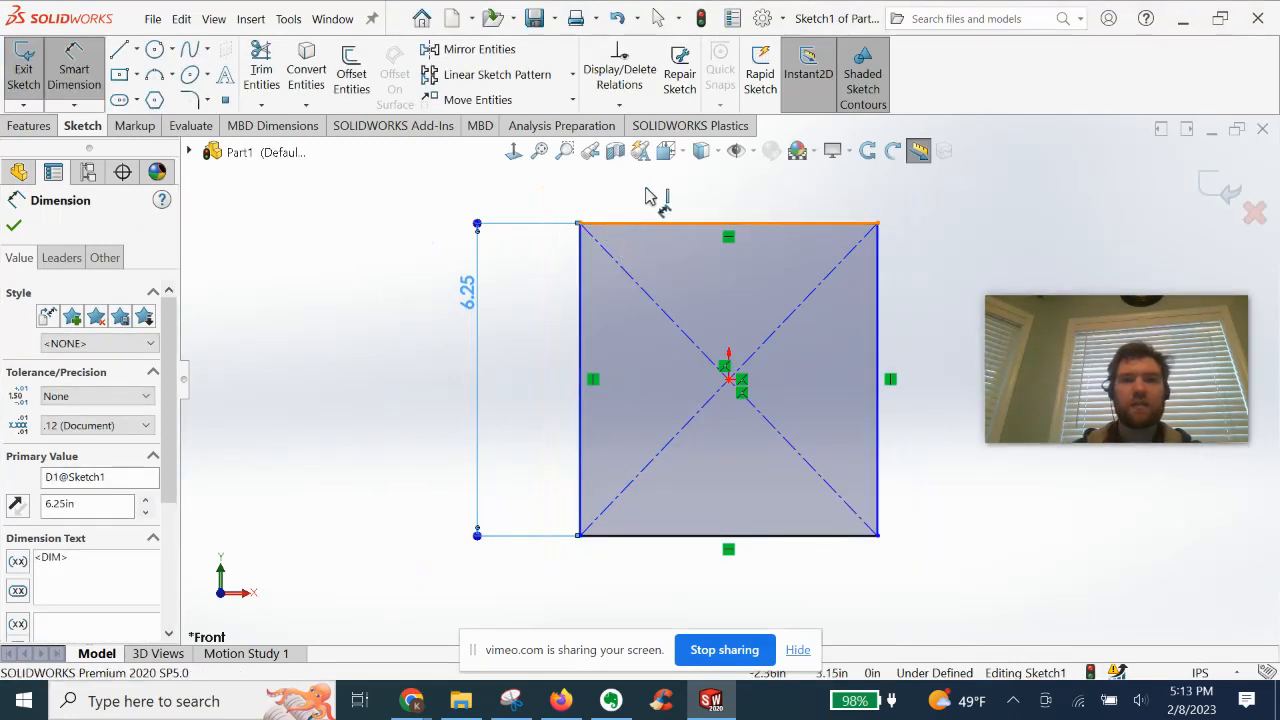
pyautogui.click(14, 225)
pyautogui.write('6.25')
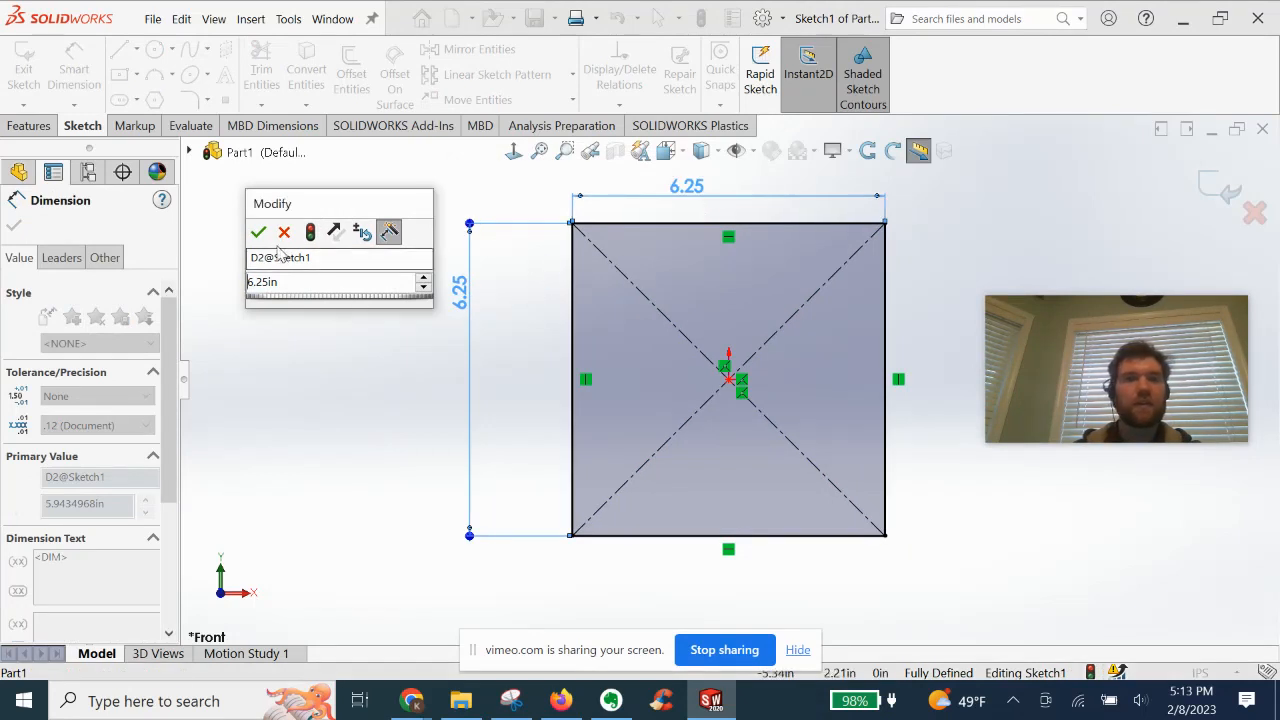
pyautogui.click(258, 231)
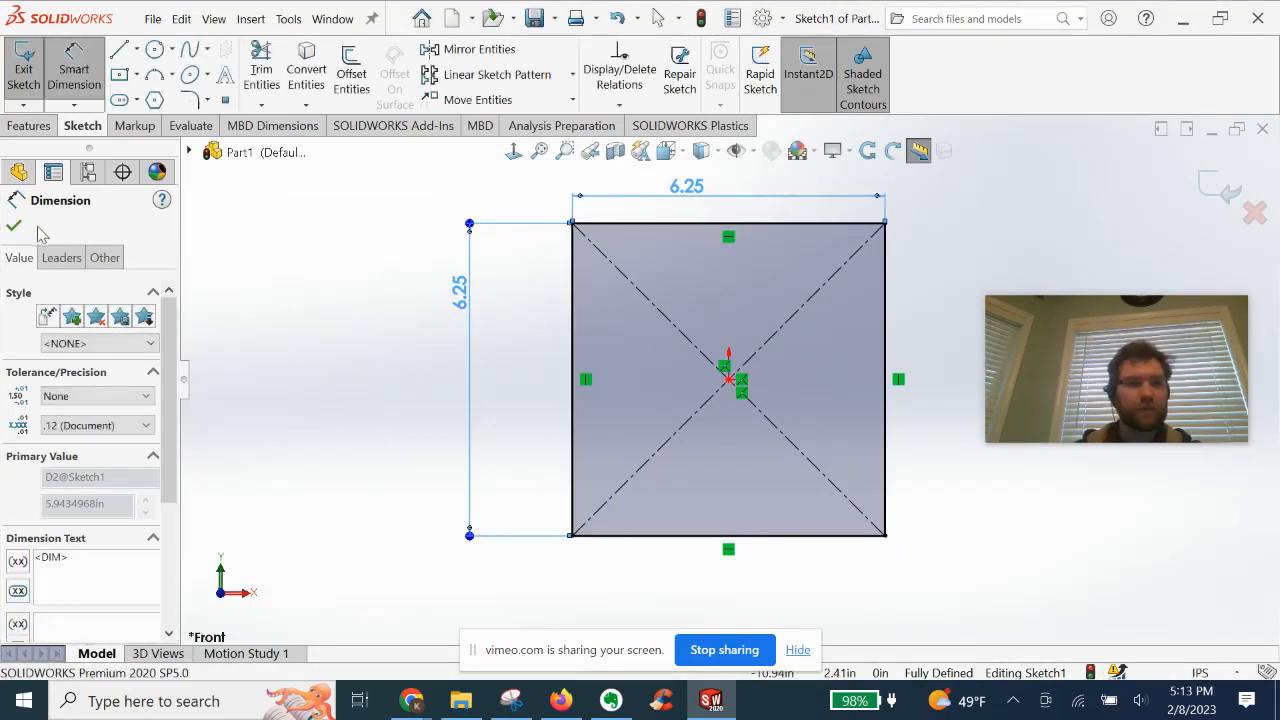
pyautogui.click(13, 226)
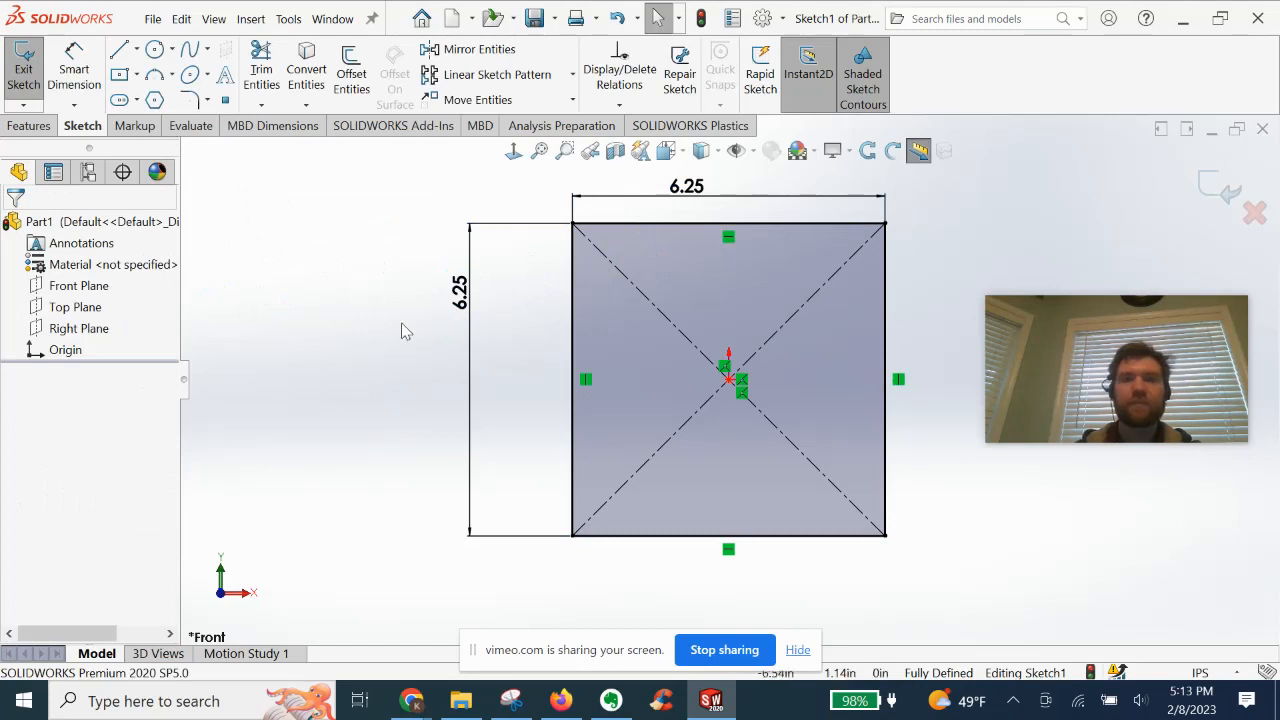
# Draw a corner rectangle in the square's top-left corner, 0.25 in from the left edge
pyautogui.click(575, 275)
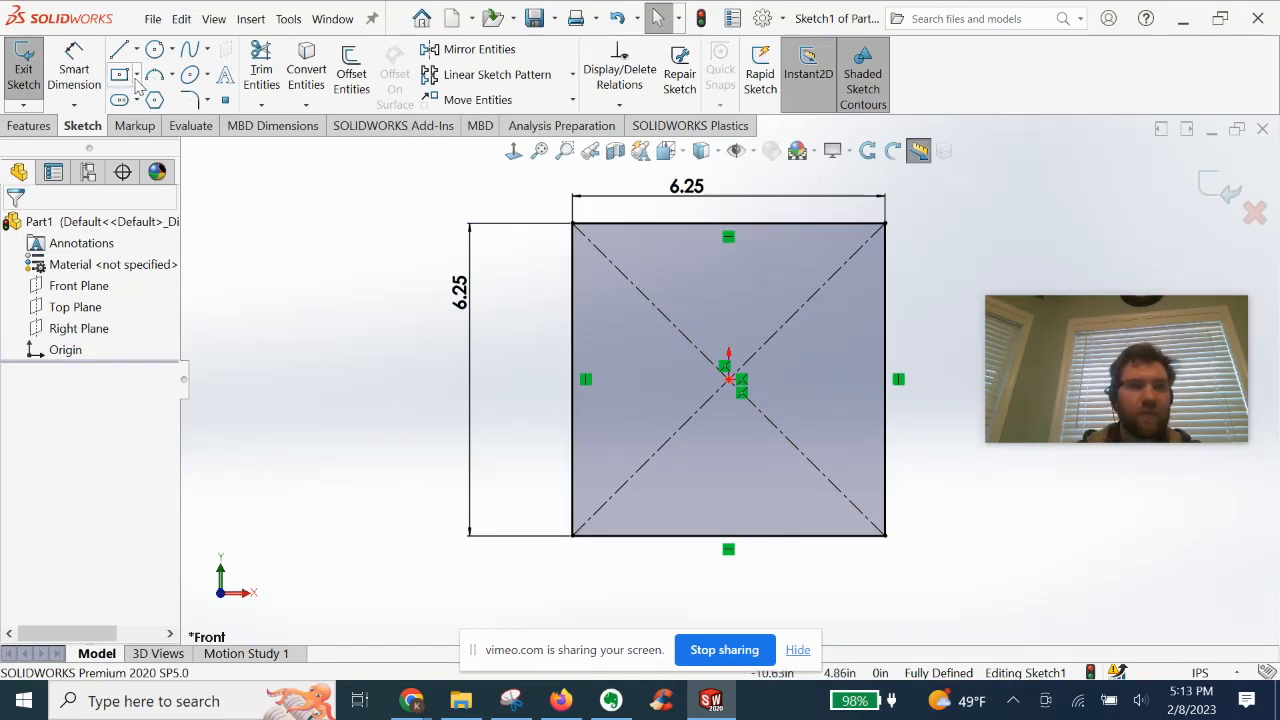
pyautogui.click(120, 75)
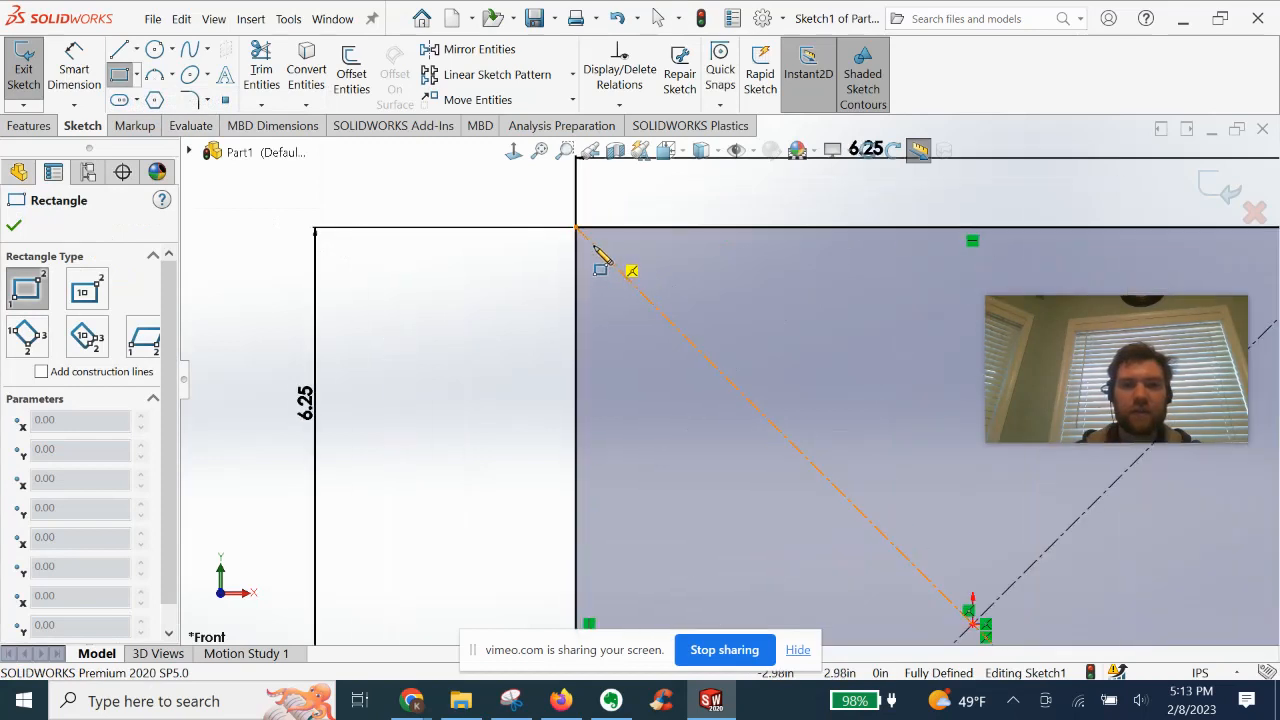
pyautogui.click(710, 355)
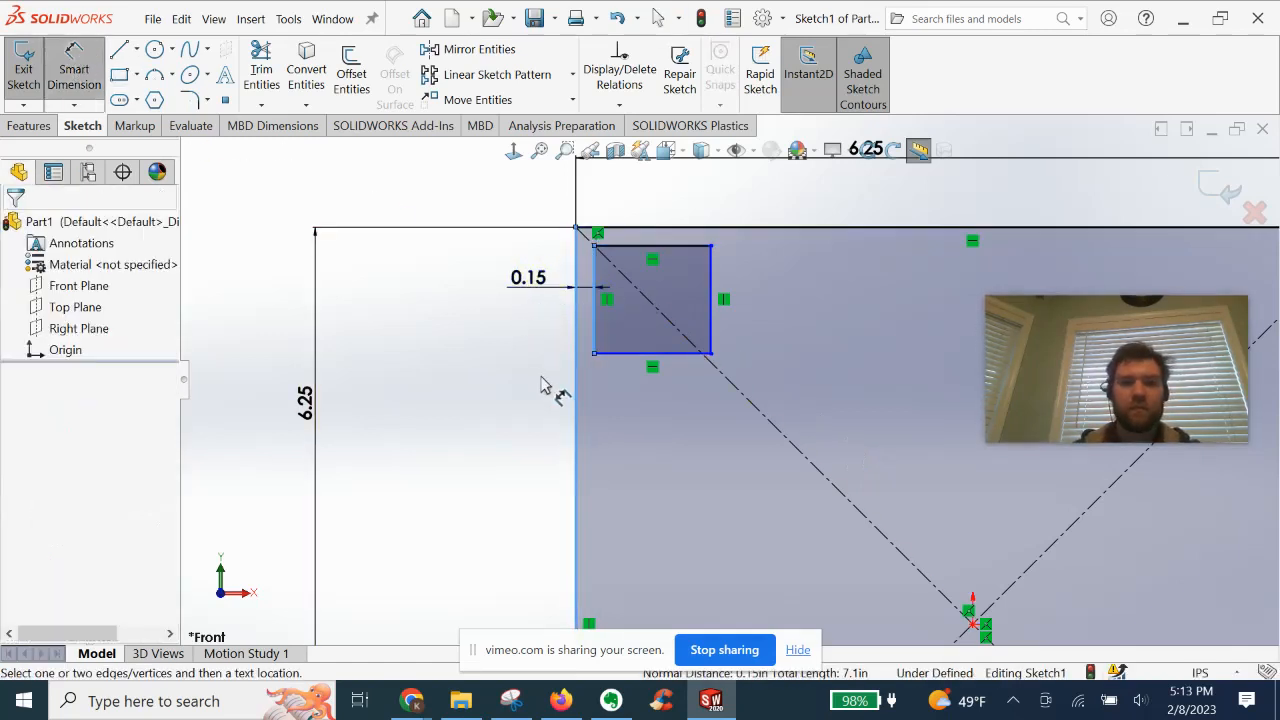
pyautogui.click(528, 277)
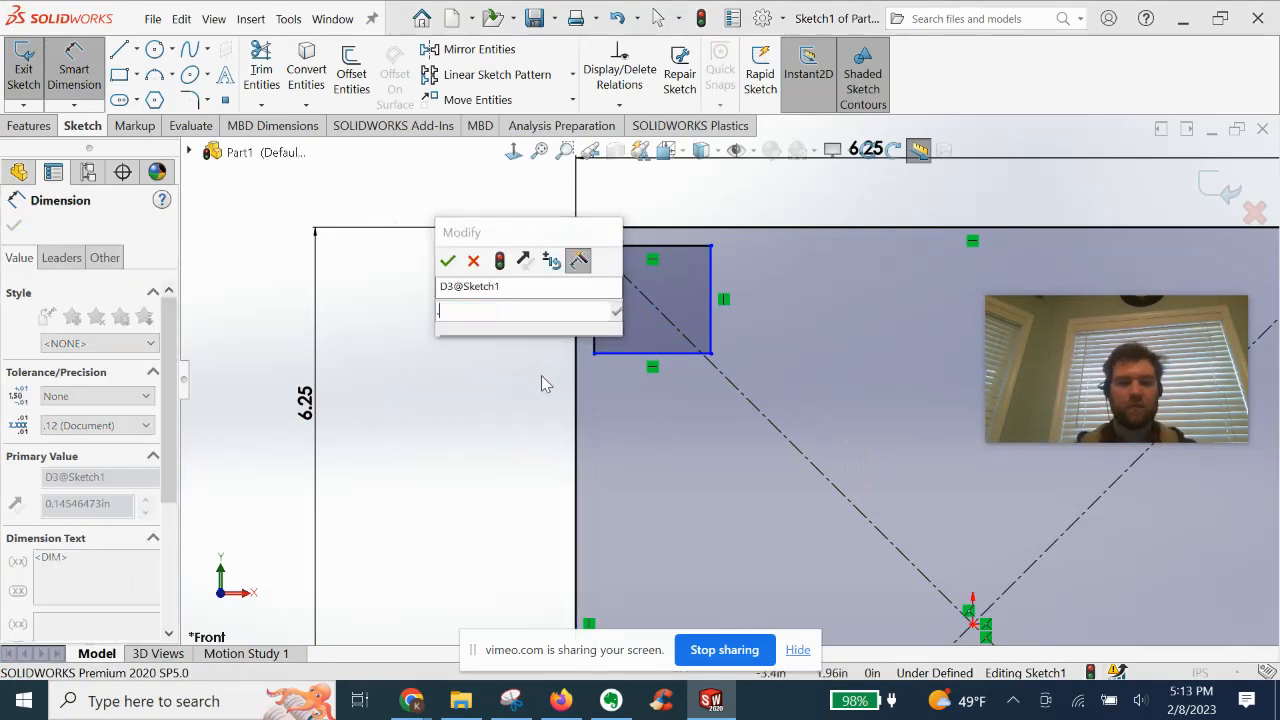
pyautogui.click(447, 261)
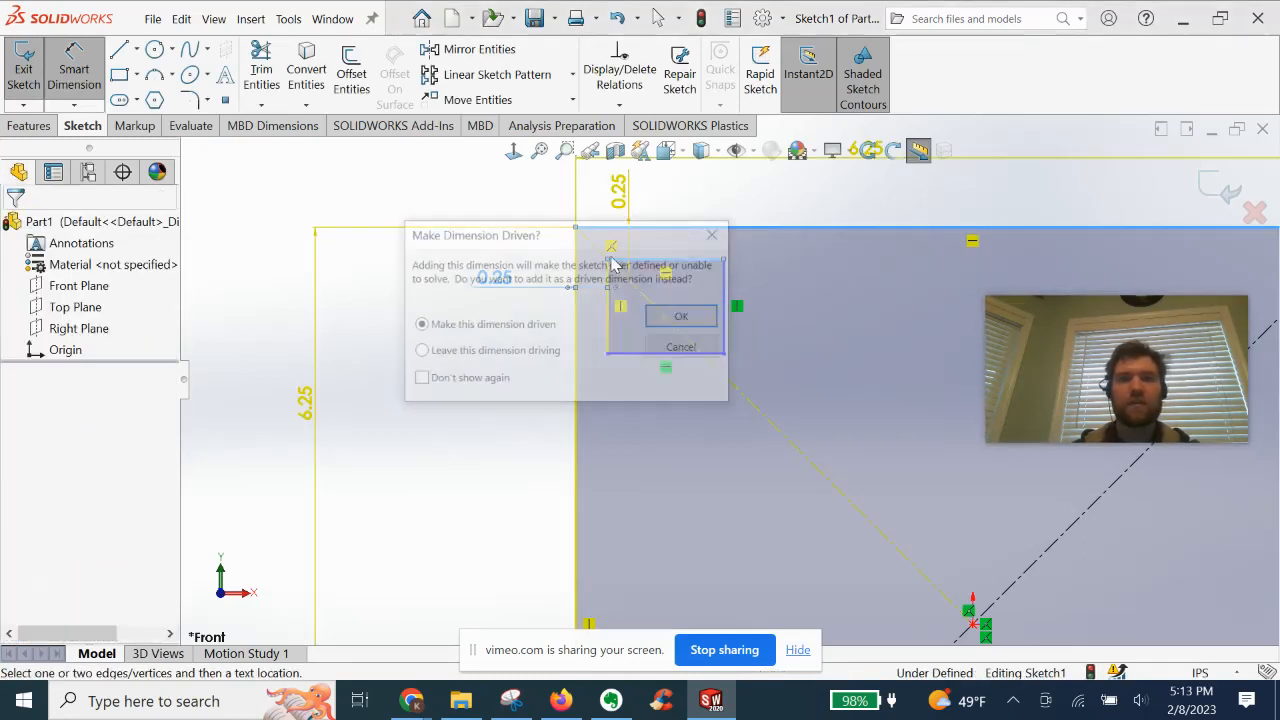
pyautogui.click(681, 315)
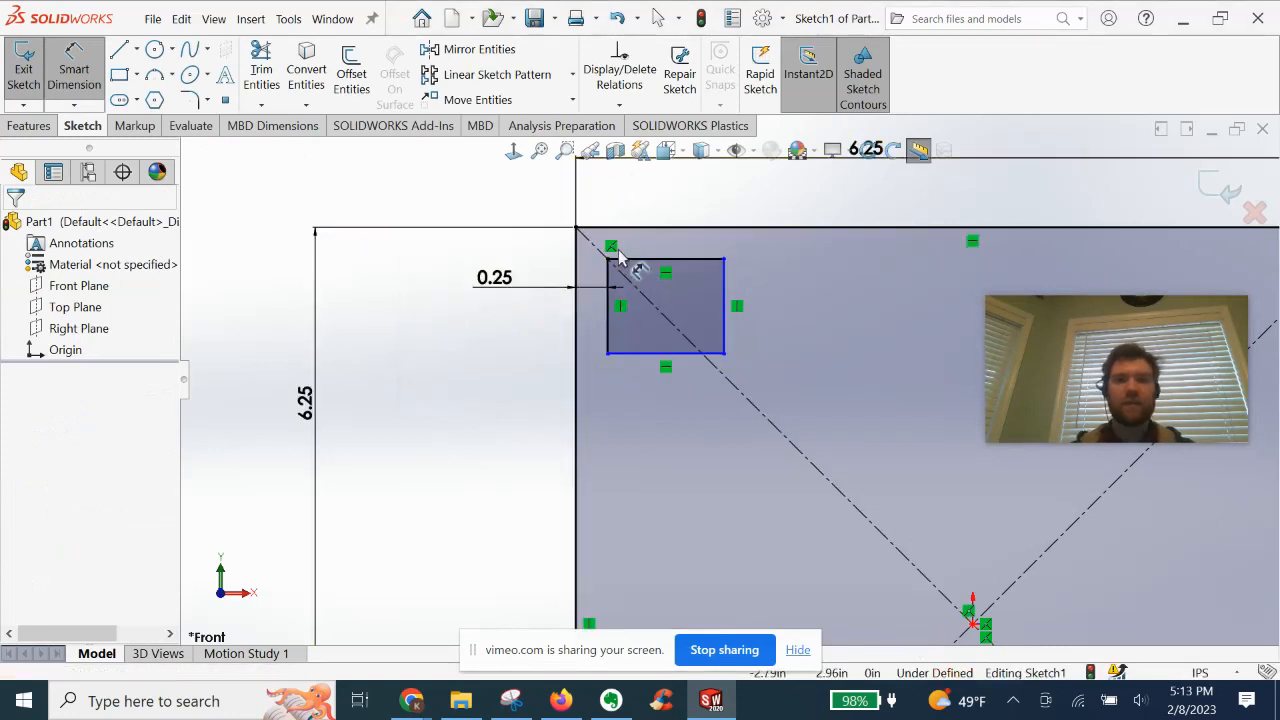
pyautogui.rightClick(612, 247)
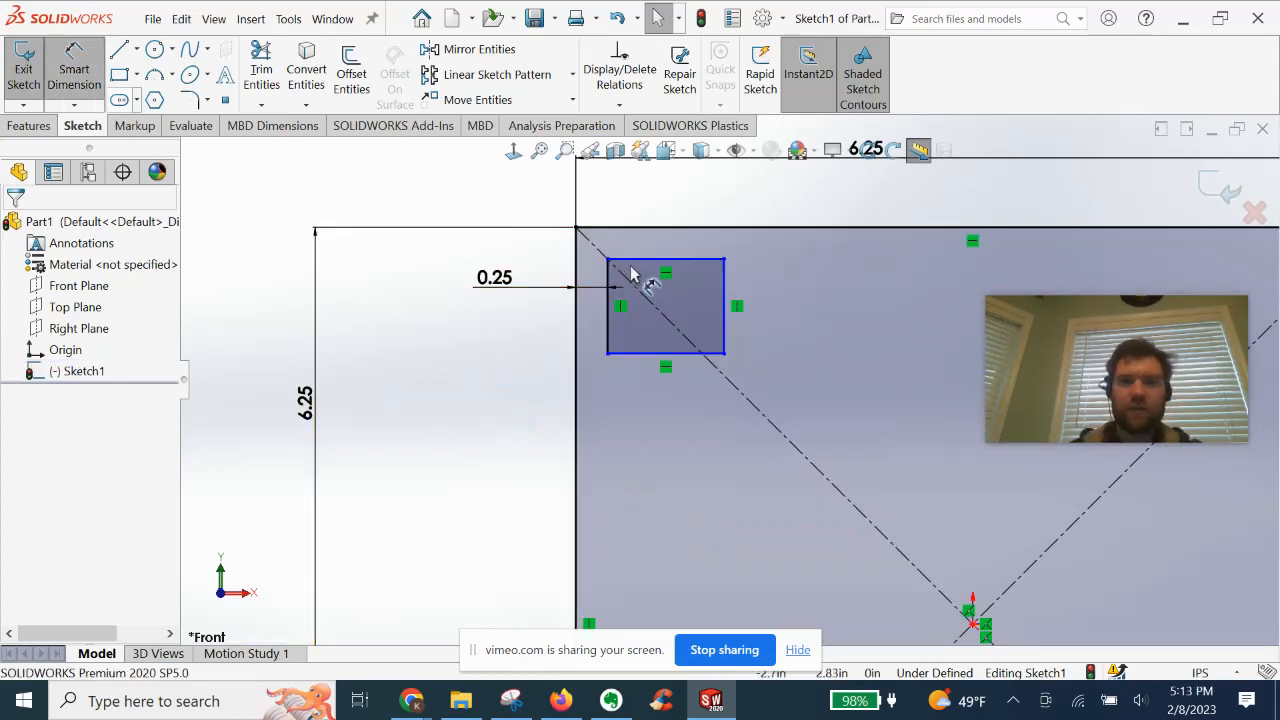
# Dimension the corner rectangle with a 0.25 in top gap, 1.25 in height and 1.00 in width
pyautogui.click(665, 240)
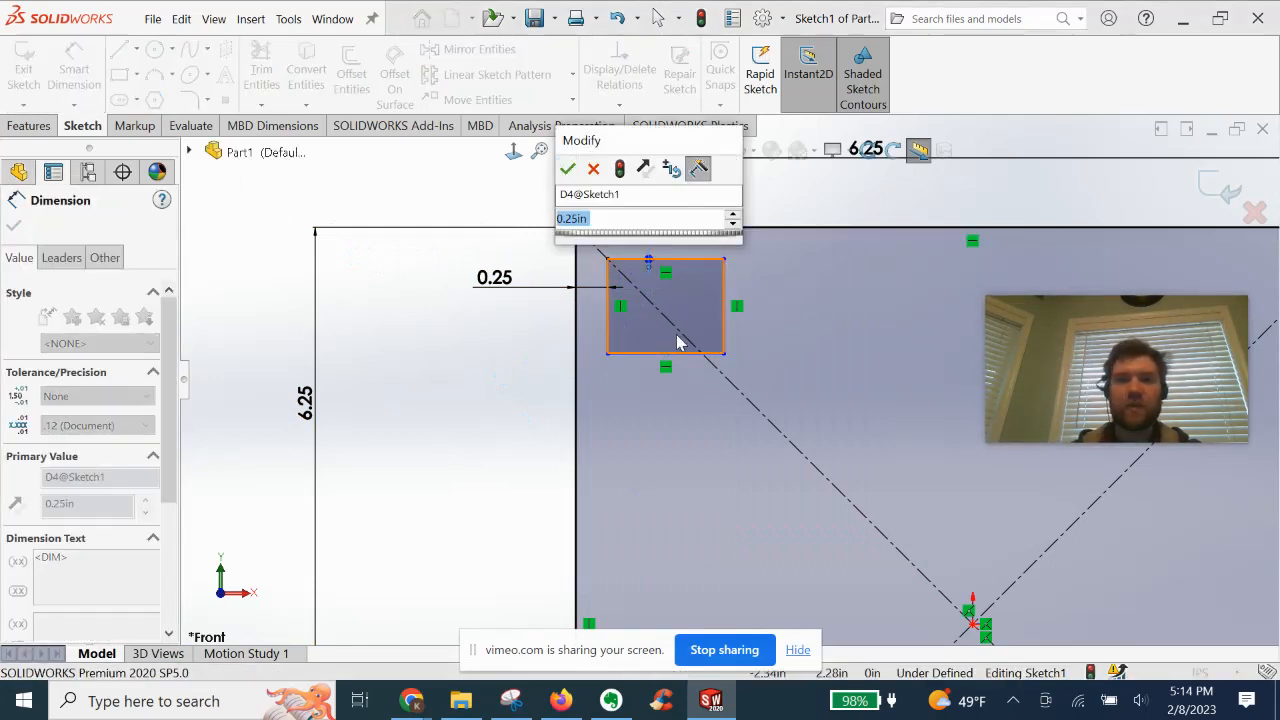
pyautogui.click(568, 168)
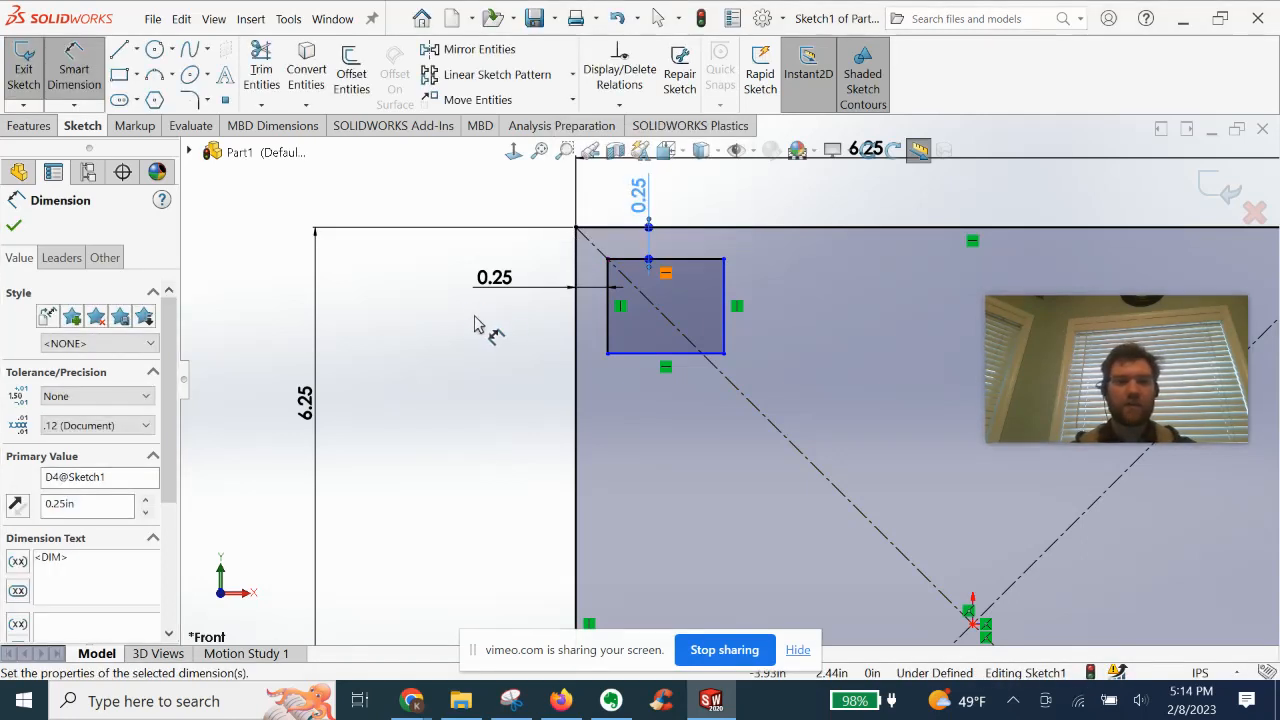
pyautogui.moveTo(428, 293)
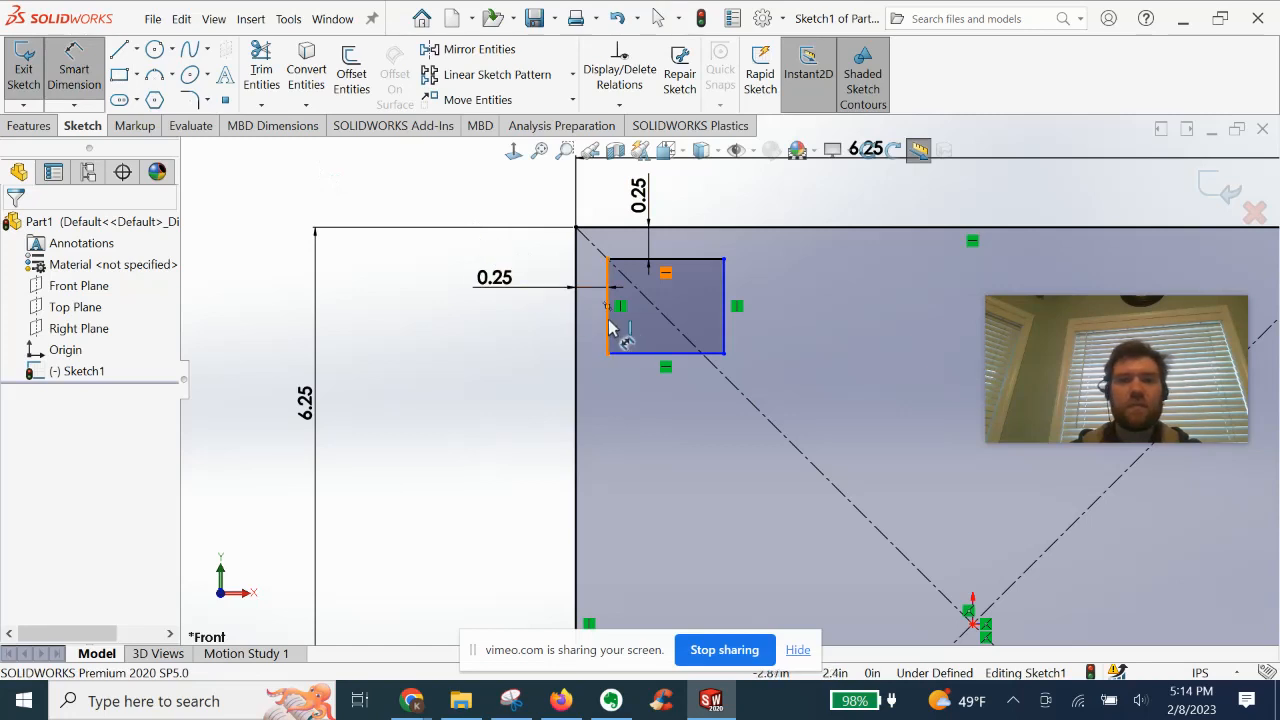
pyautogui.click(606, 305)
pyautogui.write('1.5')
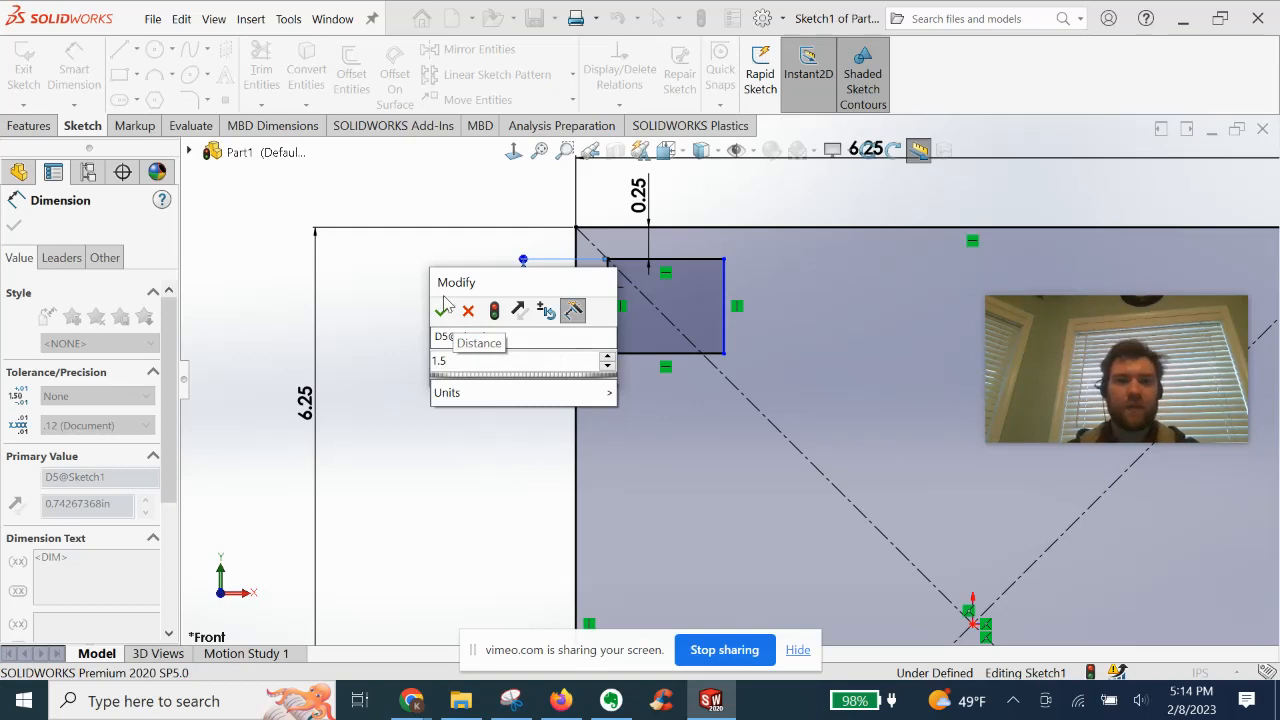
pyautogui.click(444, 309)
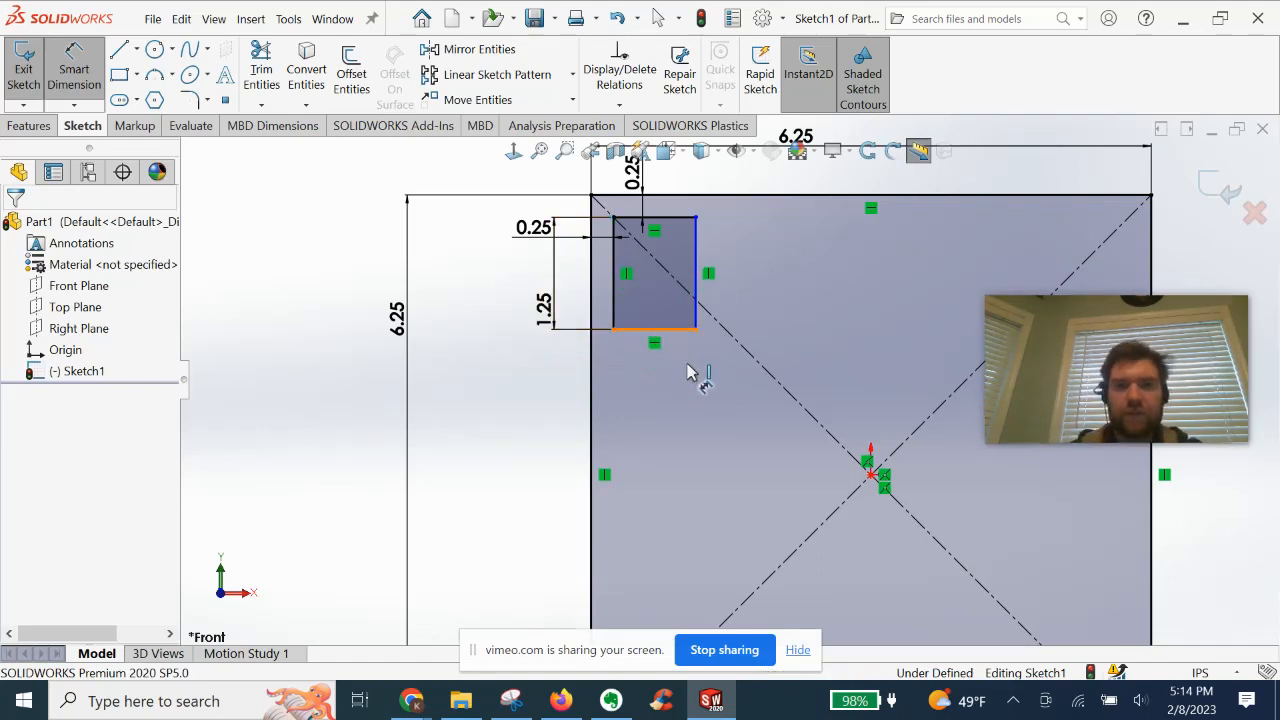
pyautogui.click(654, 330)
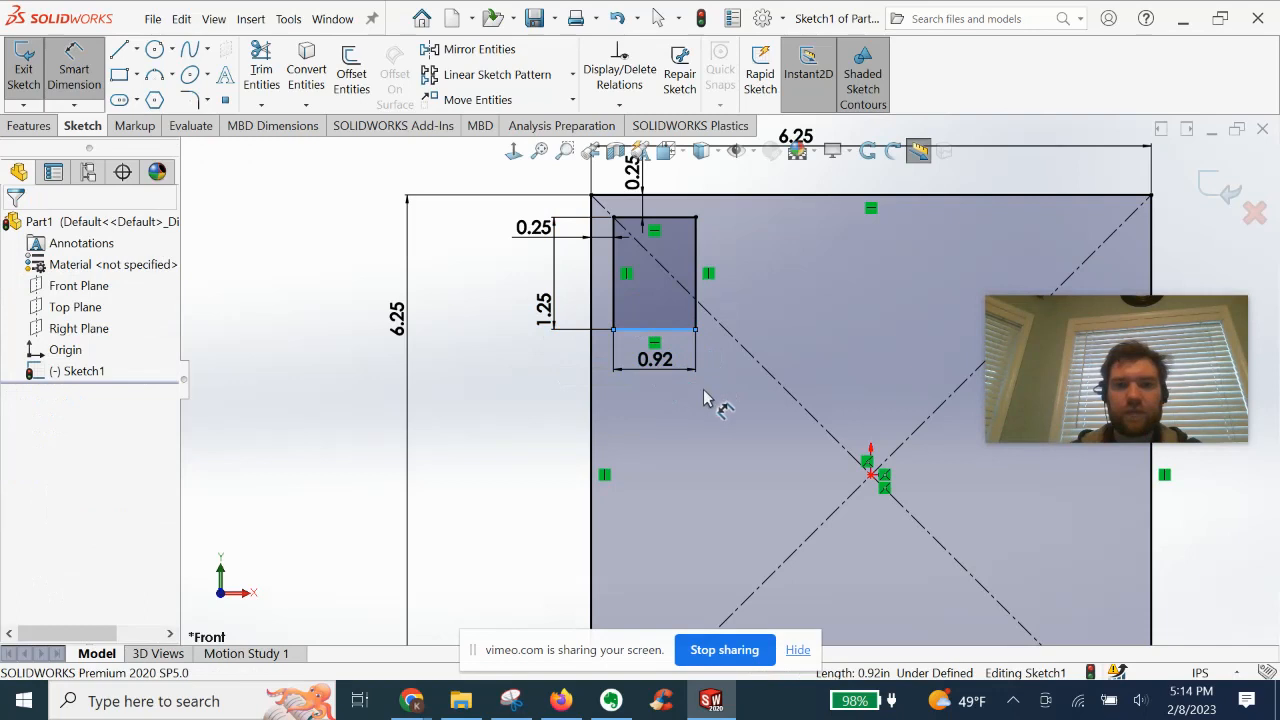
pyautogui.doubleClick(654, 358)
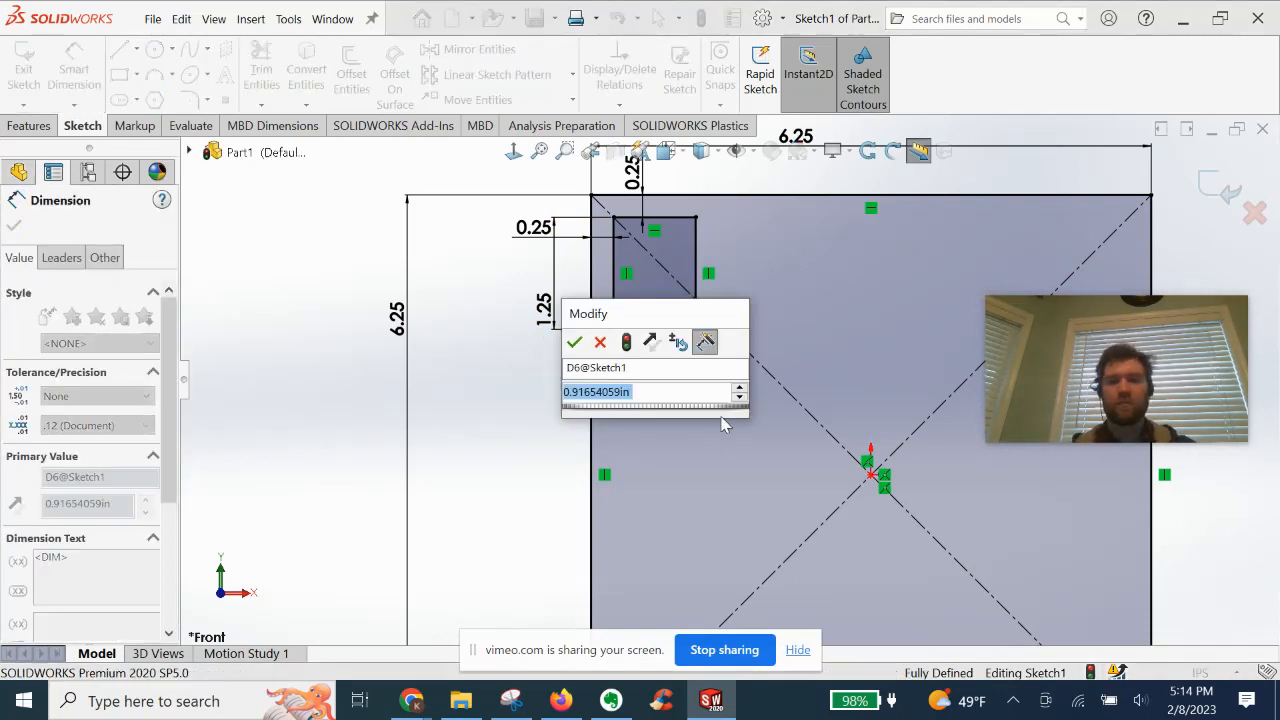
pyautogui.click(574, 342)
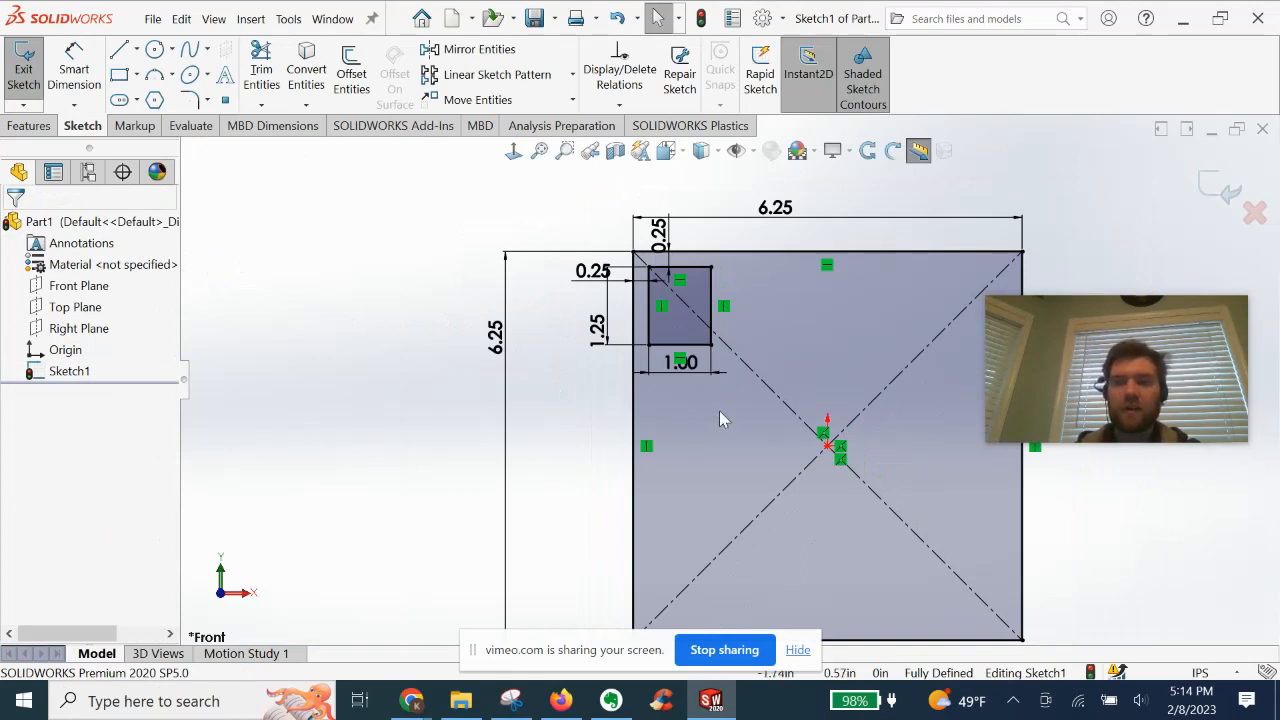
# Extrude the small rectangle into a 1.375 in deep block with draft enabled
pyautogui.click(697, 305)
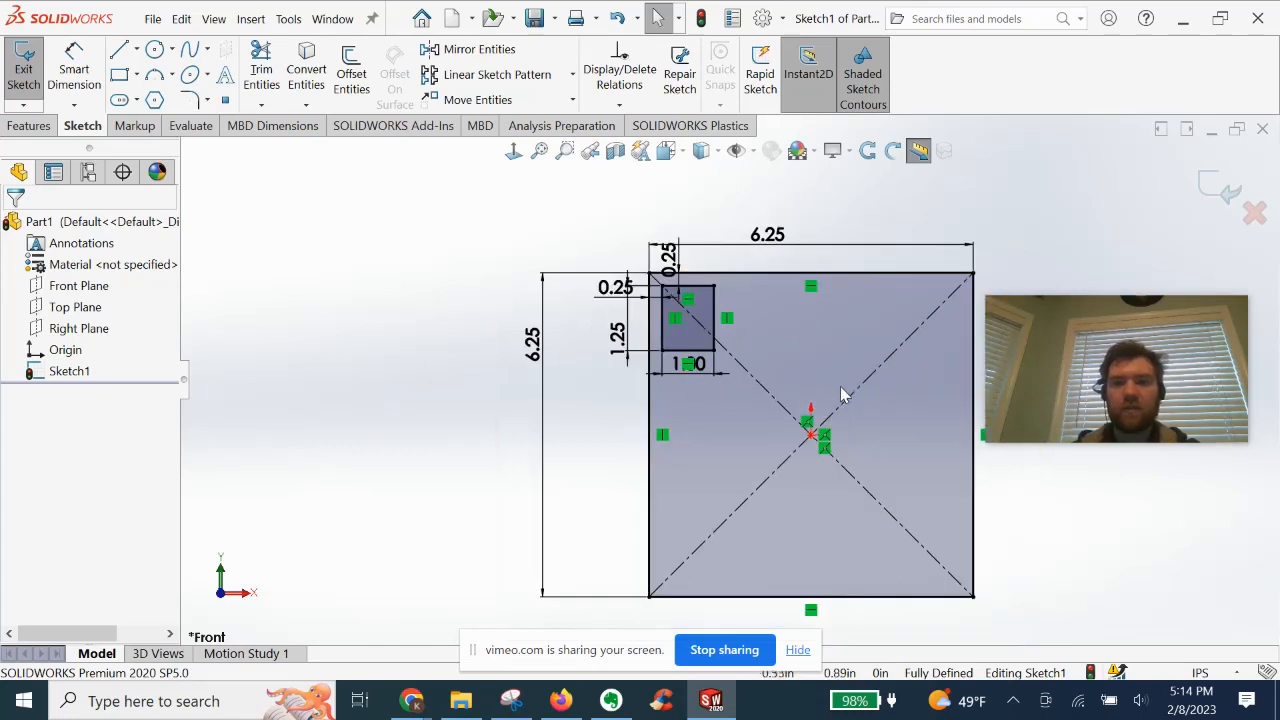
pyautogui.scroll(3)
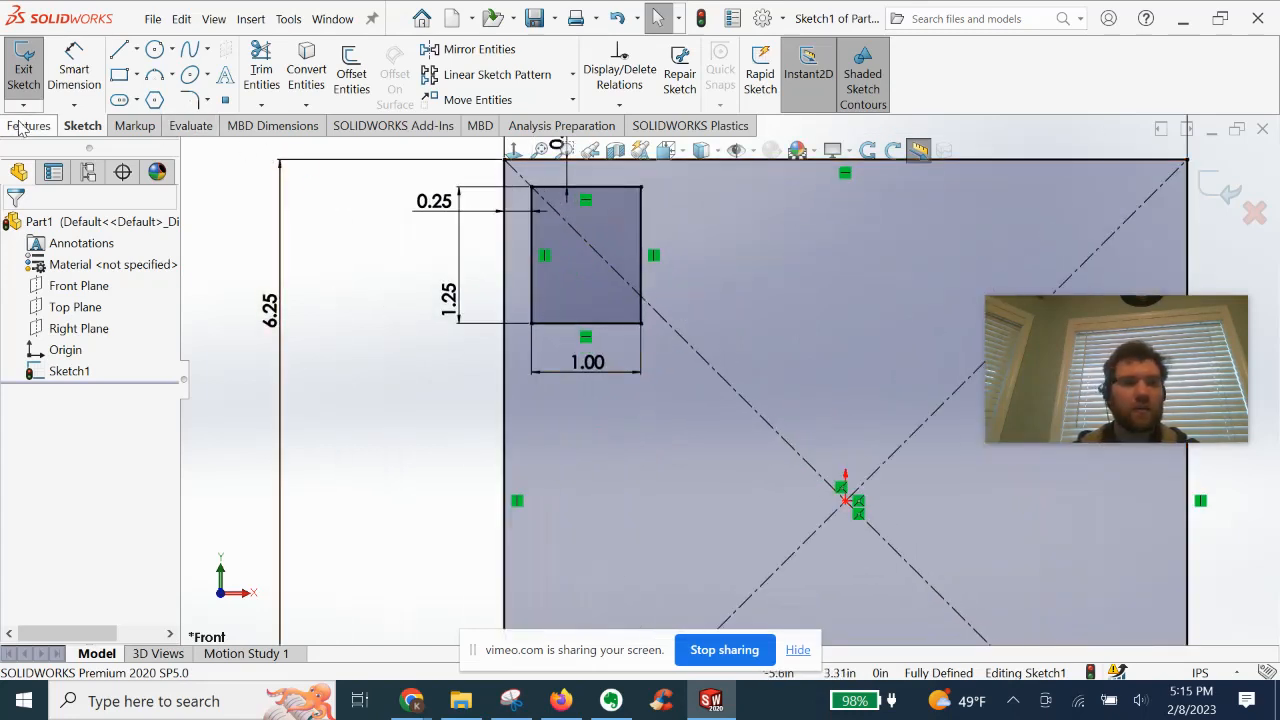
pyautogui.click(30, 125)
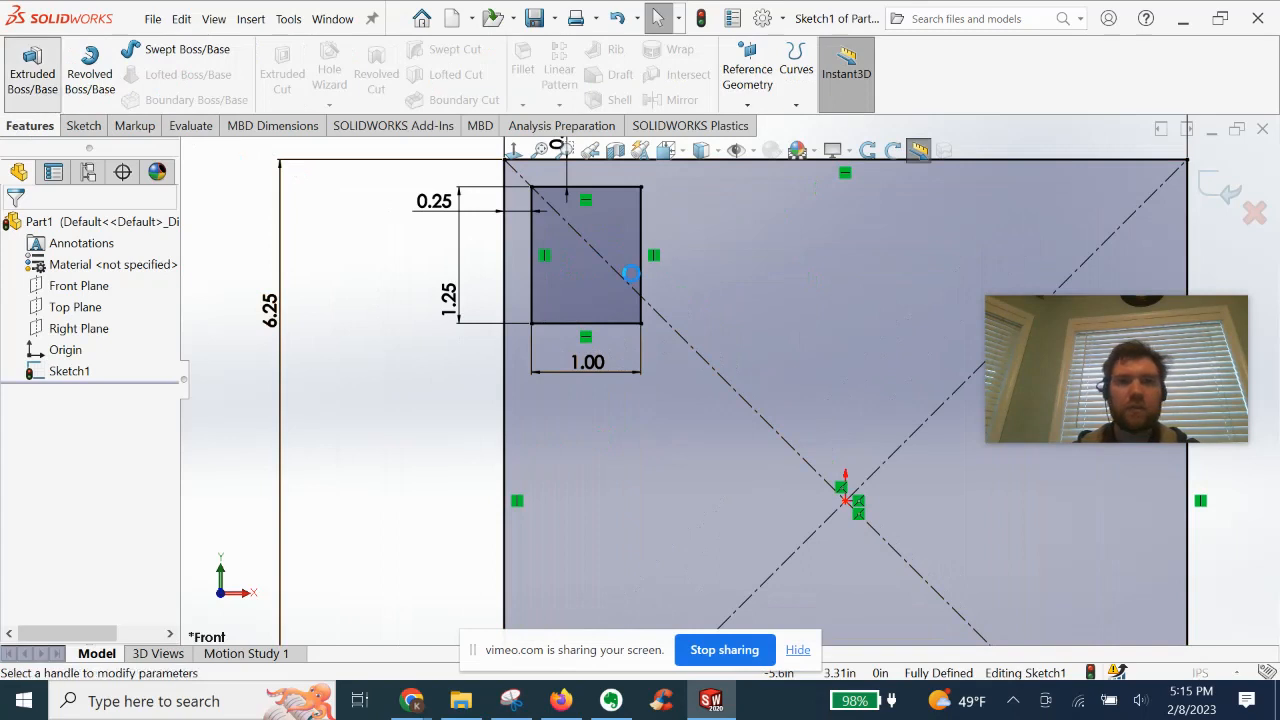
pyautogui.click(32, 65)
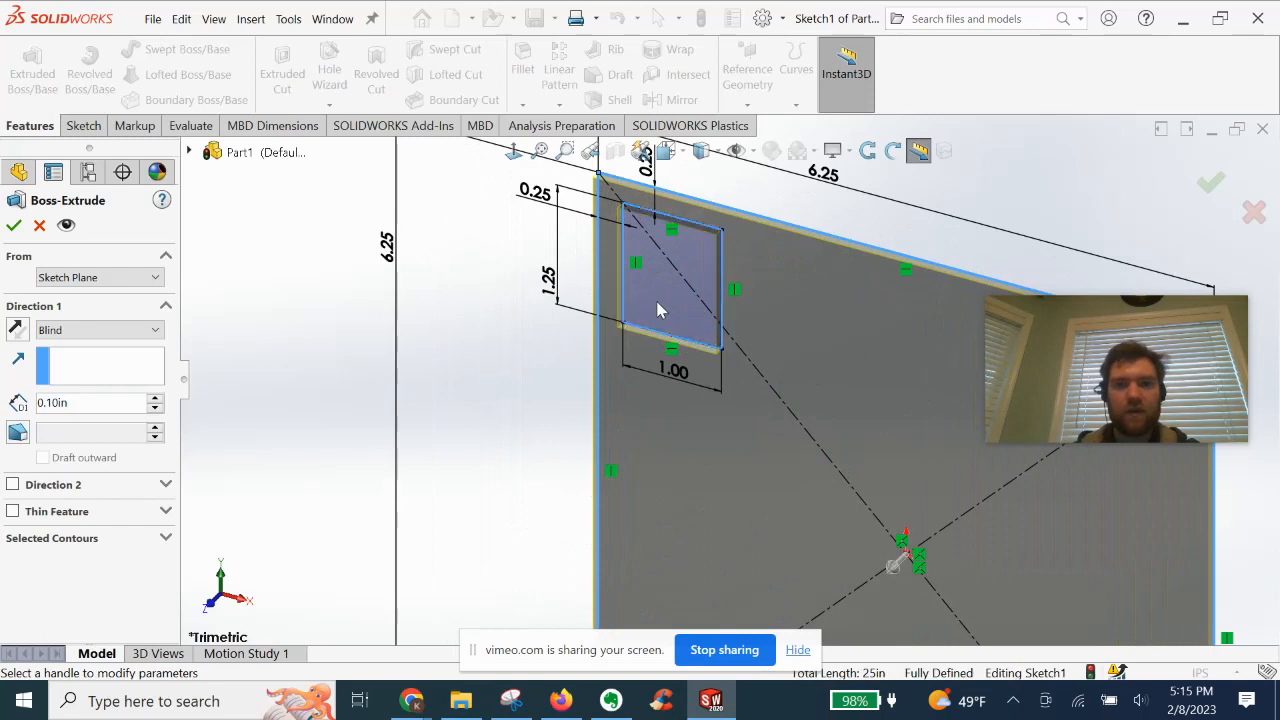
pyautogui.click(660, 290)
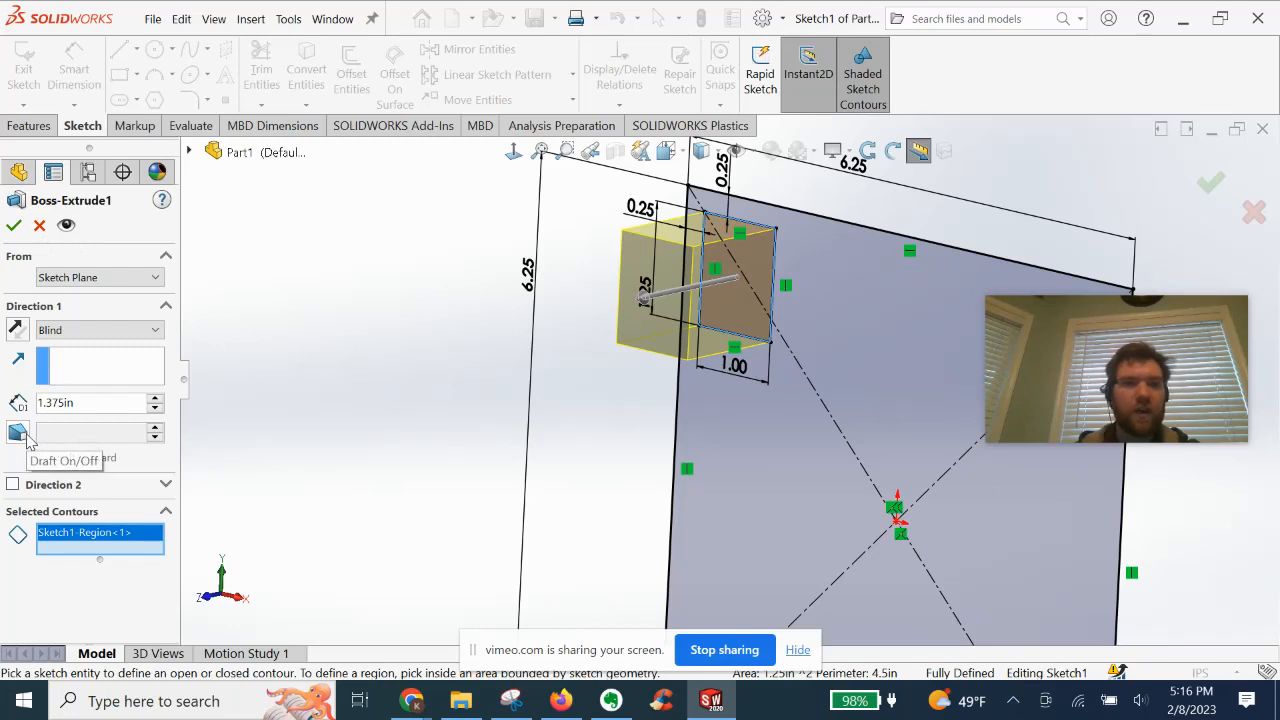
pyautogui.click(18, 432)
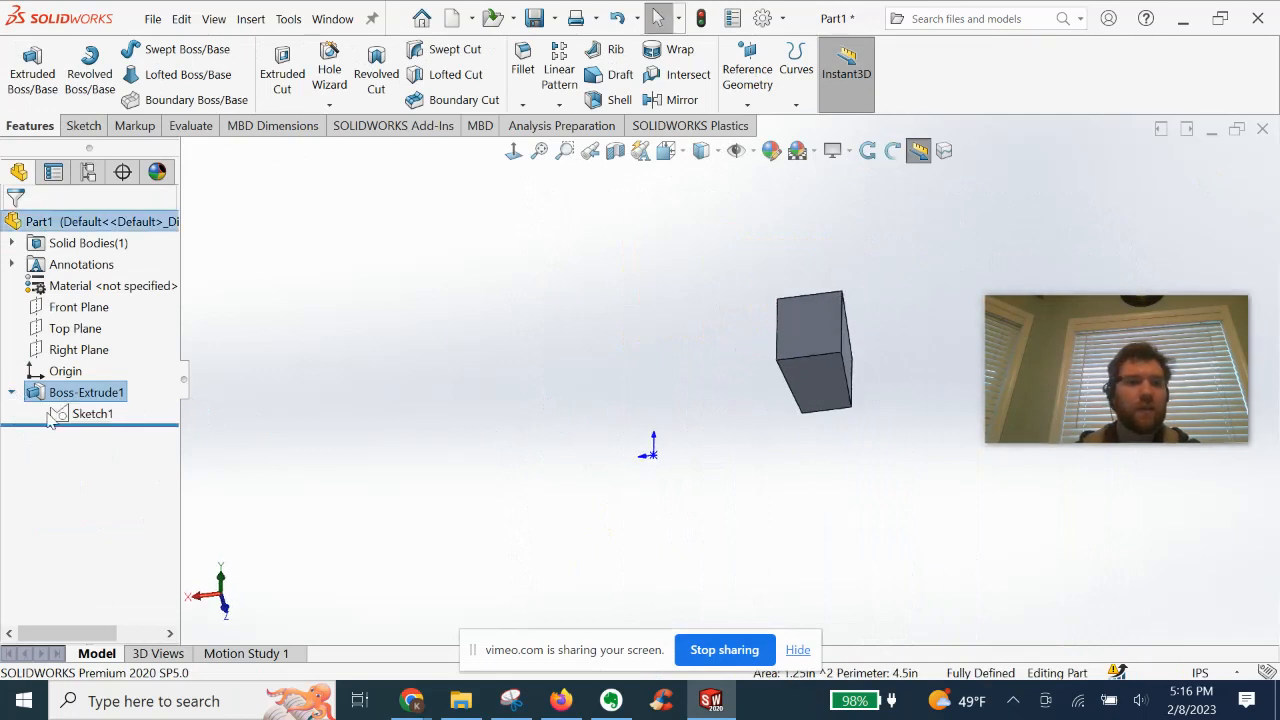
# Show Sketch1 again and shell the block into a cup with 0.10 in walls
pyautogui.click(92, 413)
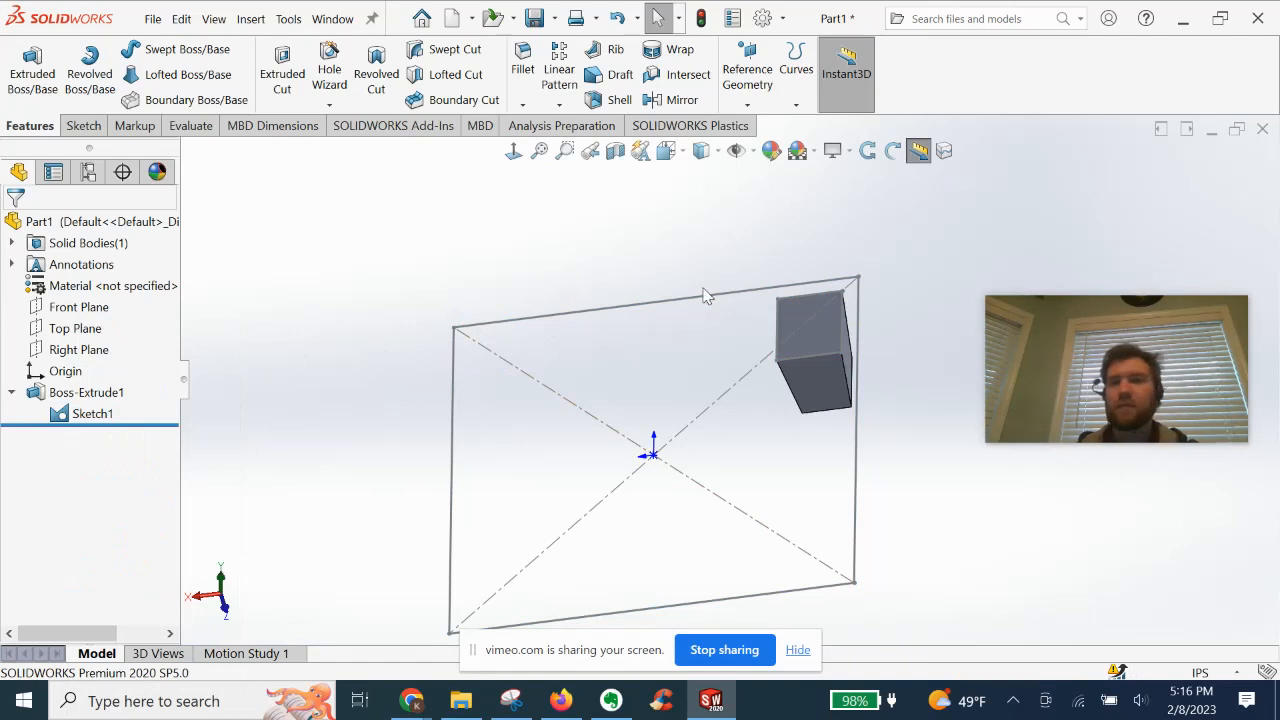
pyautogui.moveTo(705, 297); pyautogui.dragTo(860, 453)
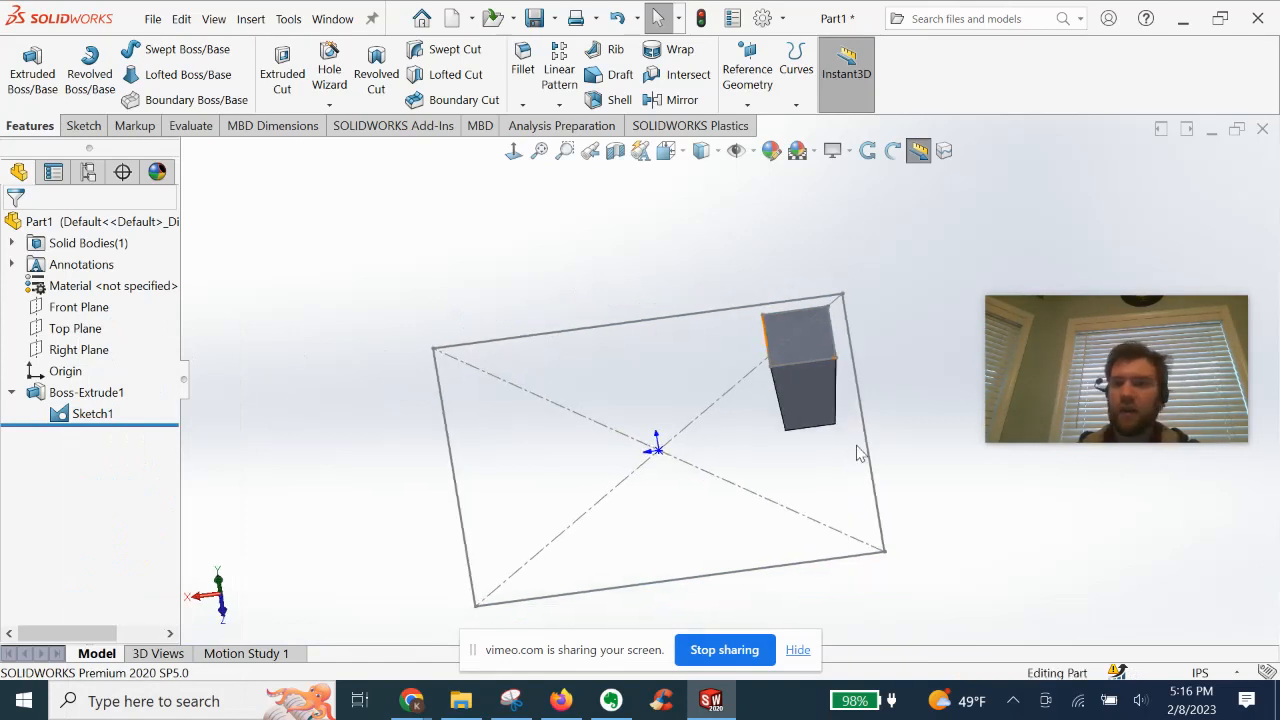
pyautogui.moveTo(1246, 584)
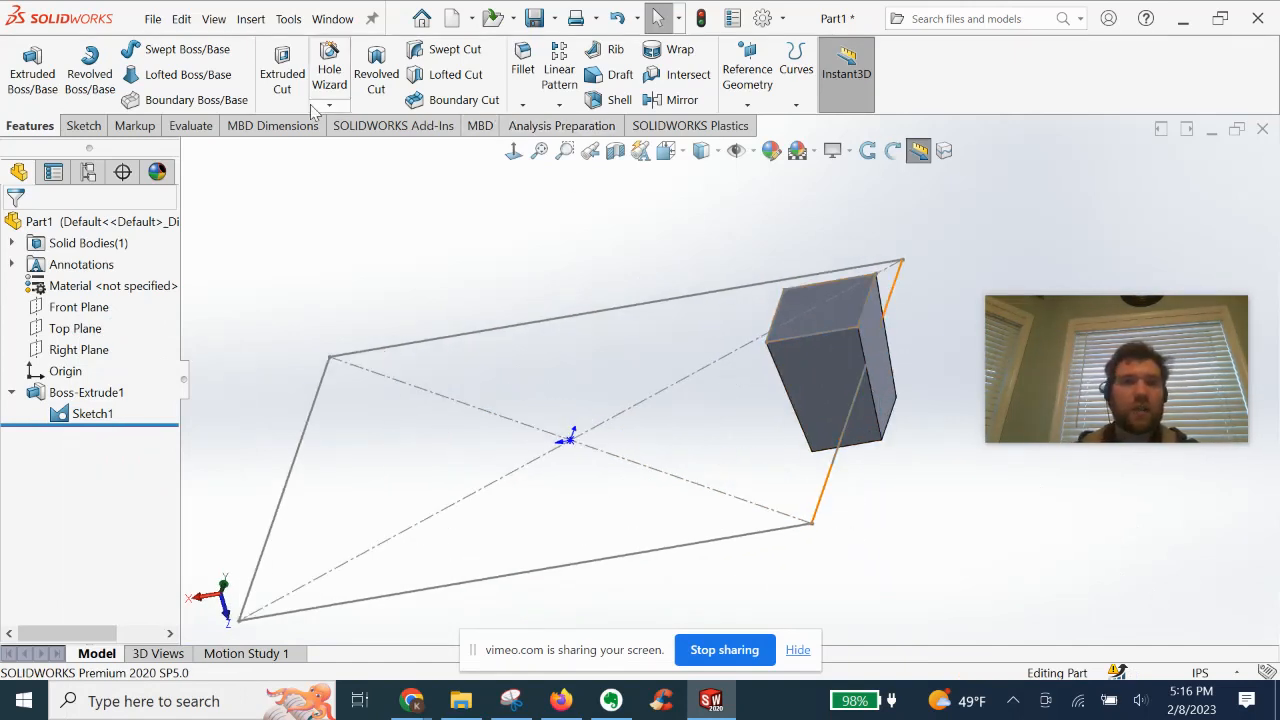
pyautogui.moveTo(610, 99)
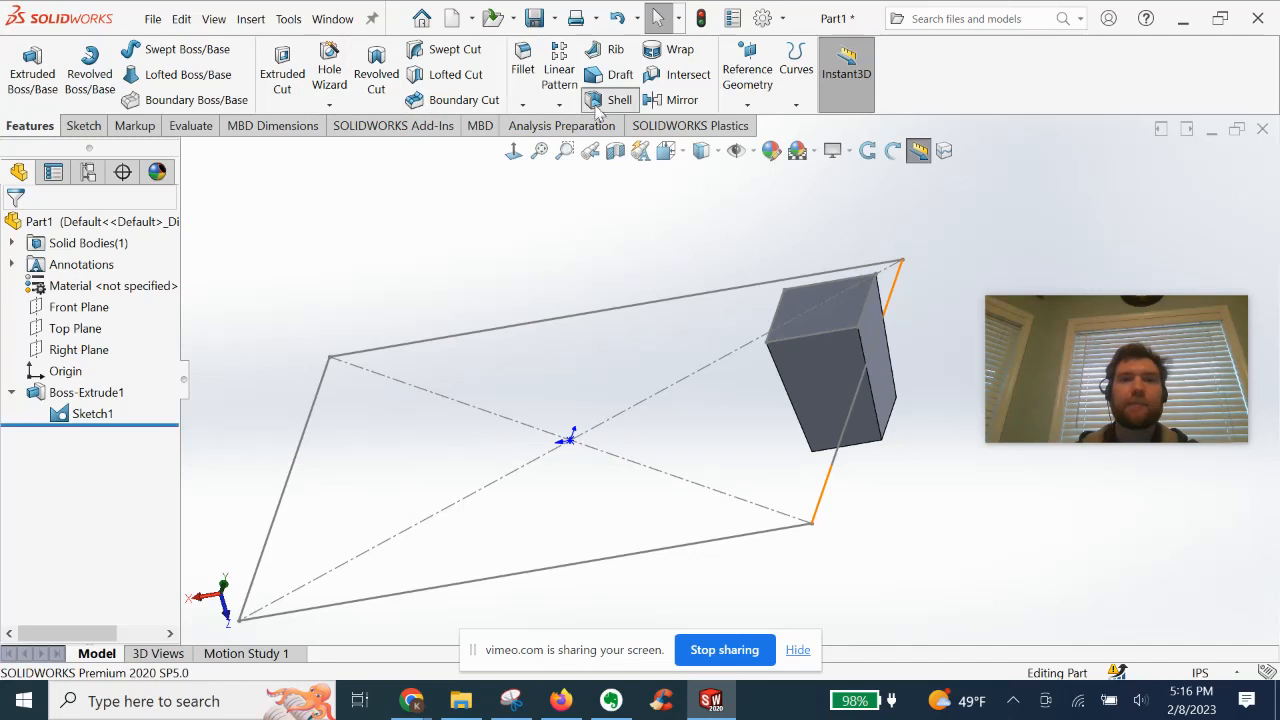
pyautogui.click(618, 99)
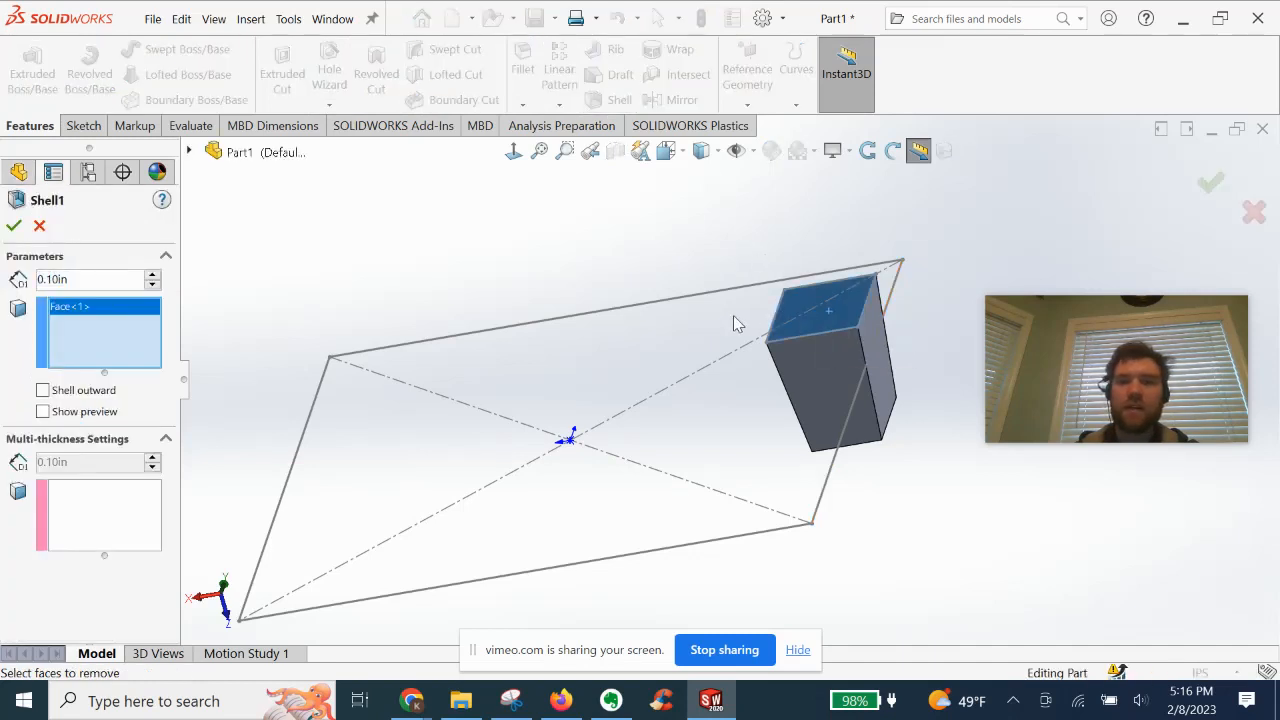
pyautogui.click(14, 225)
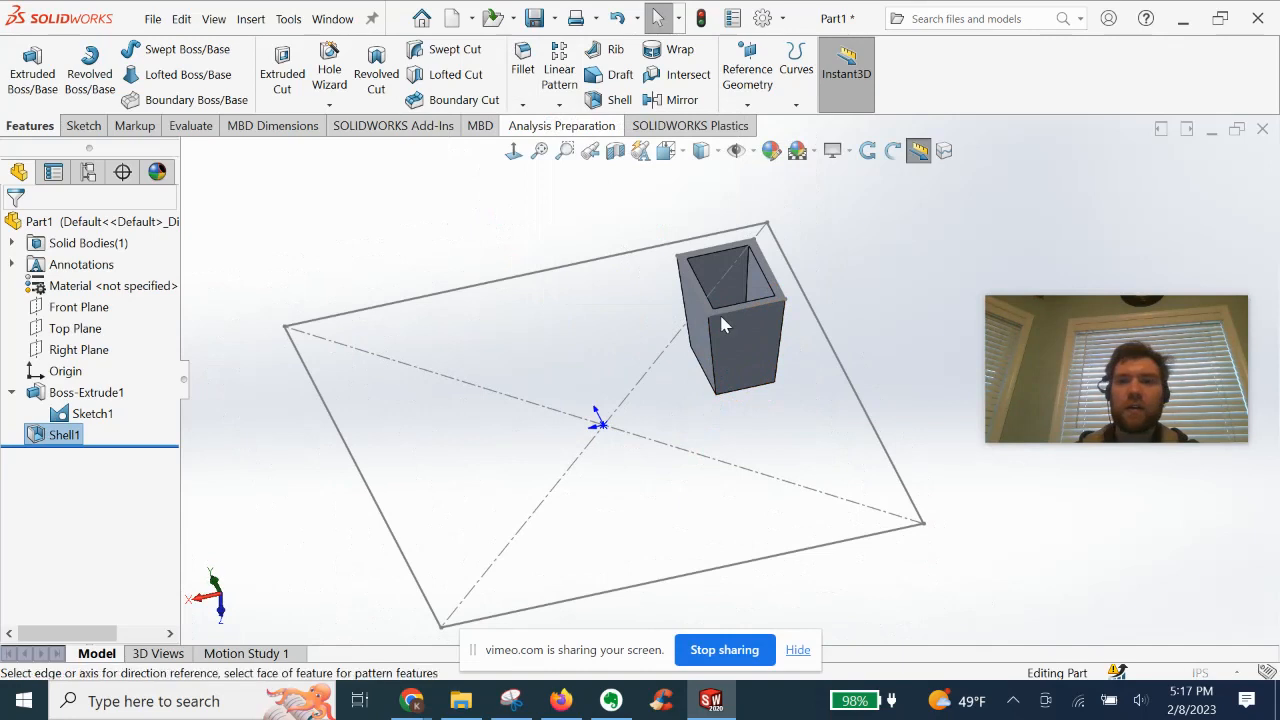
# Linear-pattern the Shell1 body five times along the square's top edge, 1.2 in apart
pyautogui.click(558, 74)
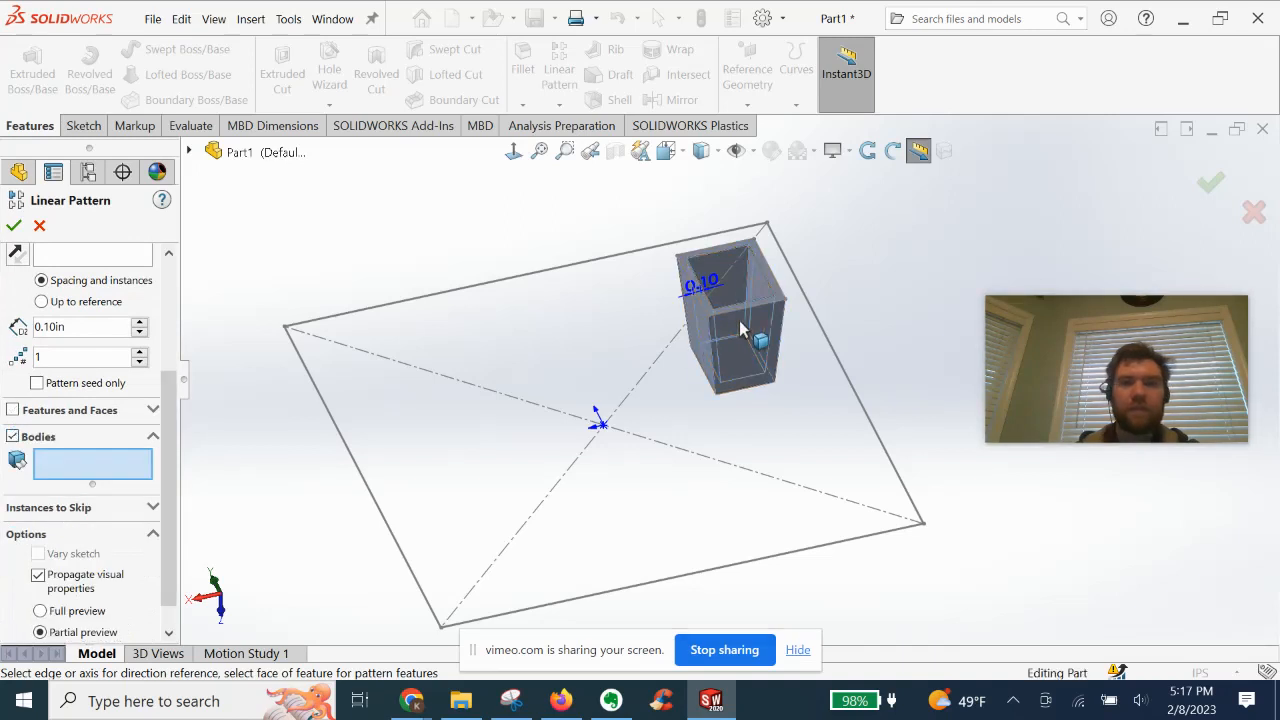
pyautogui.click(730, 320)
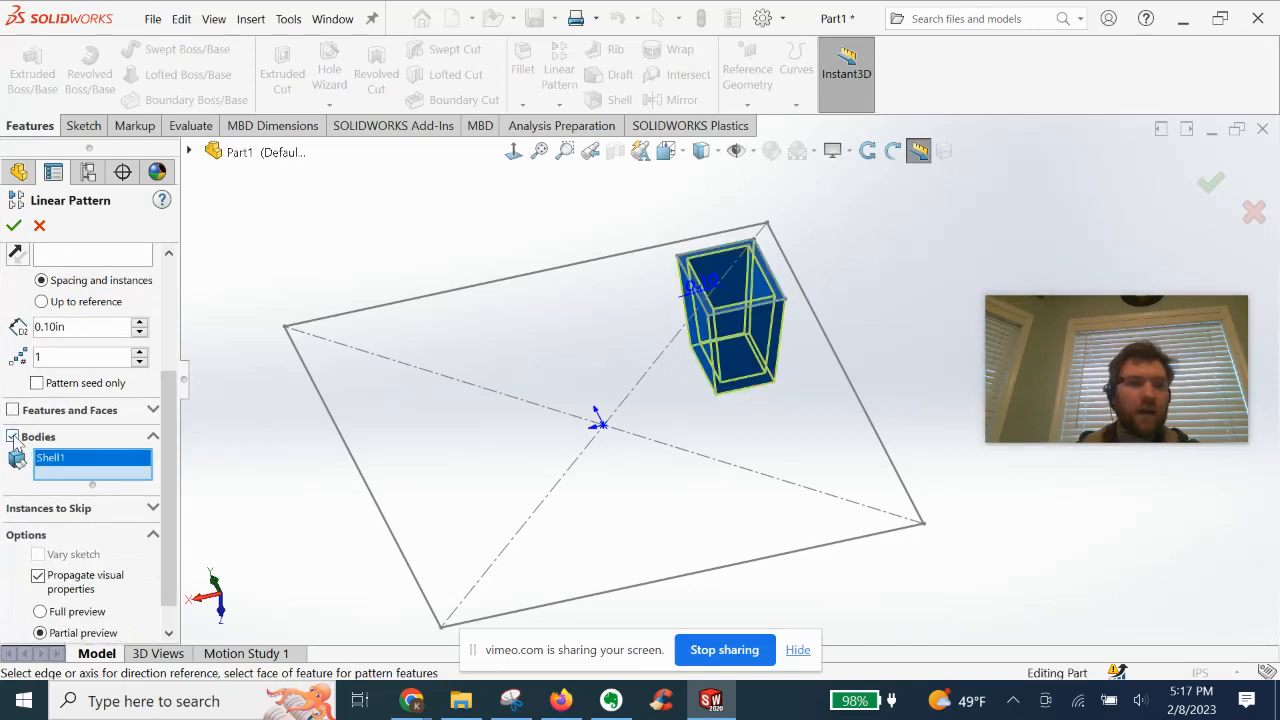
pyautogui.moveTo(705, 354)
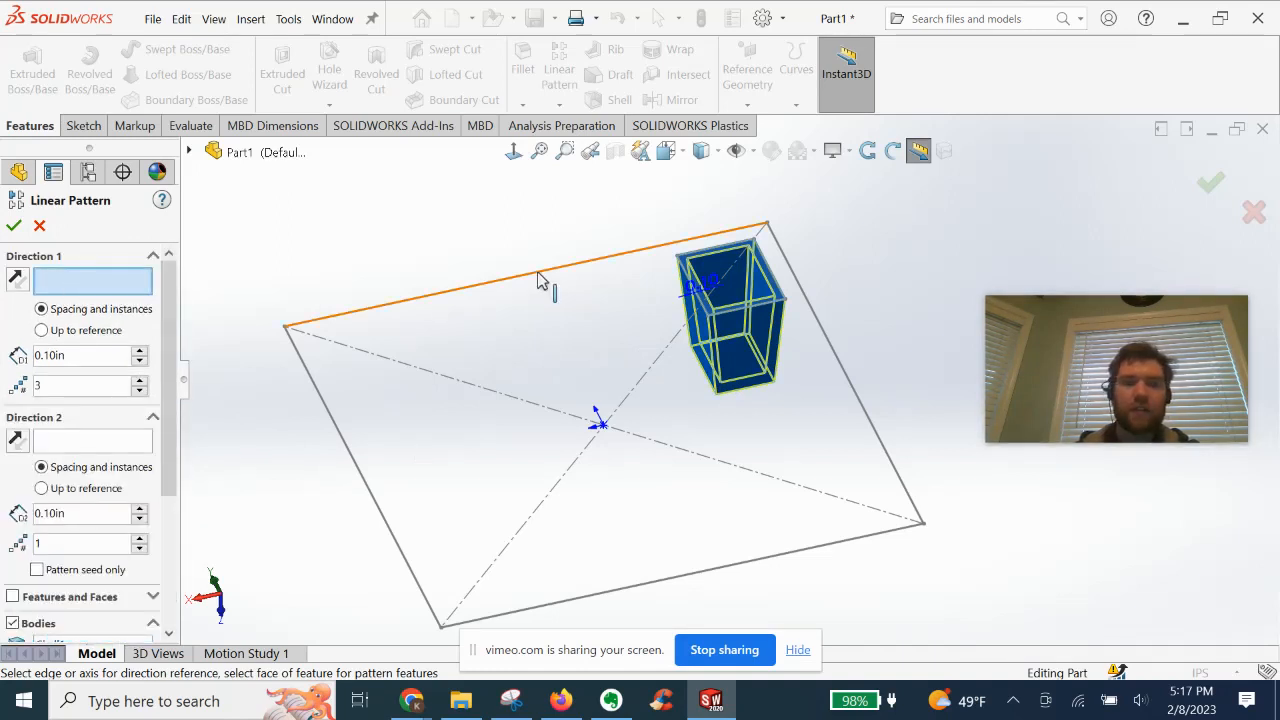
pyautogui.click(540, 280)
pyautogui.write('1.2')
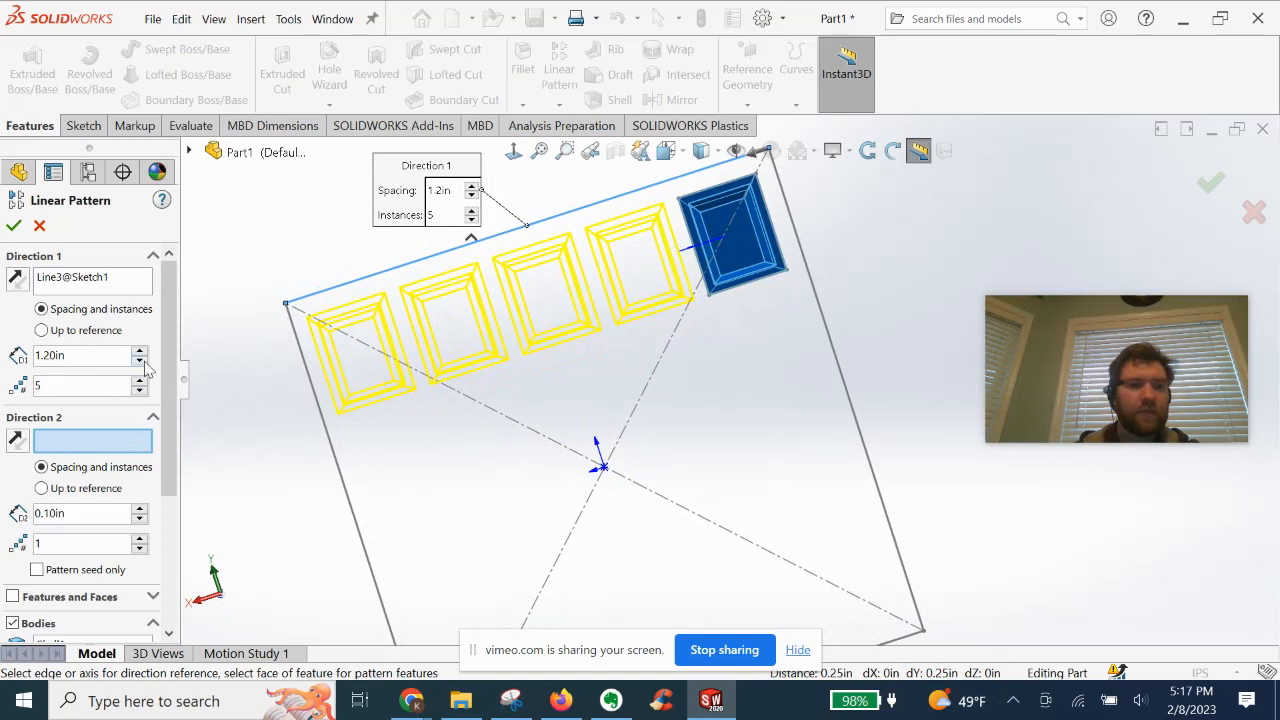
pyautogui.click(142, 360)
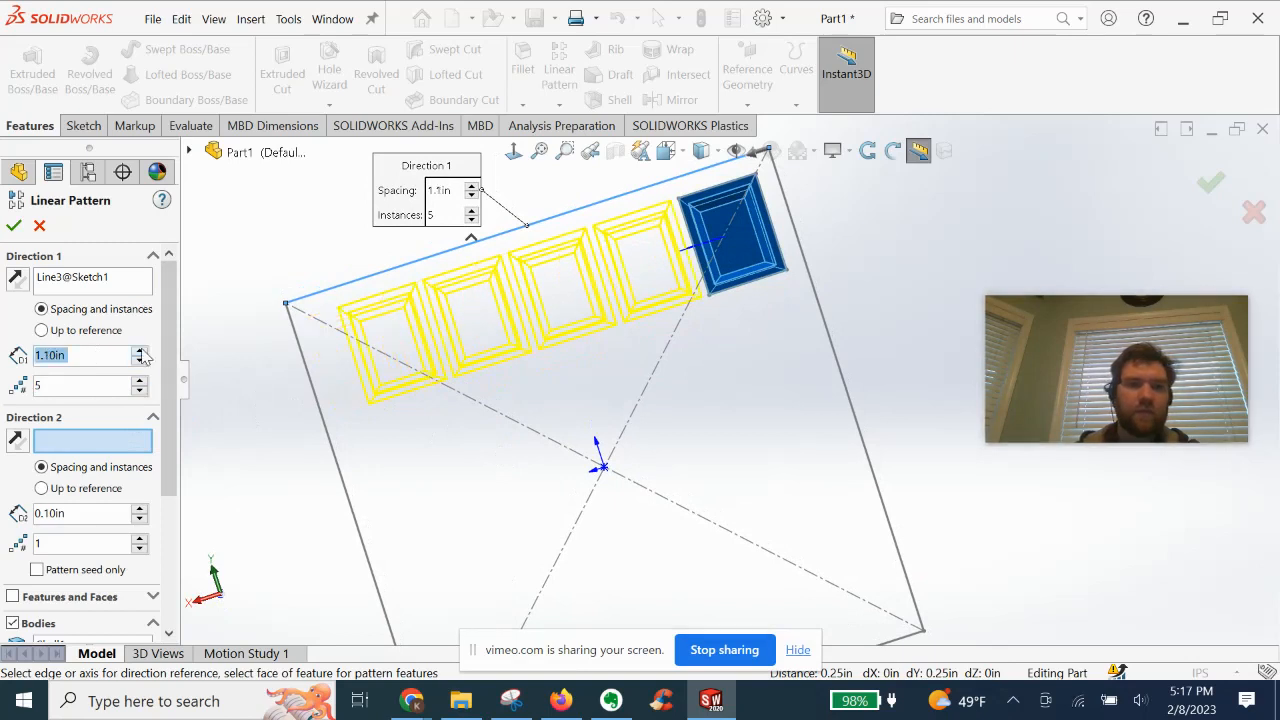
pyautogui.click(140, 350)
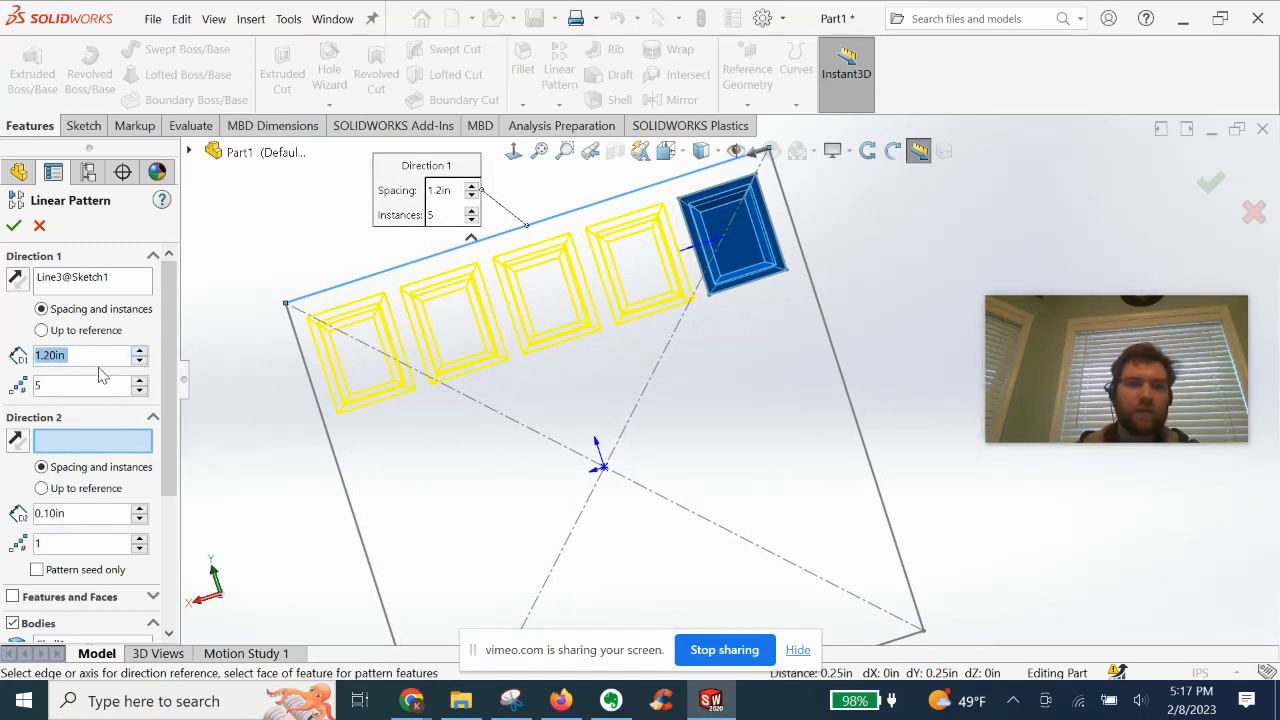
pyautogui.moveTo(60, 355)
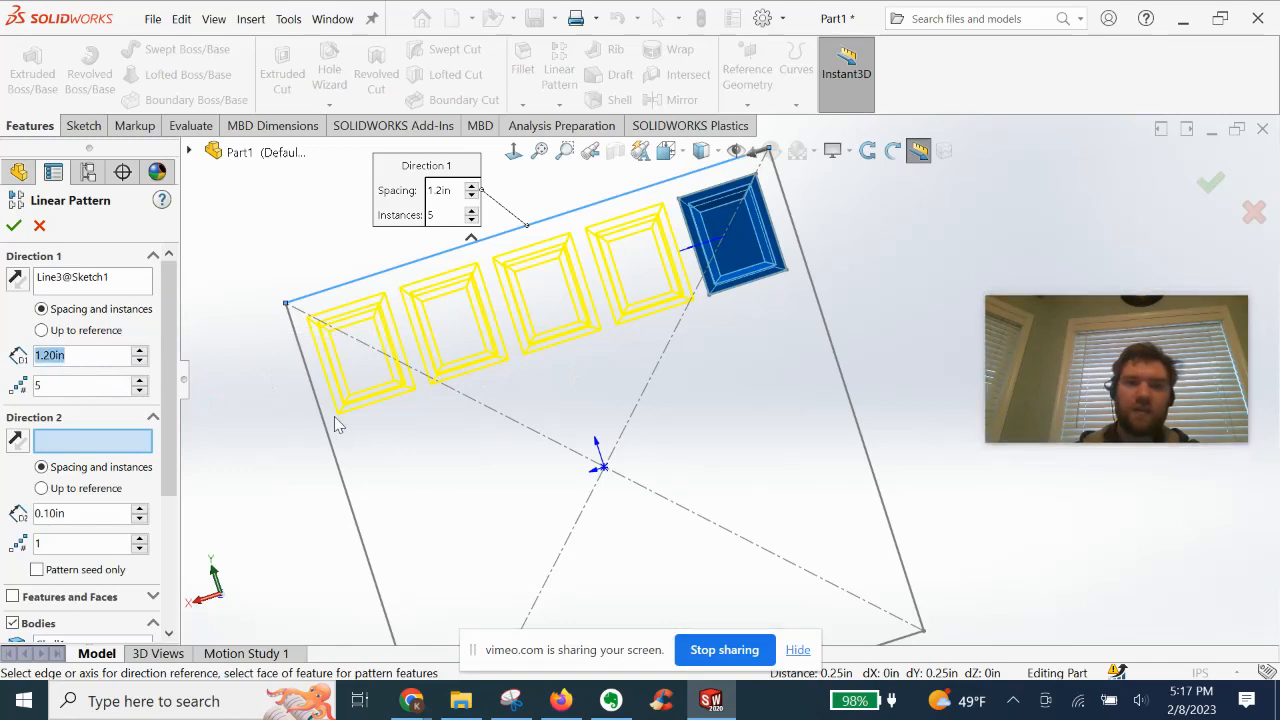
pyautogui.moveTo(449, 400)
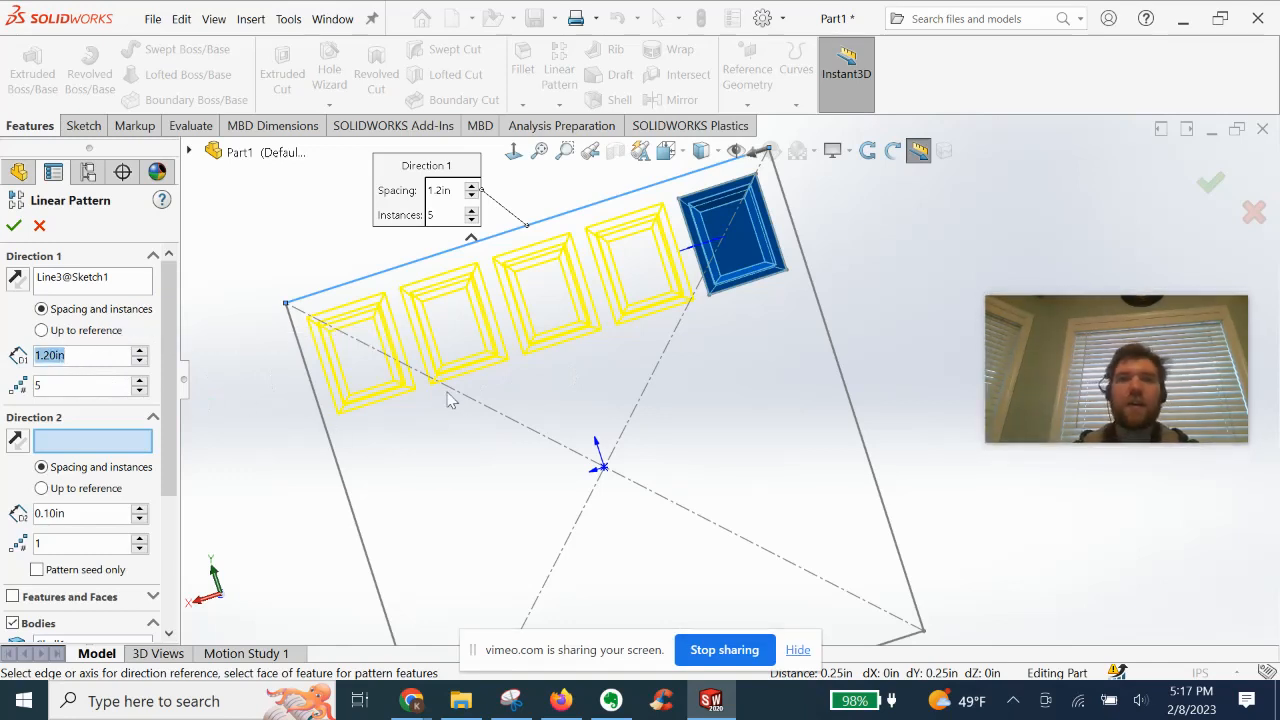
pyautogui.moveTo(535, 245)
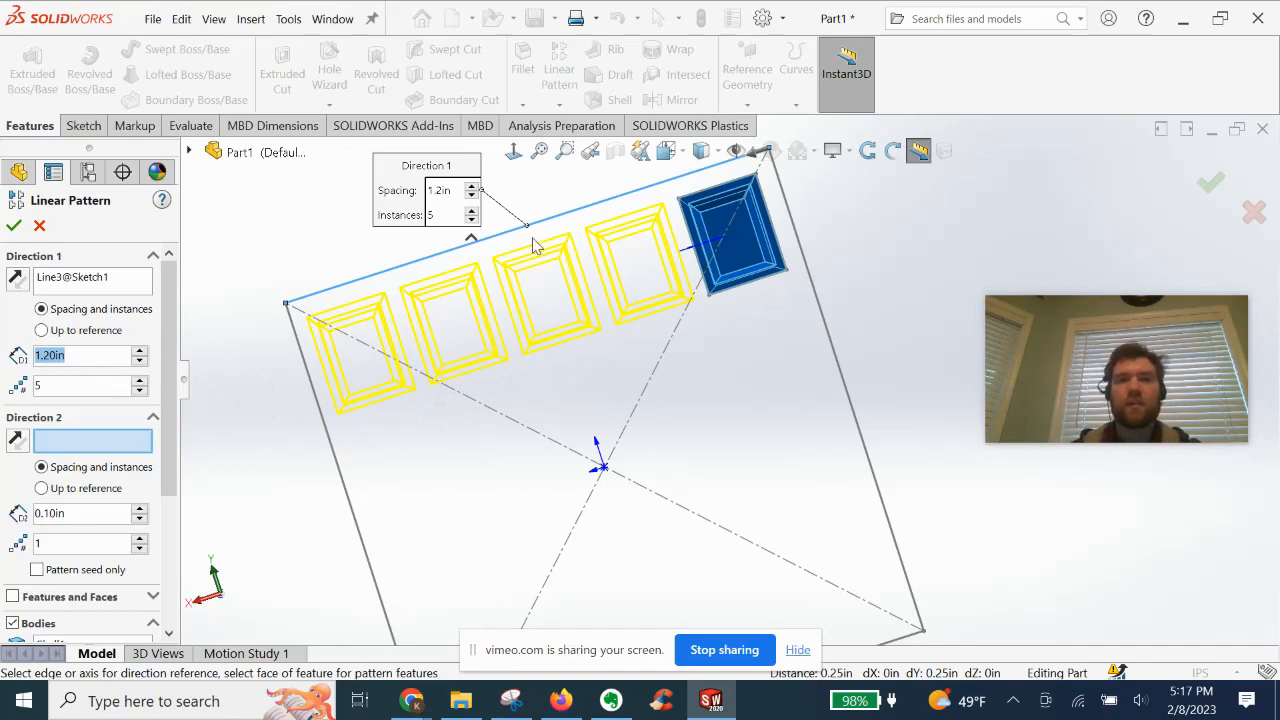
pyautogui.moveTo(410, 278)
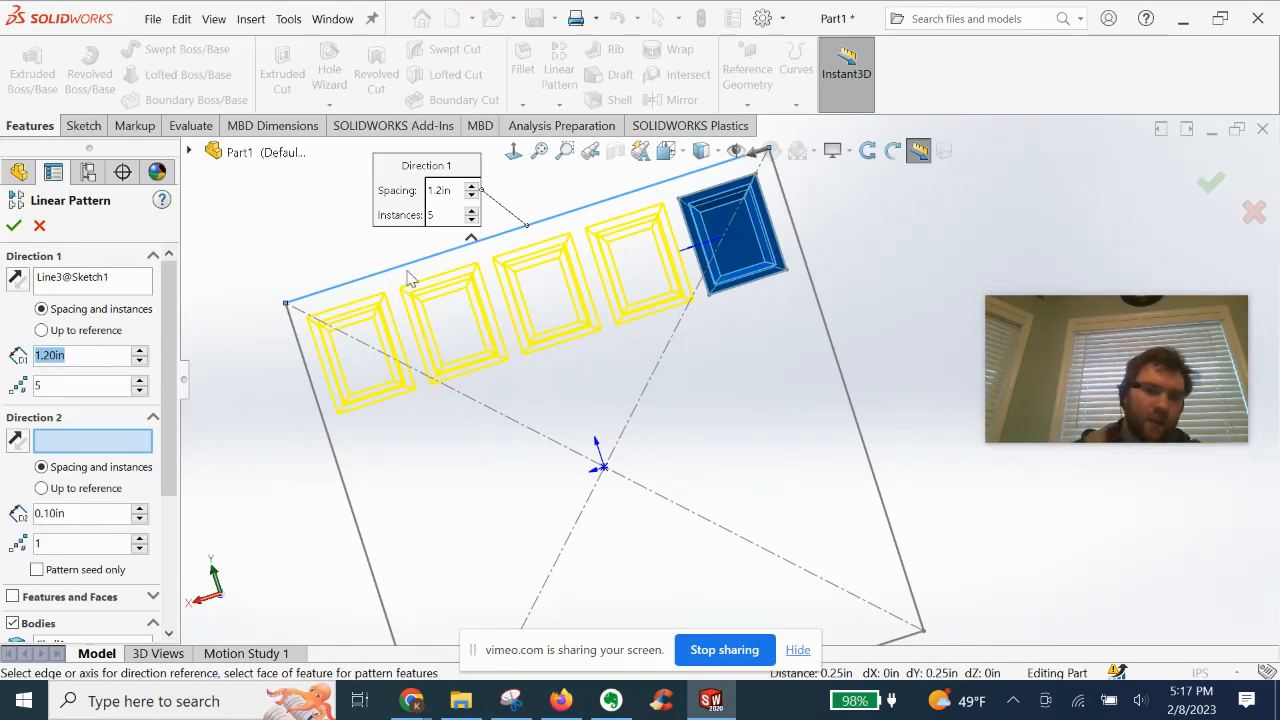
pyautogui.moveTo(473, 397)
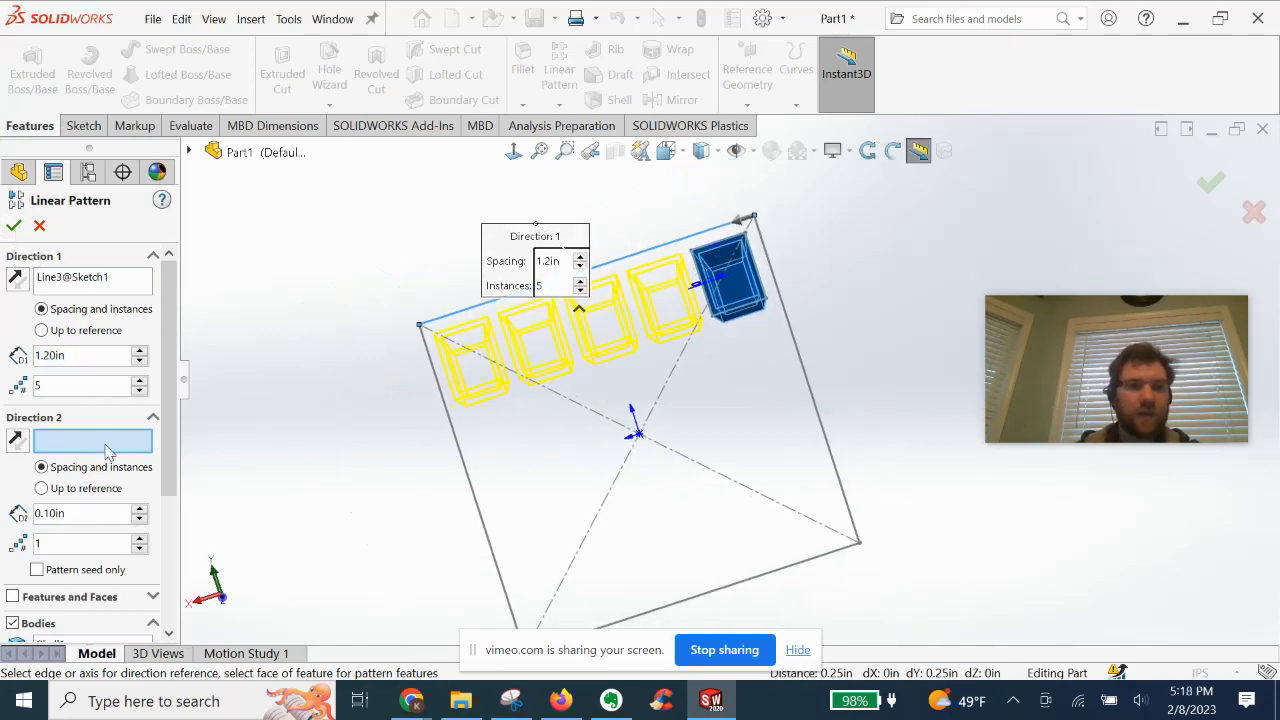
pyautogui.moveTo(790, 310)
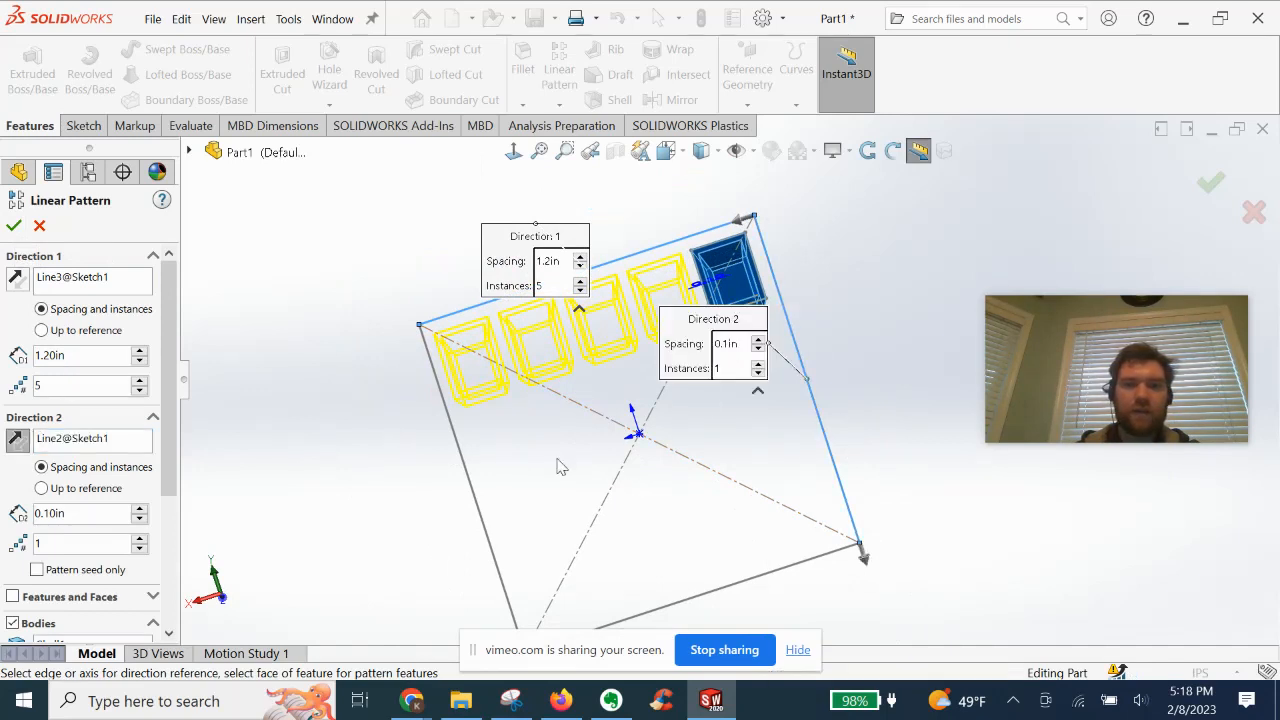
# Add four rows 1.5 in apart along the left edge and accept the 5×4 pattern
pyautogui.rightClick(90, 438)
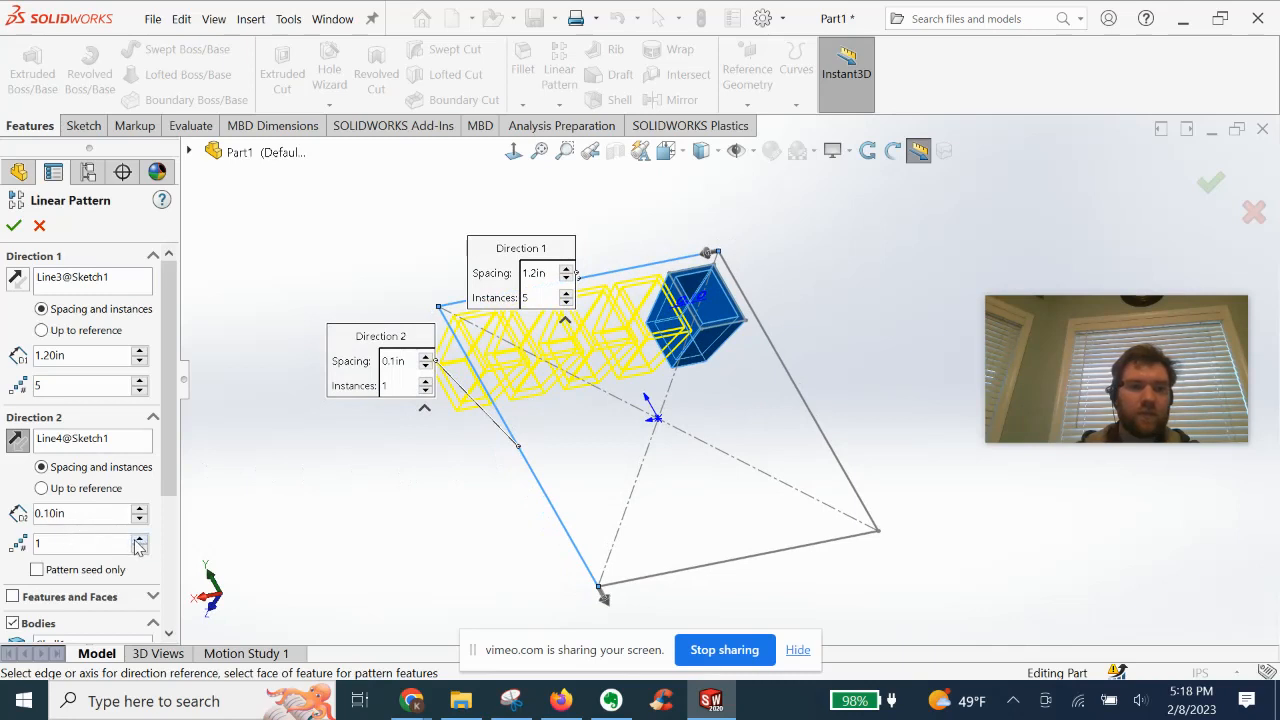
pyautogui.click(140, 508)
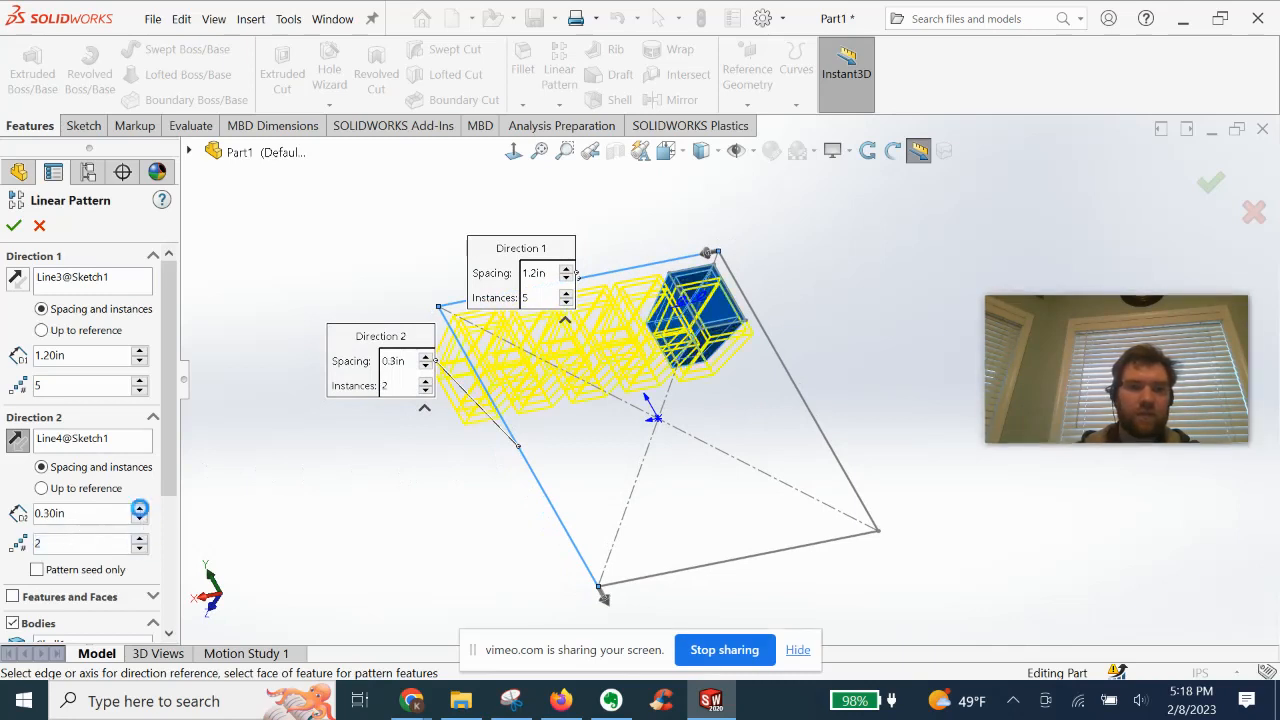
pyautogui.click(140, 508)
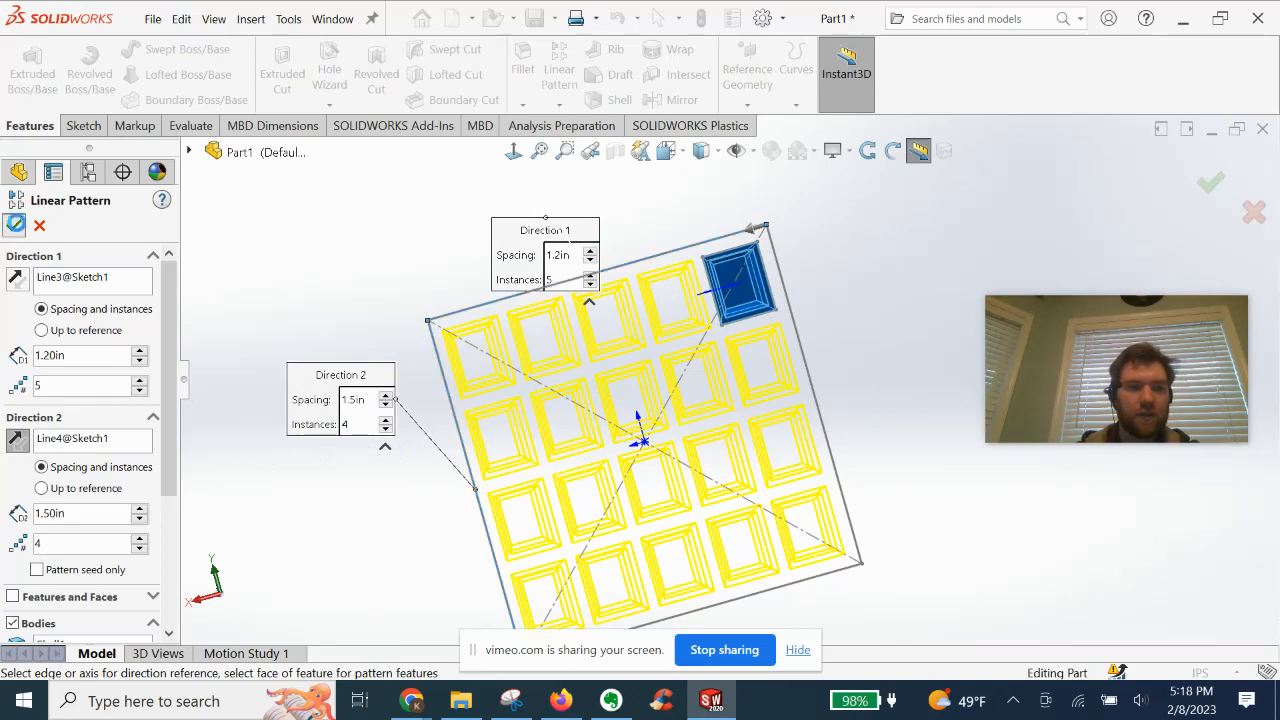
pyautogui.click(1210, 183)
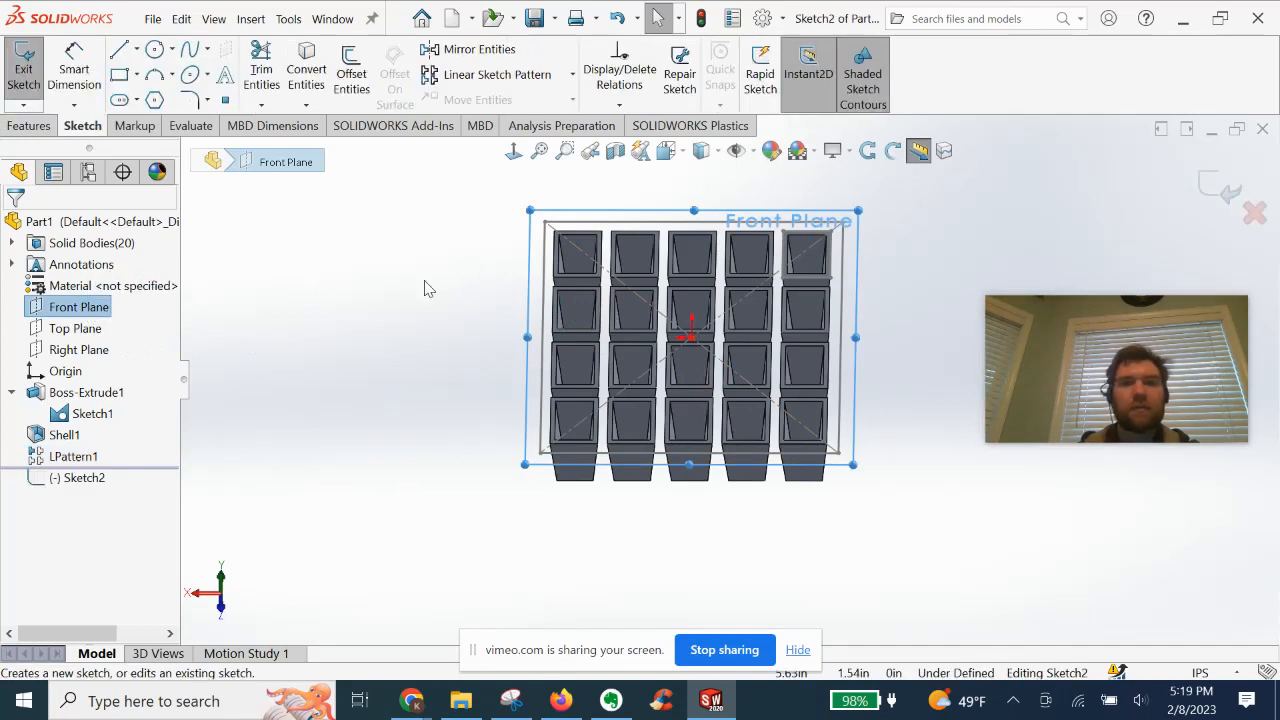
pyautogui.moveTo(513, 151)
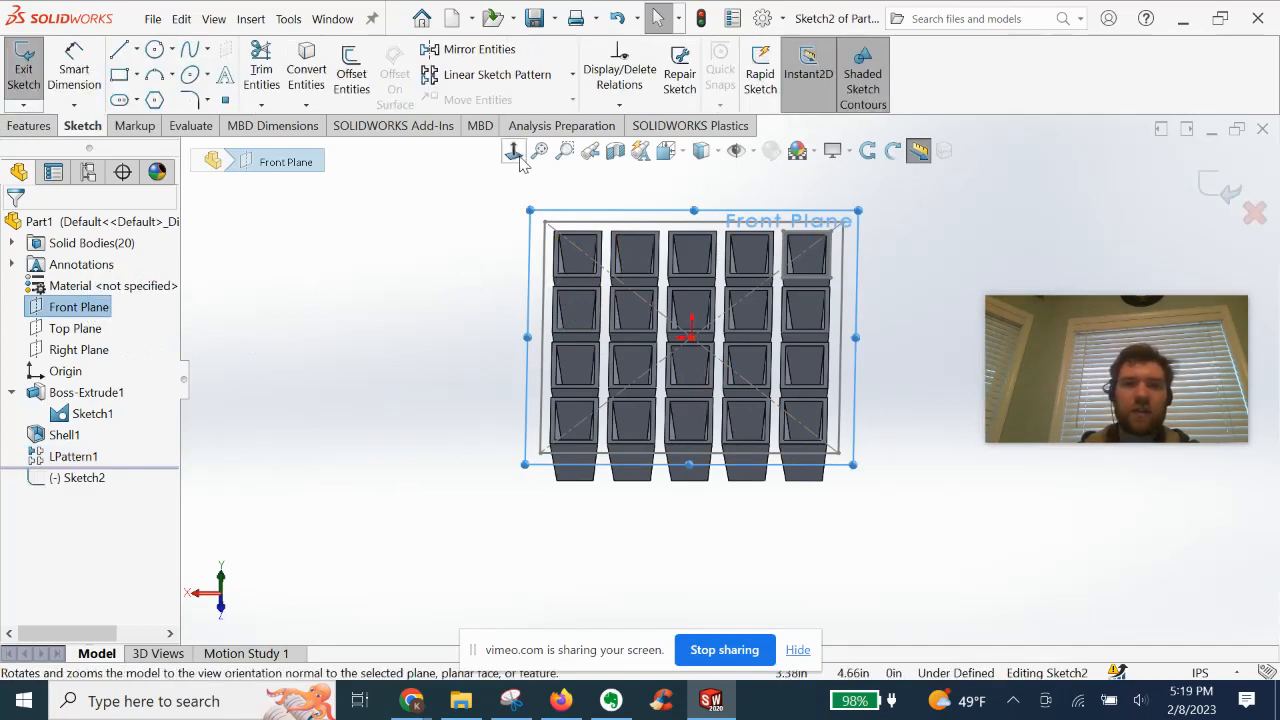
# View Sketch2 face-on and start offsetting the outline rectangle
pyautogui.click(513, 150)
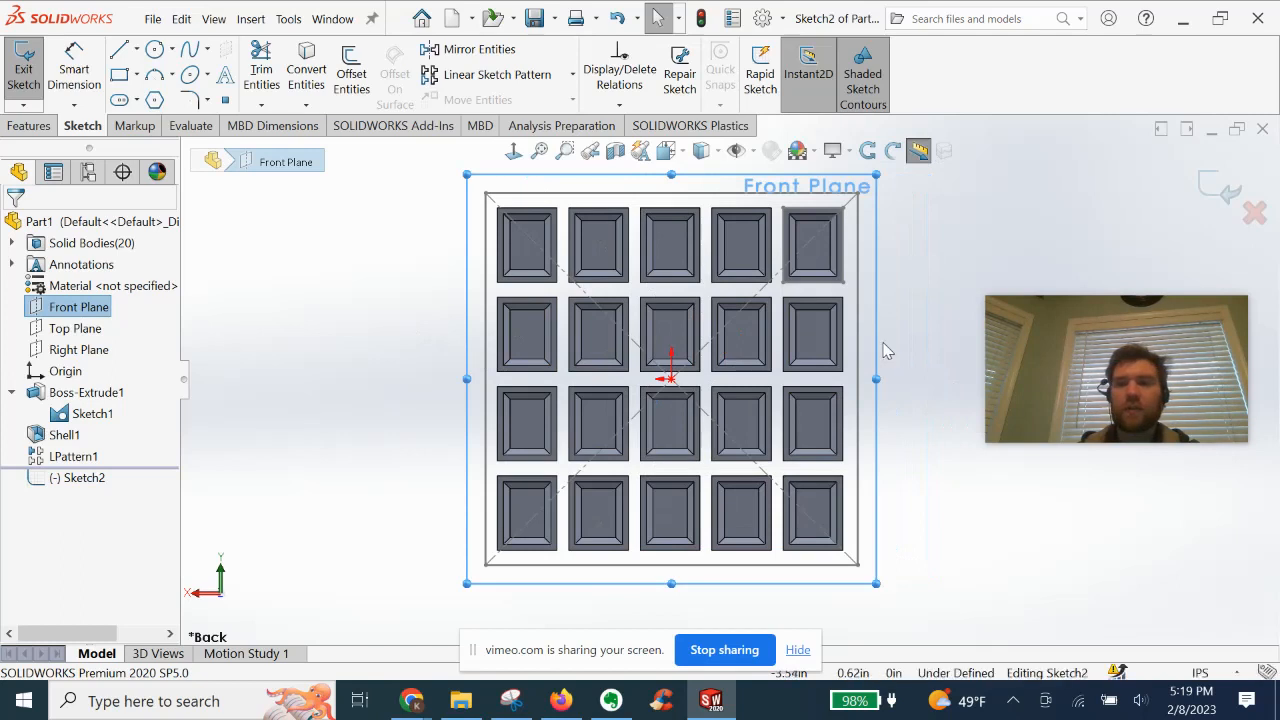
pyautogui.moveTo(305, 256)
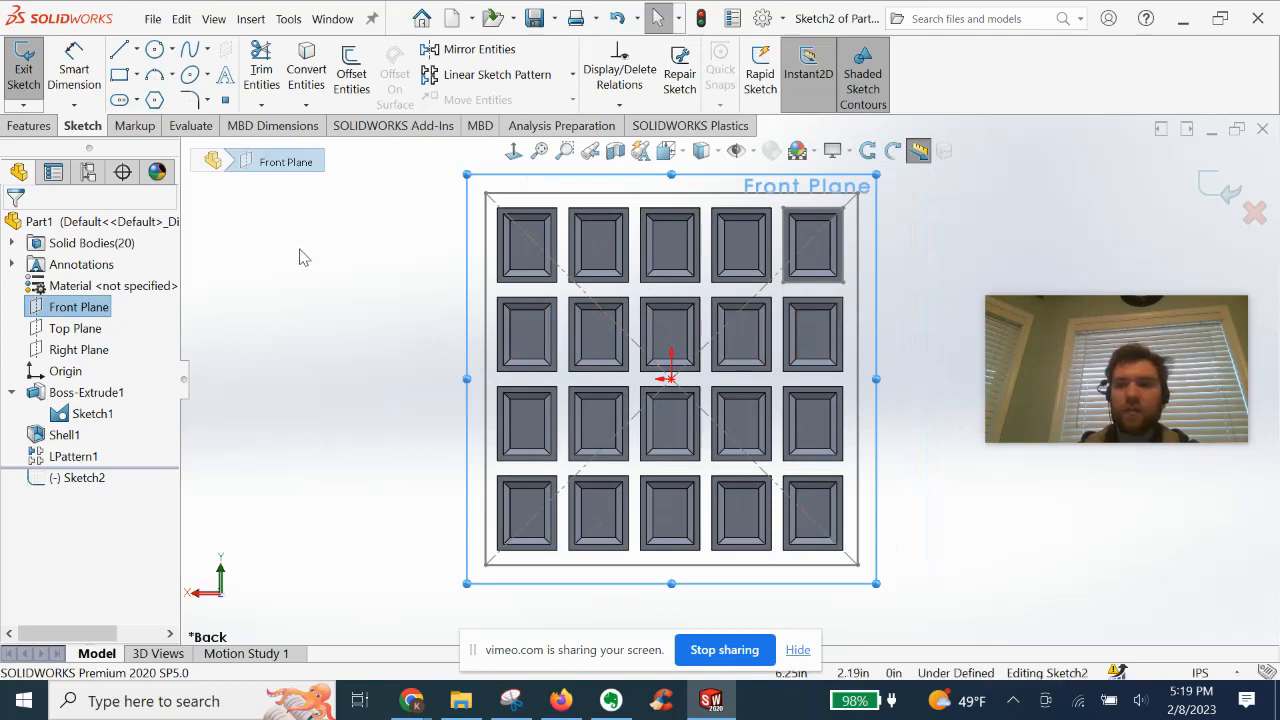
pyautogui.moveTo(410, 270)
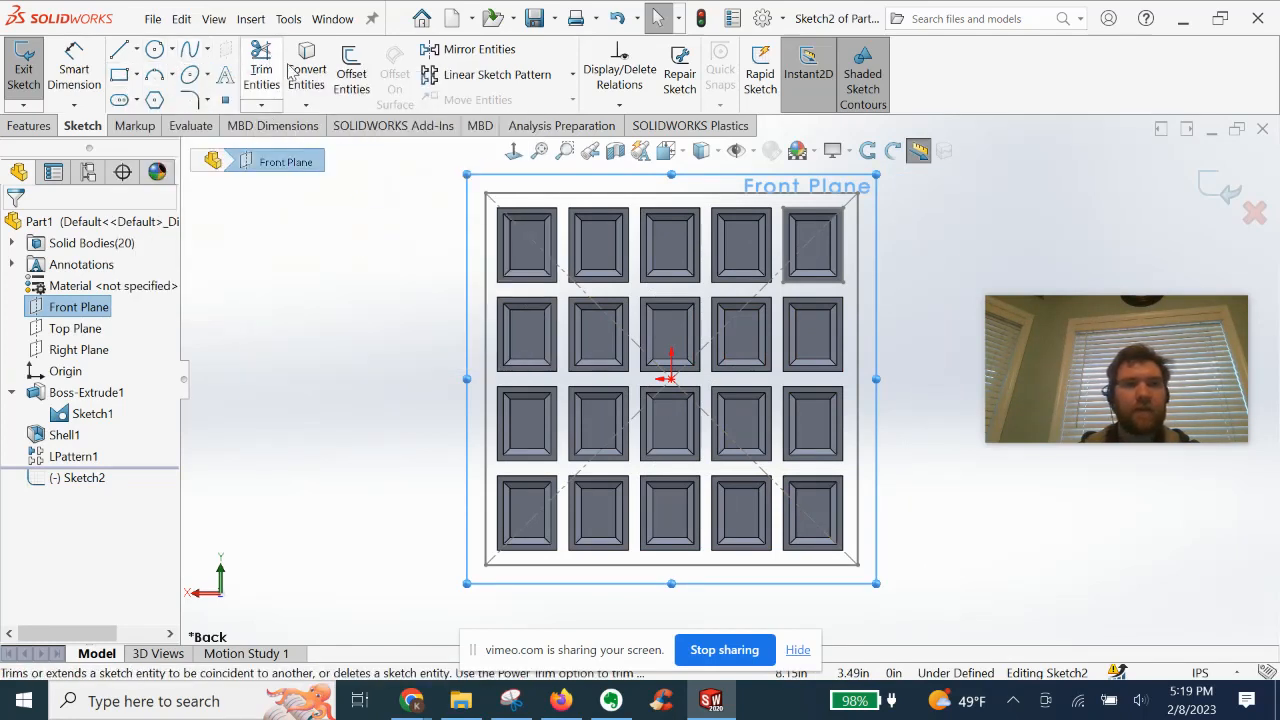
pyautogui.click(351, 75)
pyautogui.write('.2')
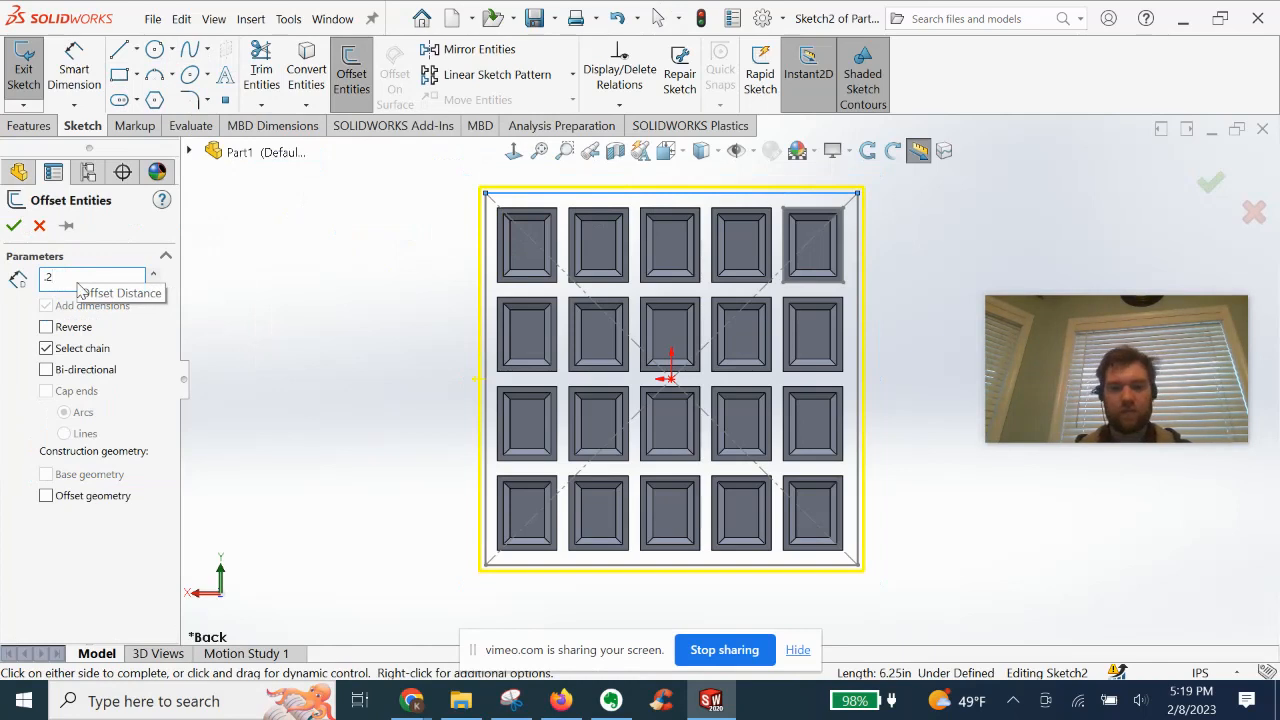
# Offset the square outline outward by 0.30 in and view it straight on
pyautogui.write('30in')
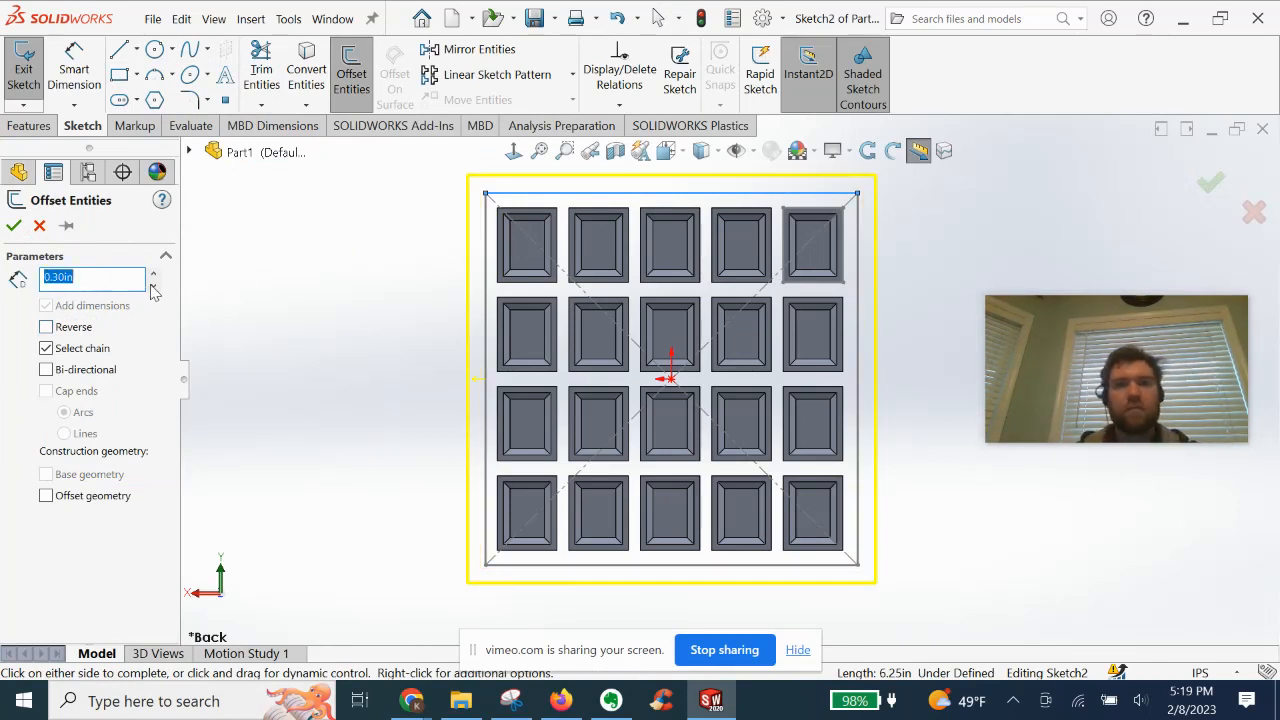
pyautogui.click(14, 225)
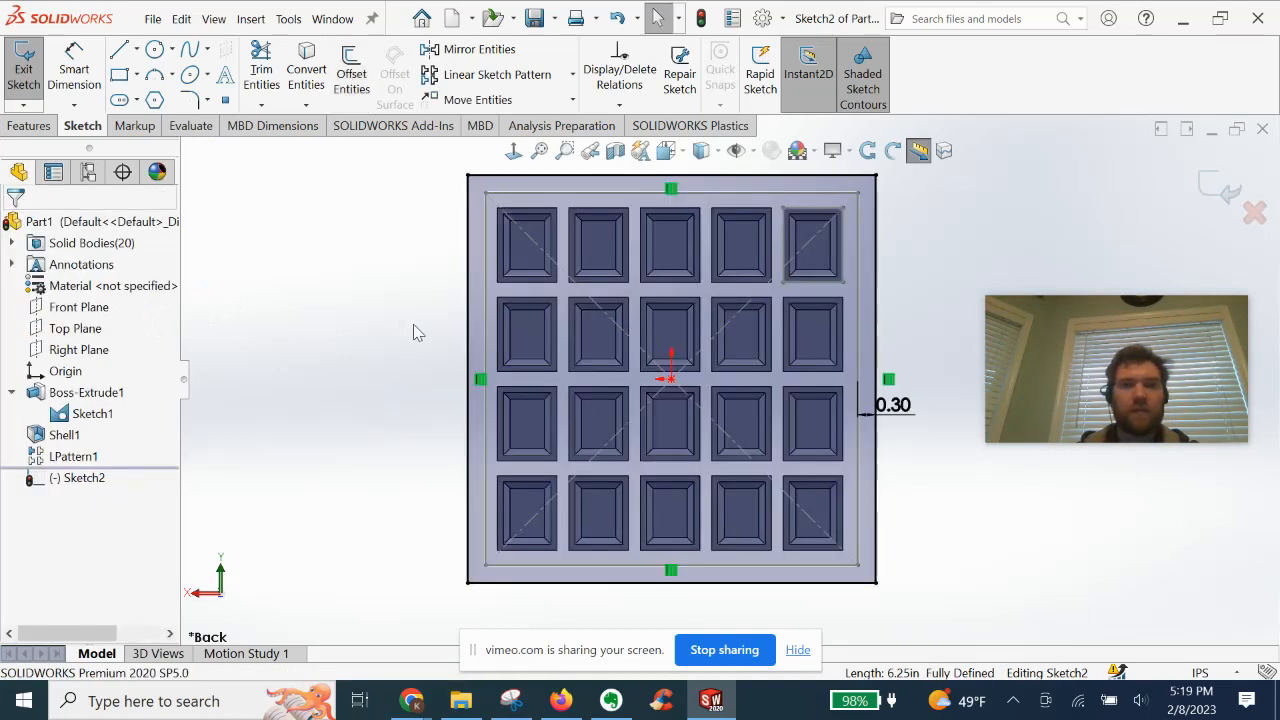
pyautogui.moveTo(388, 226)
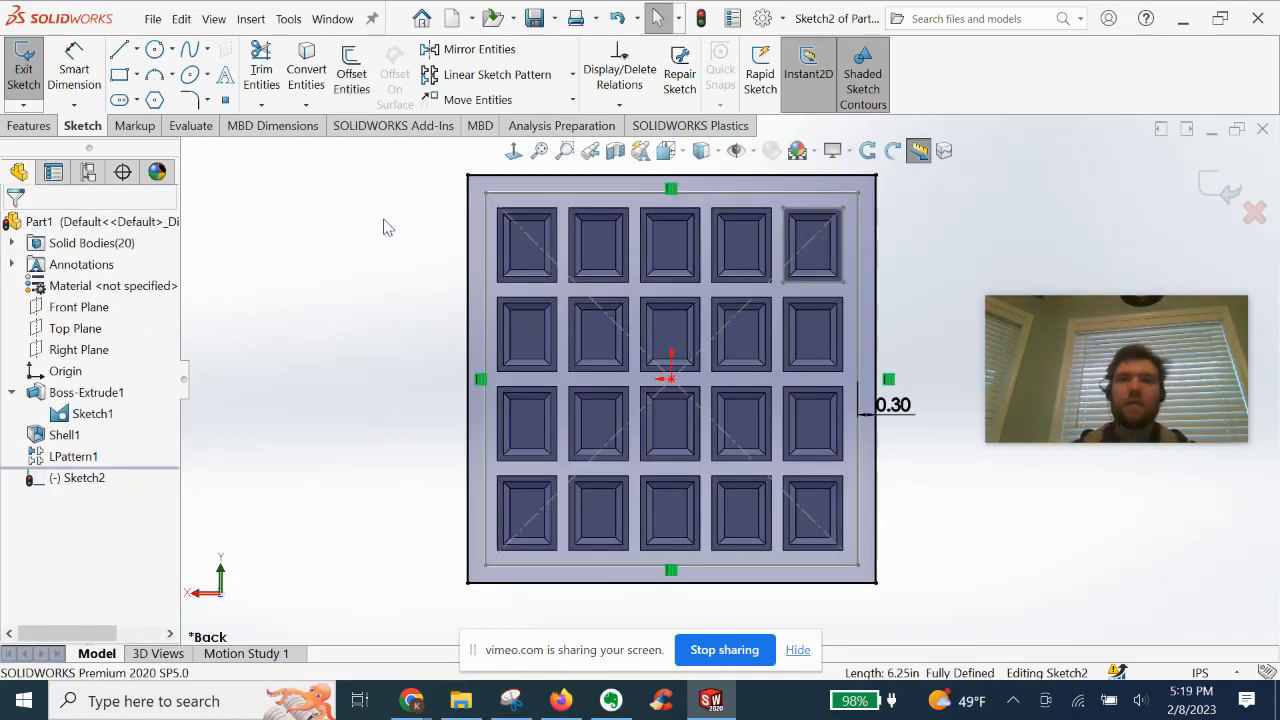
pyautogui.moveTo(375, 341)
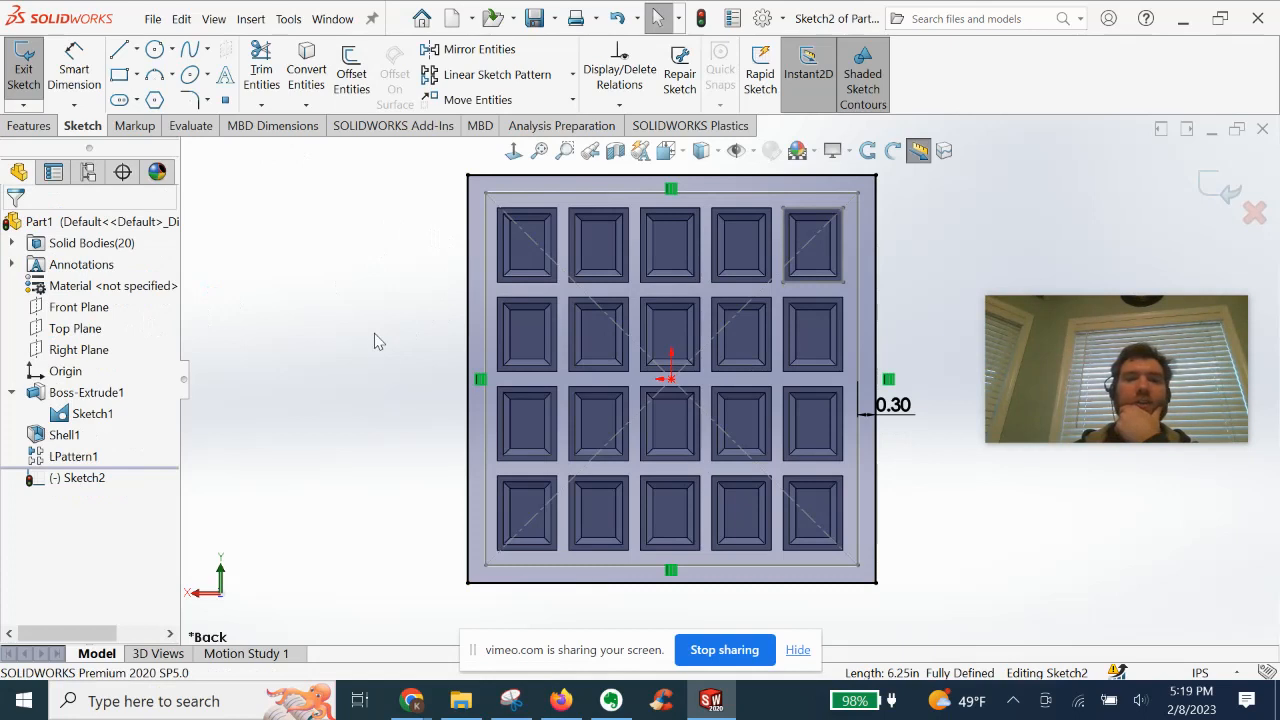
pyautogui.moveTo(724, 649)
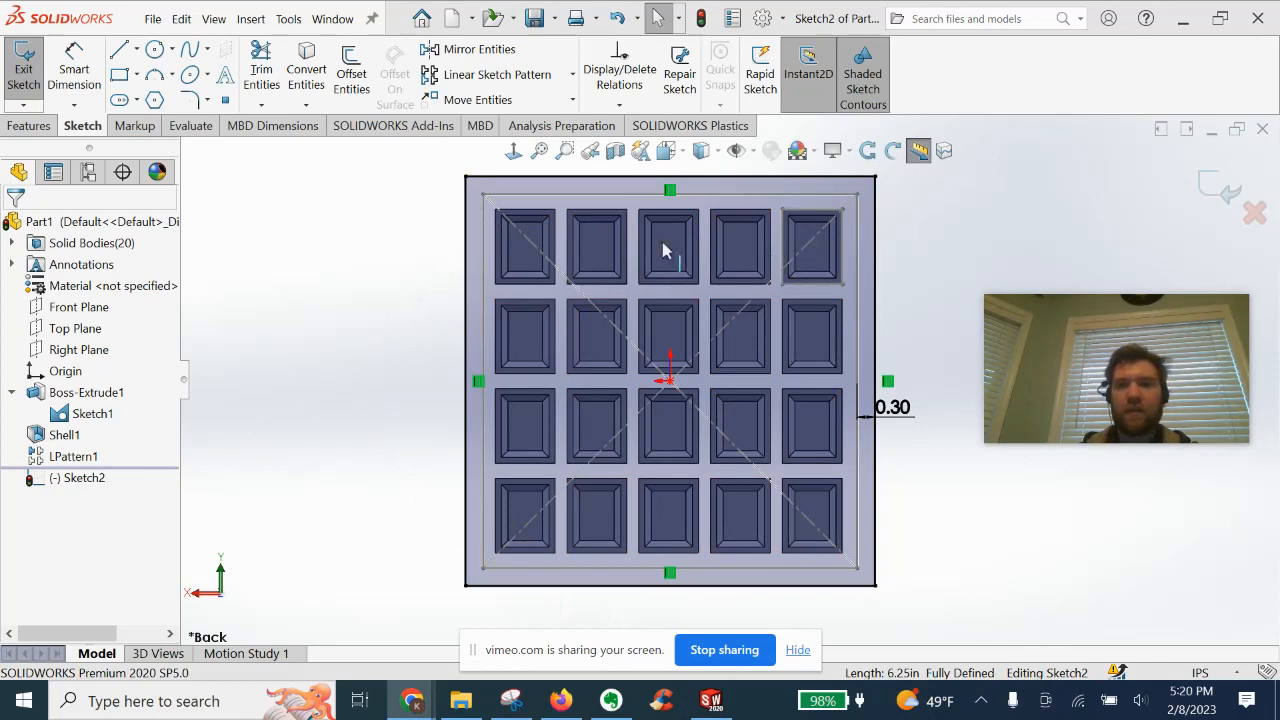
pyautogui.moveTo(375, 321)
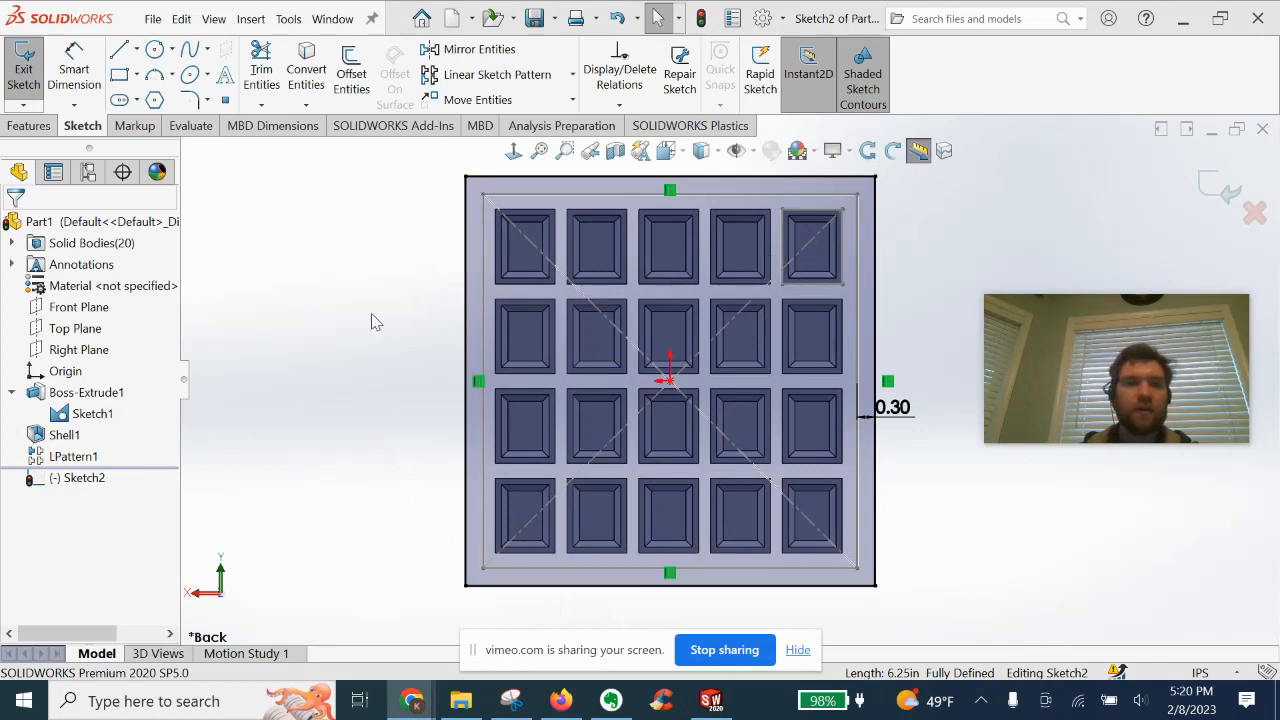
pyautogui.click(513, 150)
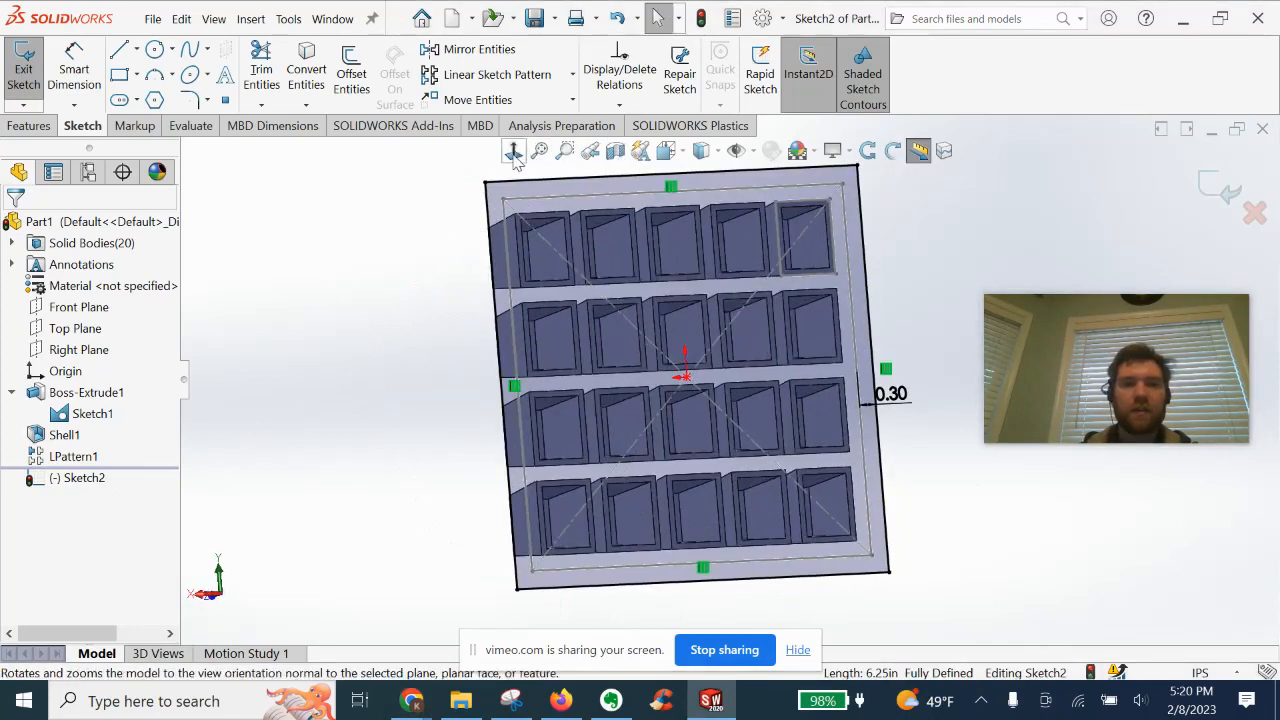
# Convert the cups' top rim edges into Sketch2 with Convert Entities
pyautogui.click(514, 150)
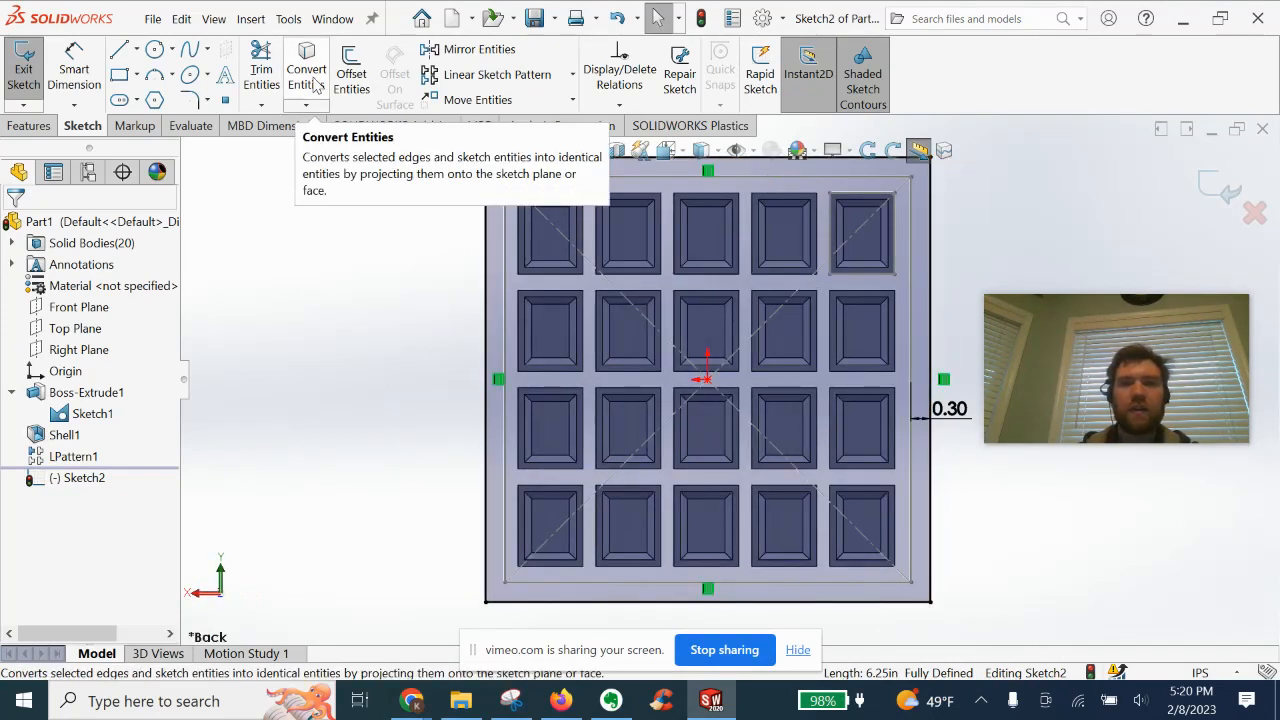
pyautogui.click(306, 70)
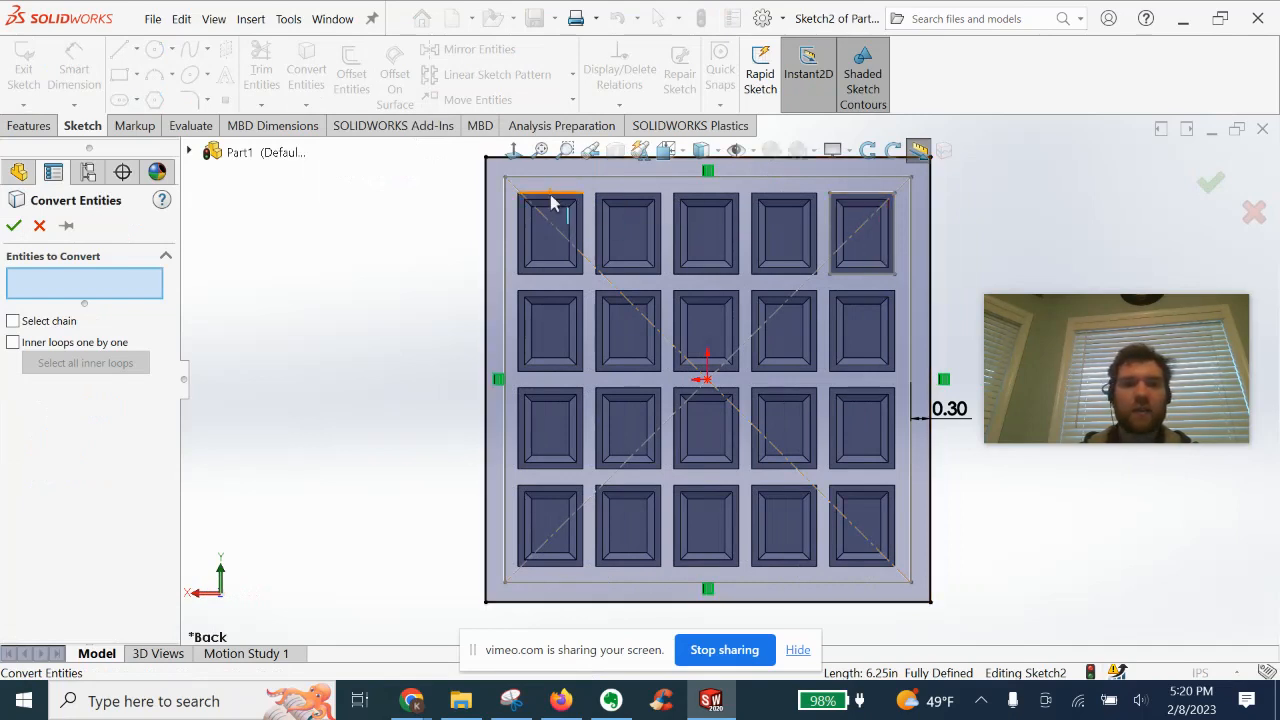
pyautogui.moveTo(553, 203)
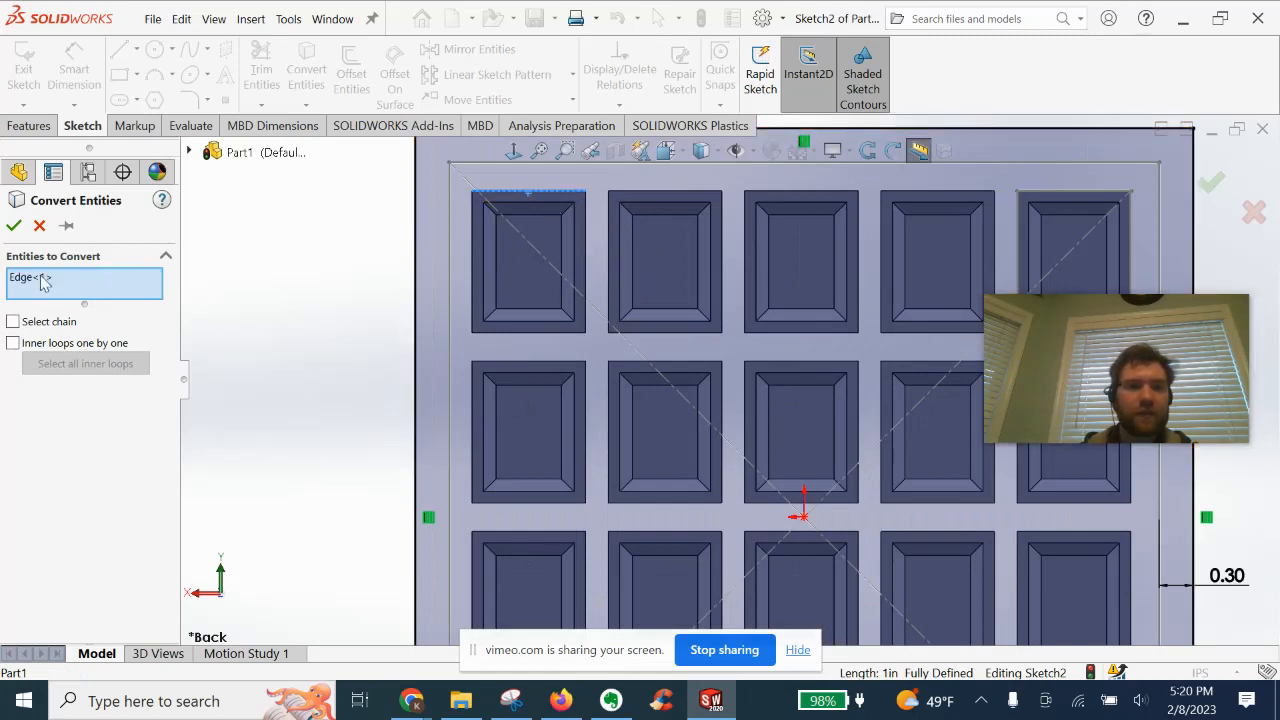
pyautogui.click(529, 325)
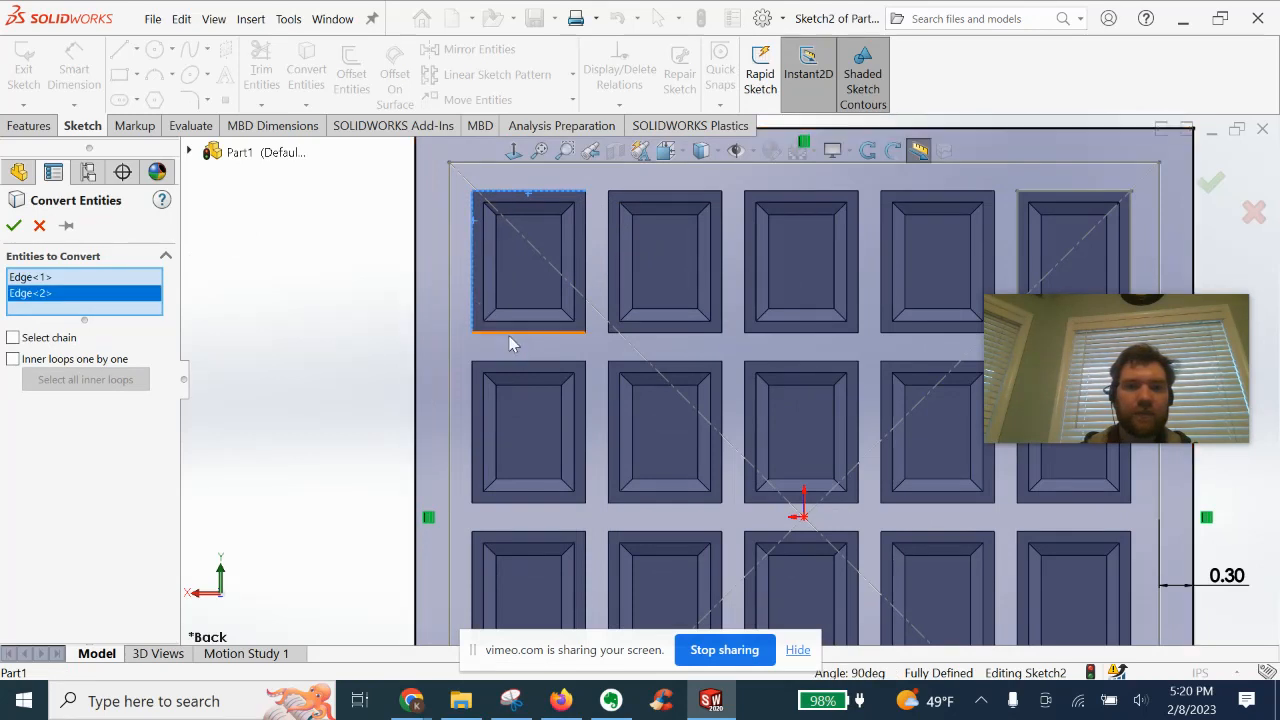
pyautogui.click(585, 260)
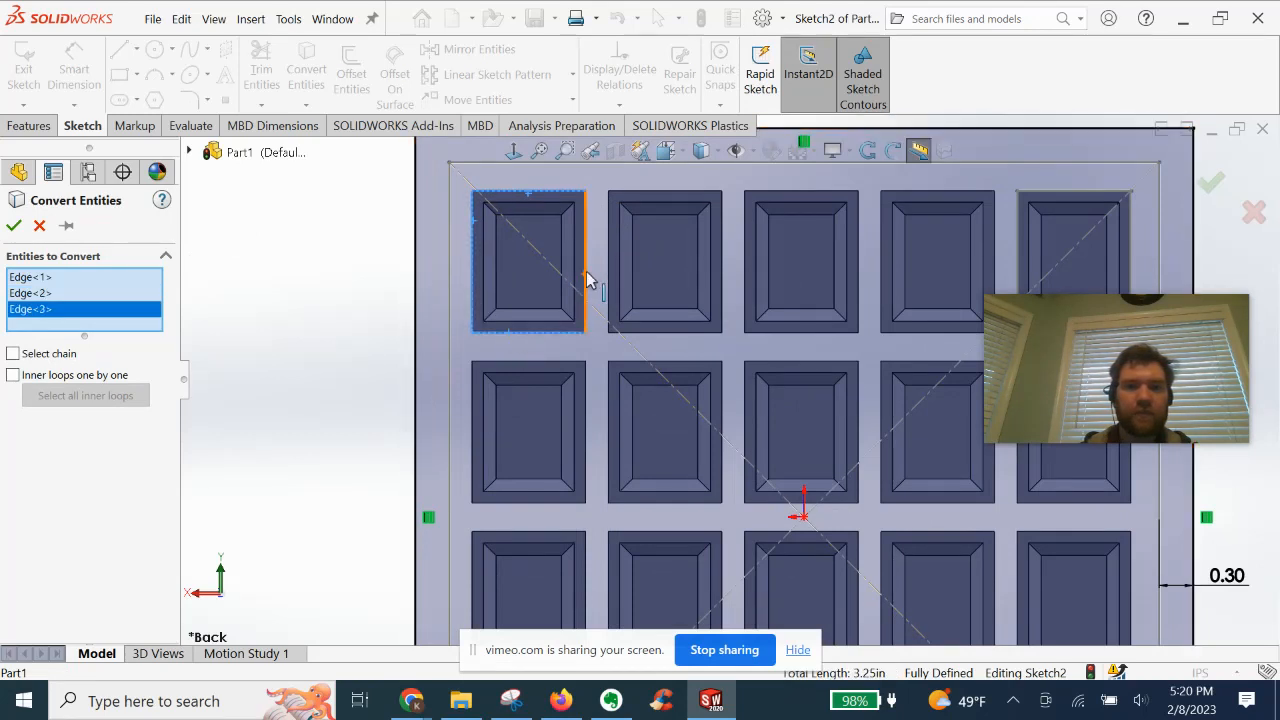
pyautogui.click(585, 265)
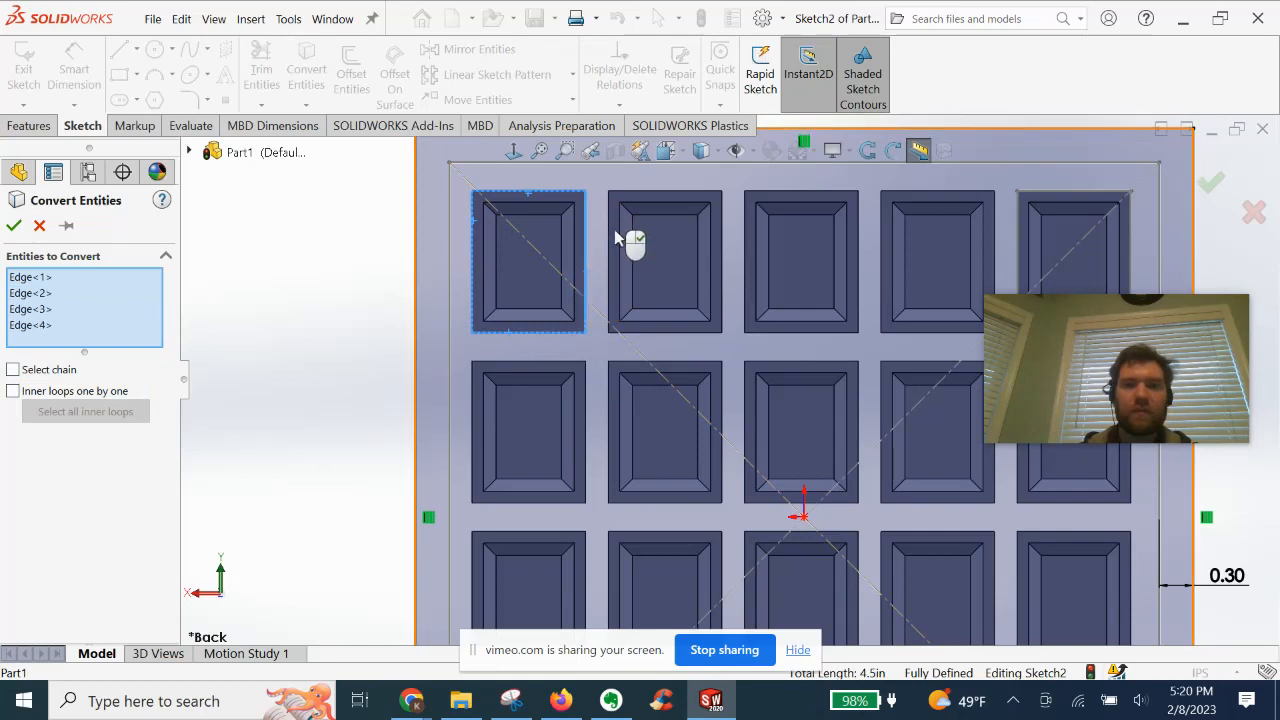
pyautogui.moveTo(616, 205)
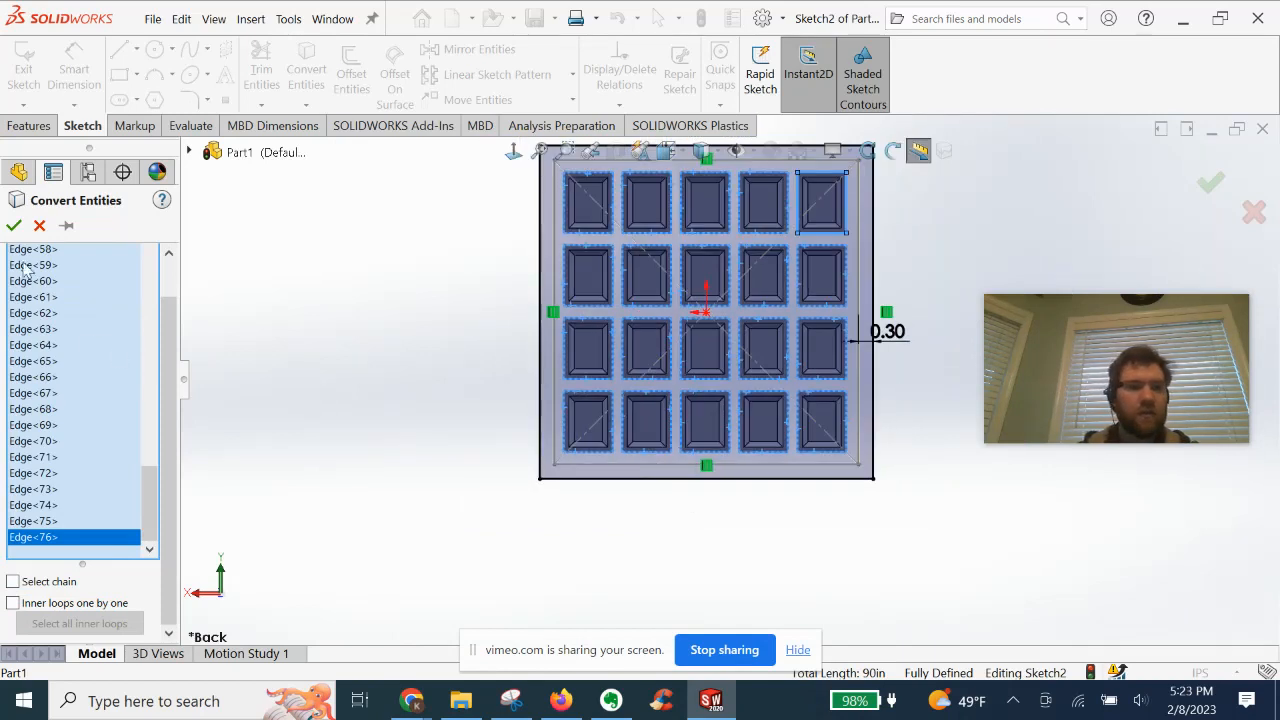
pyautogui.click(14, 225)
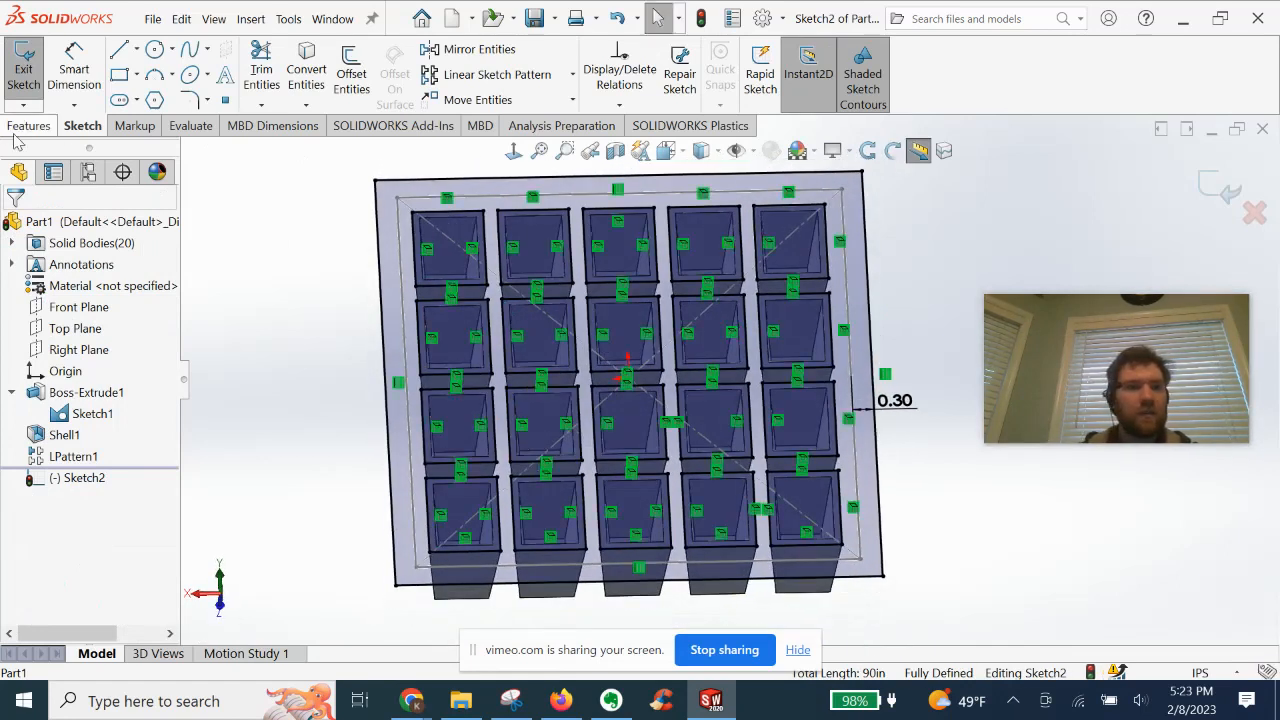
# Extrude Sketch2 blind 0.125 in, merged, as a plate joining the cup tops
pyautogui.click(29, 125)
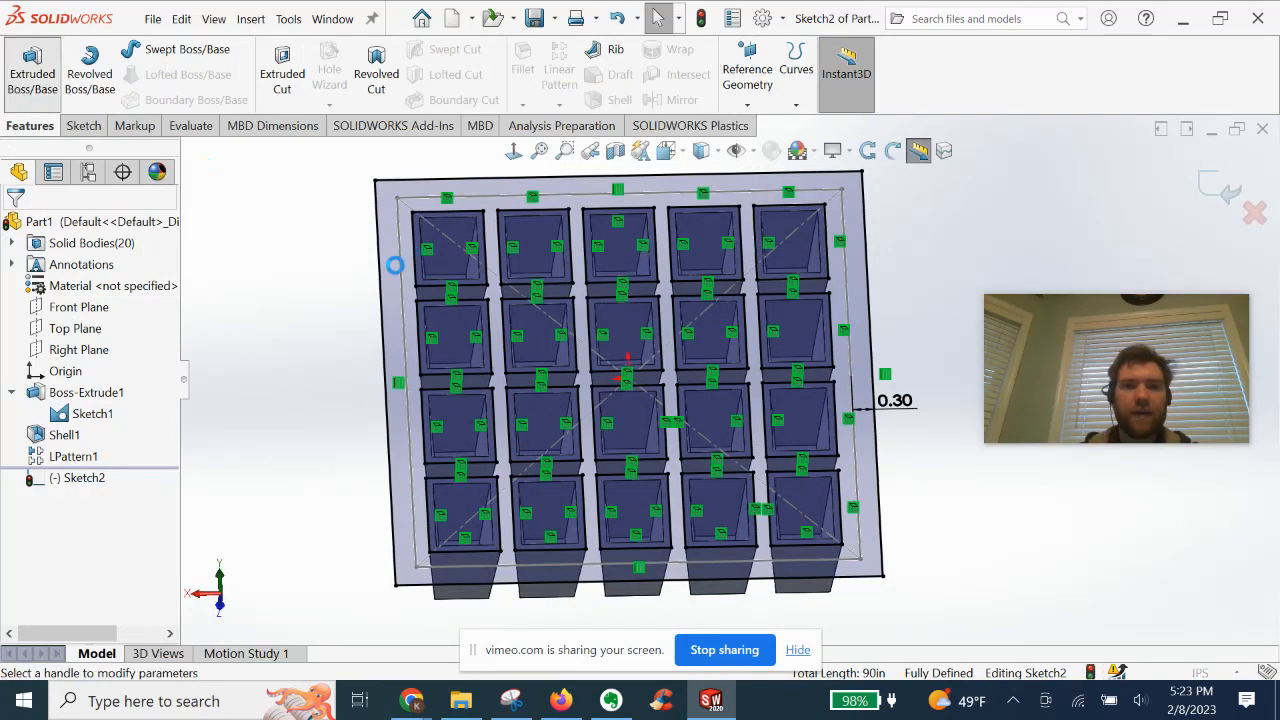
pyautogui.click(32, 73)
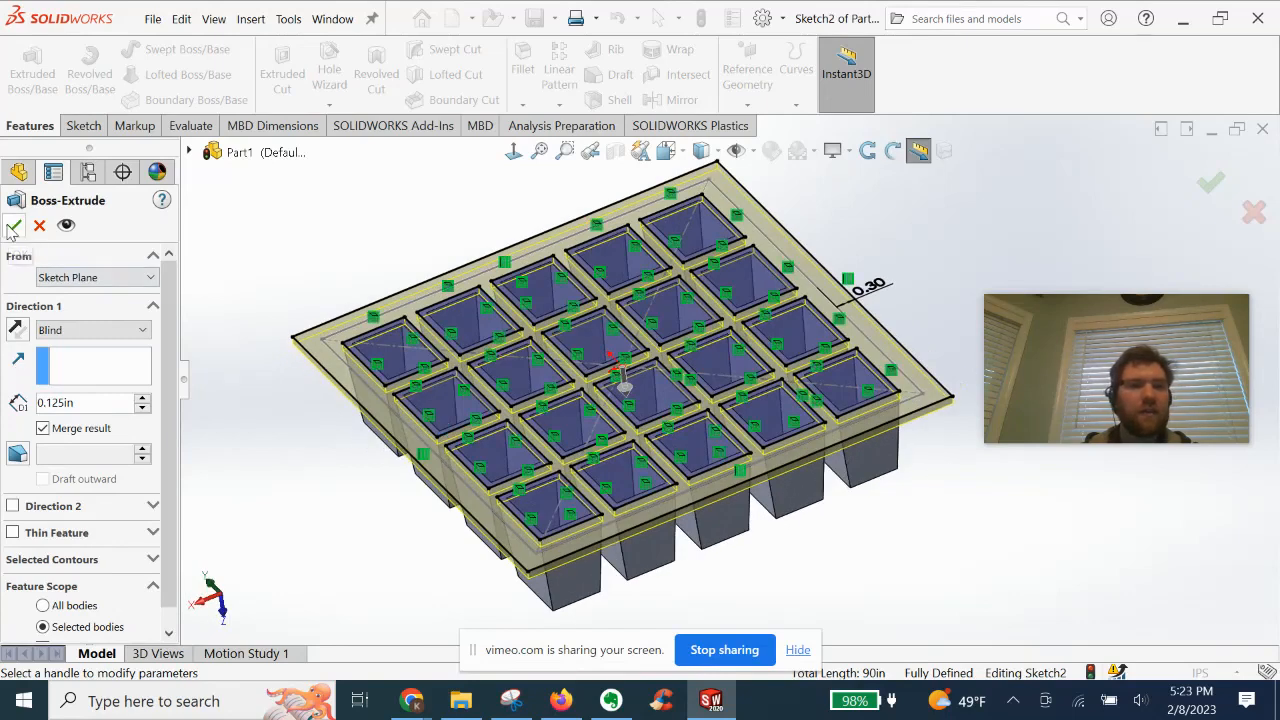
pyautogui.click(14, 226)
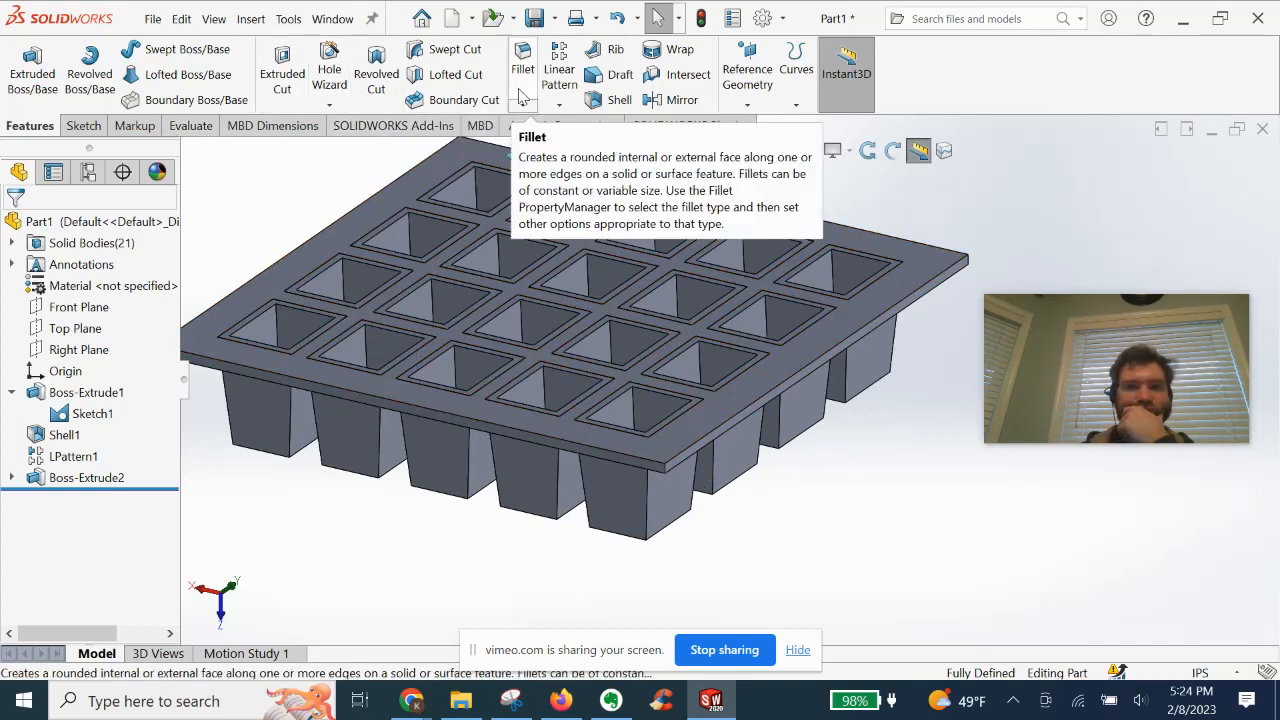
pyautogui.moveTo(668, 476)
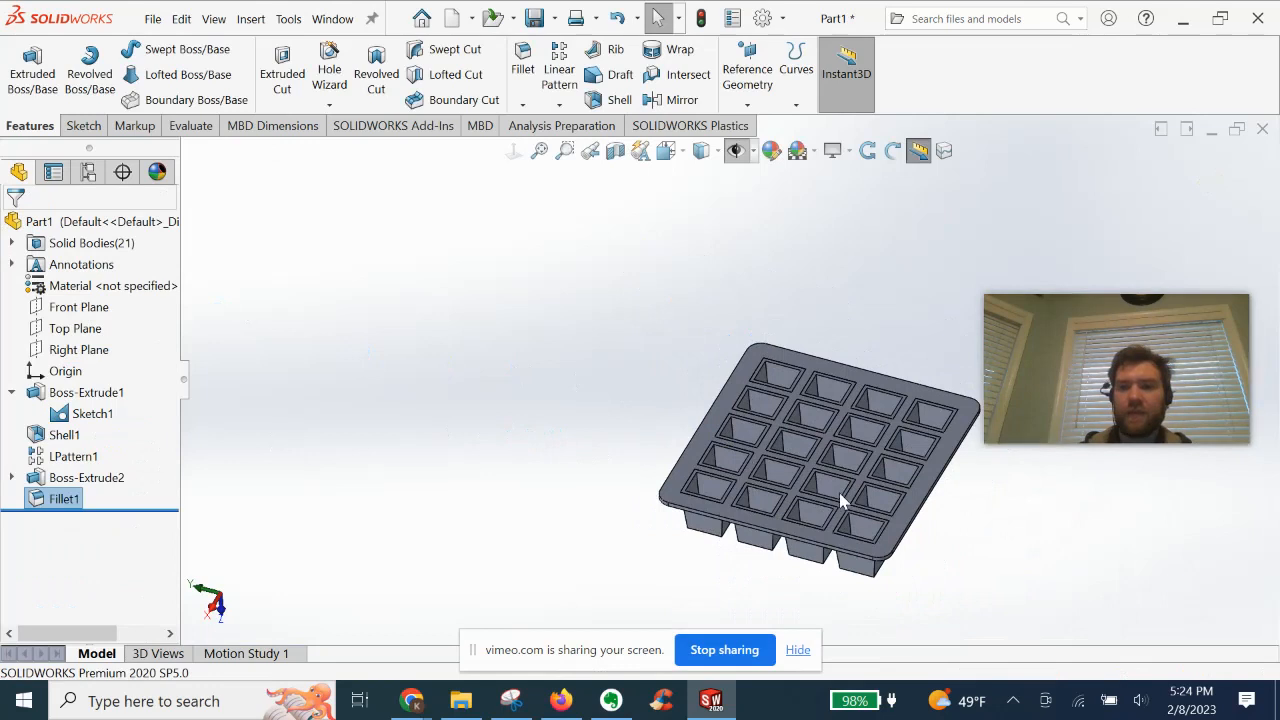
pyautogui.moveTo(840, 500); pyautogui.dragTo(860, 463)
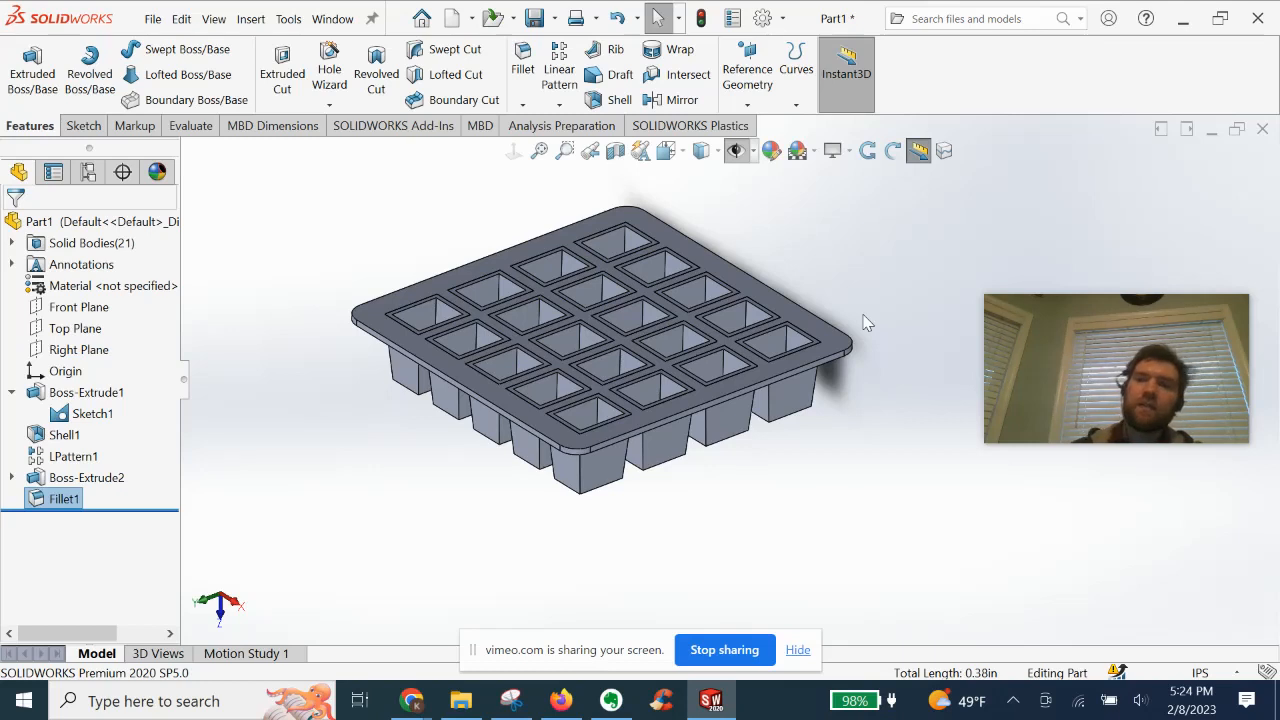
pyautogui.moveTo(859, 280)
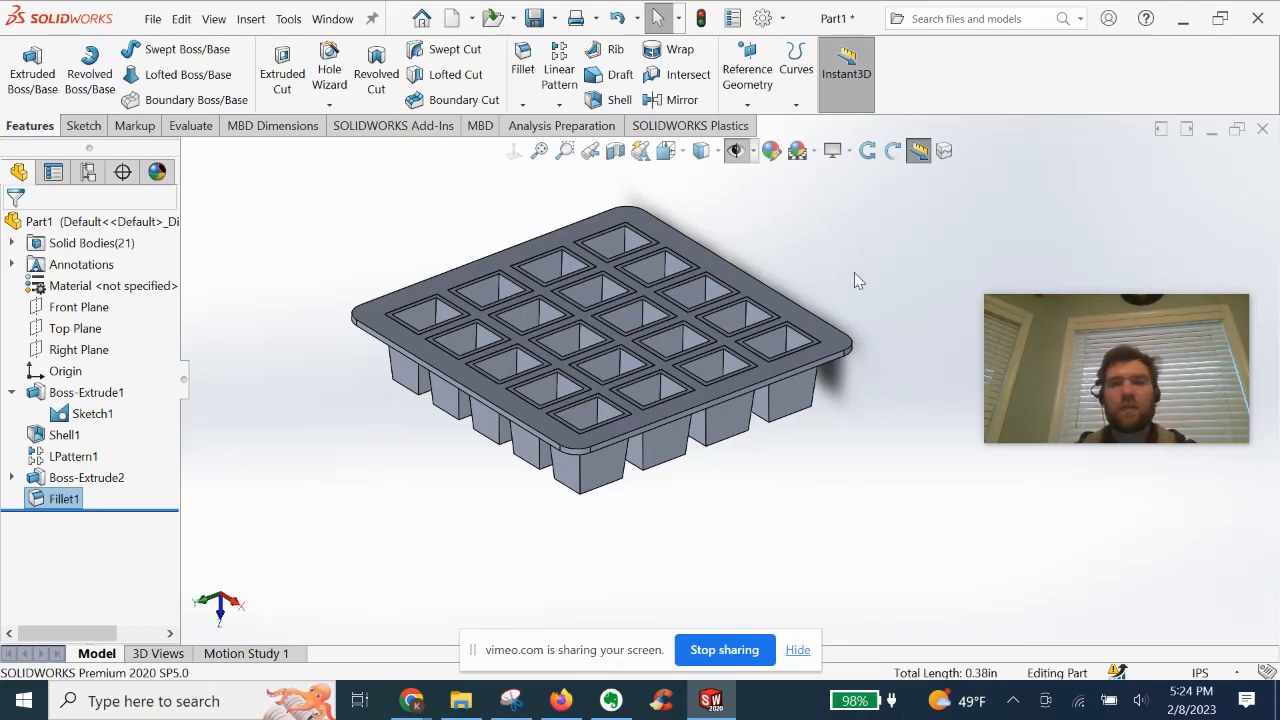
pyautogui.moveTo(822, 270)
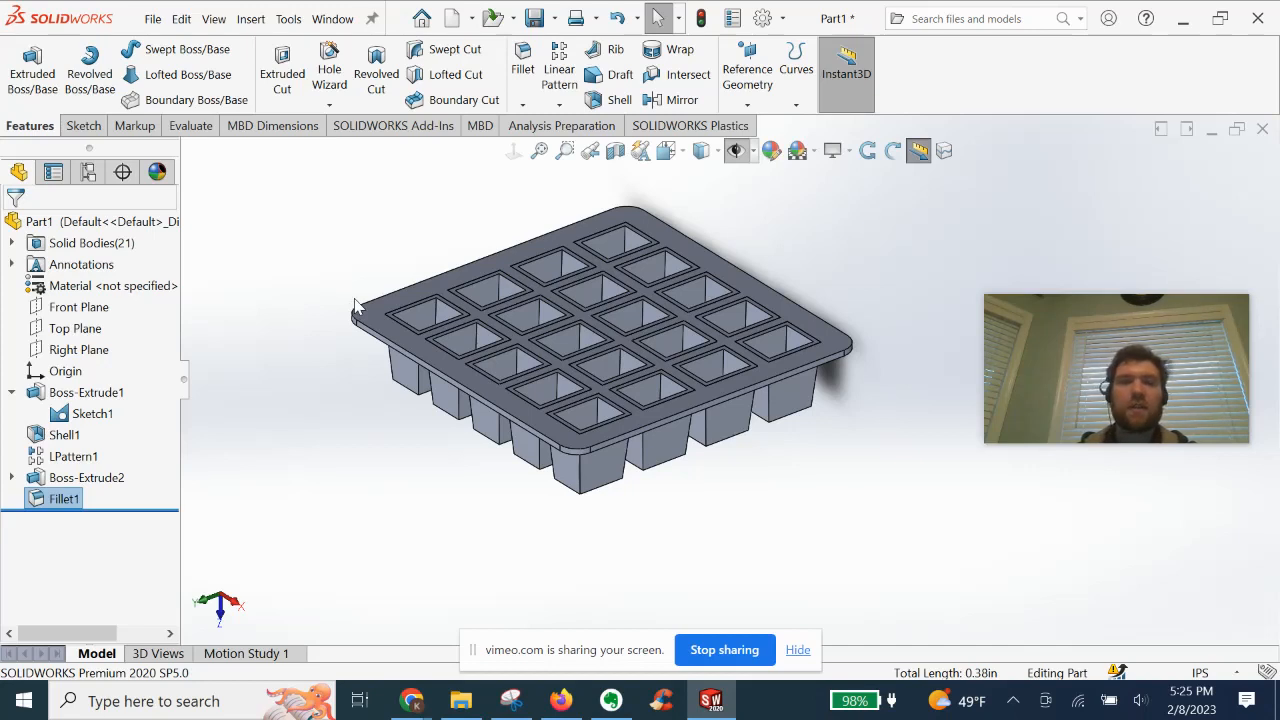
pyautogui.moveTo(909, 243)
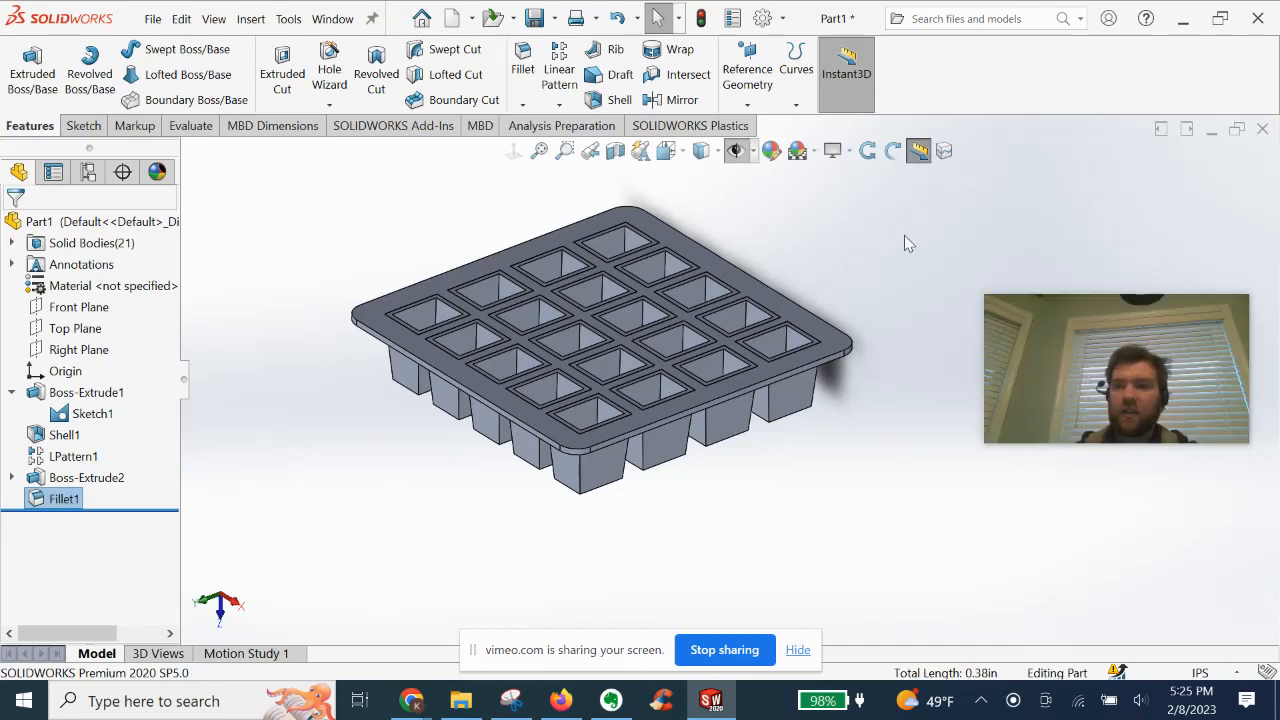
pyautogui.moveTo(343, 278)
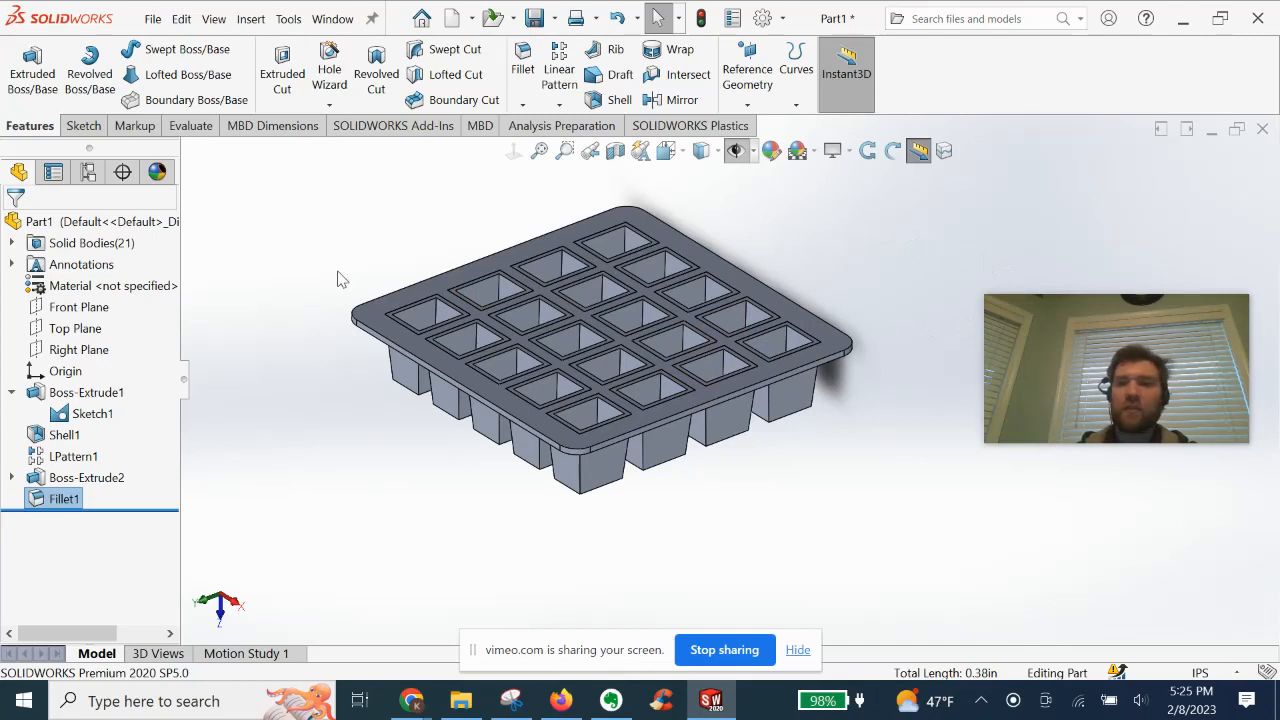
pyautogui.moveTo(670, 530)
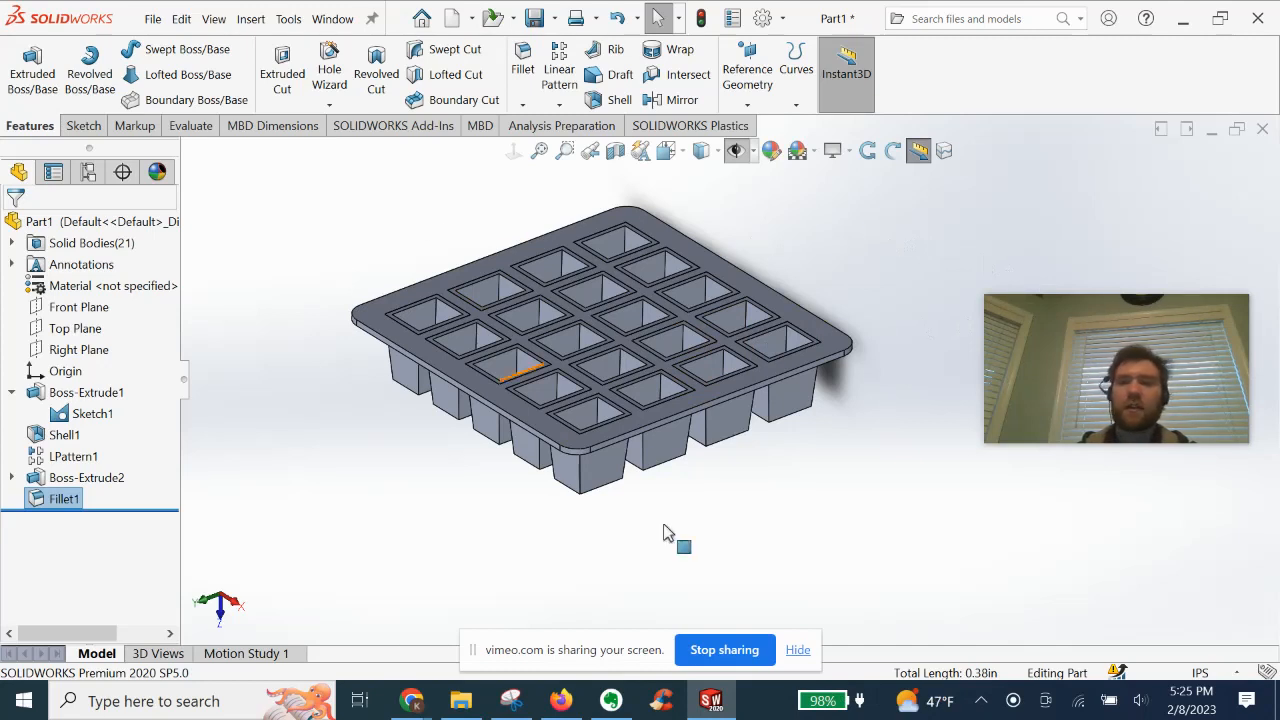